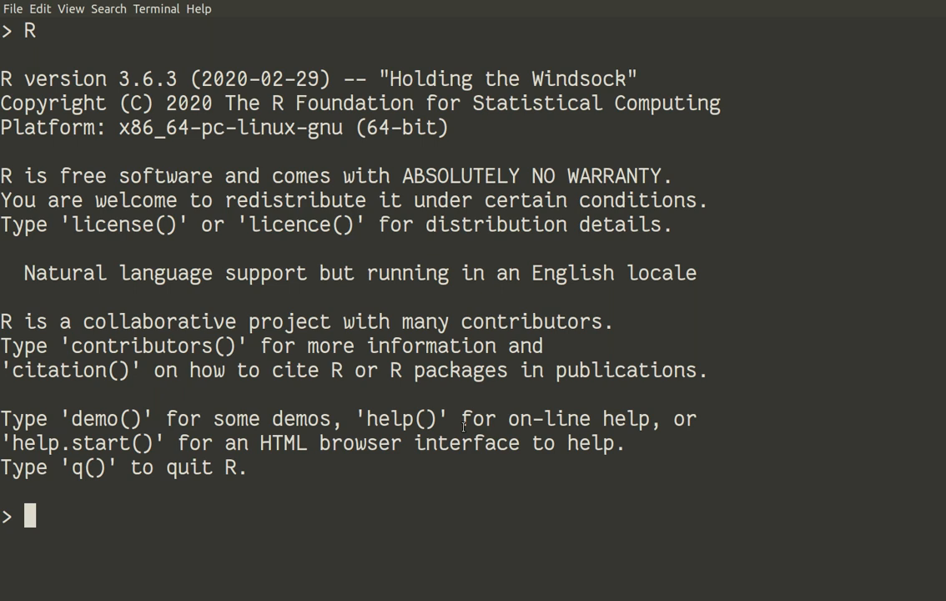
# Step: Fix the random seed at 10 with set.seed(10) for reproducibility
pyautogui.write('s')
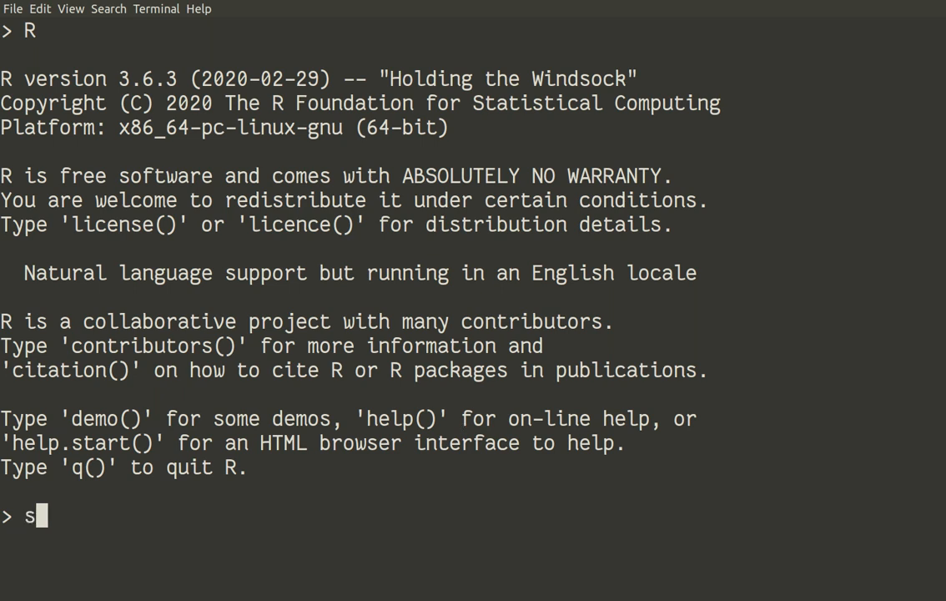
pyautogui.write('et.')
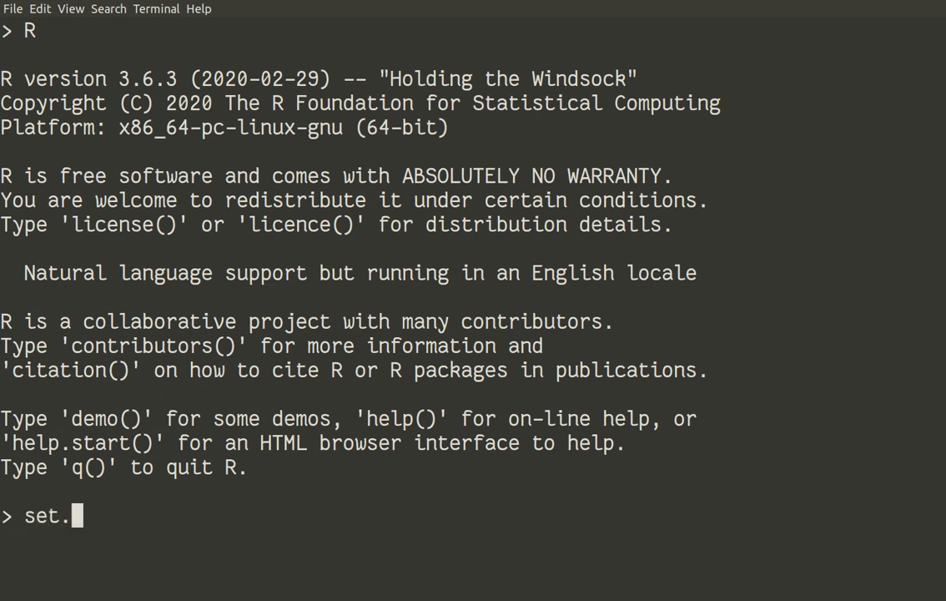
pyautogui.write('seed')
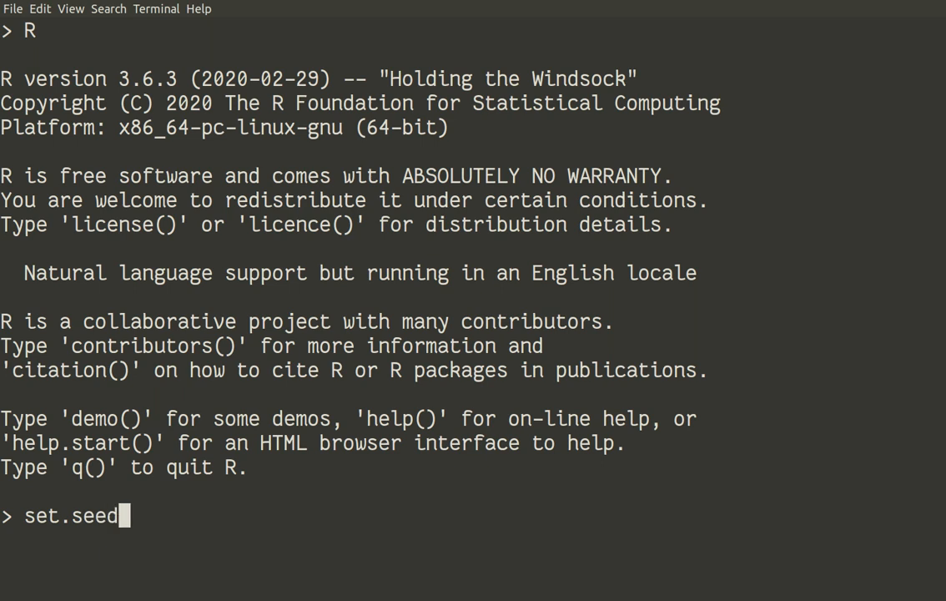
pyautogui.write('(10)')
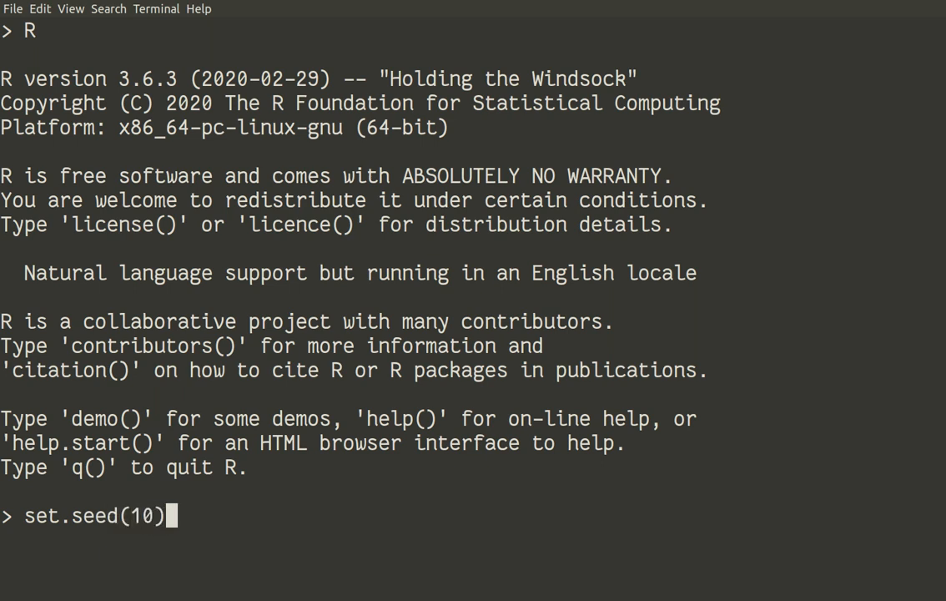
pyautogui.press('Return')
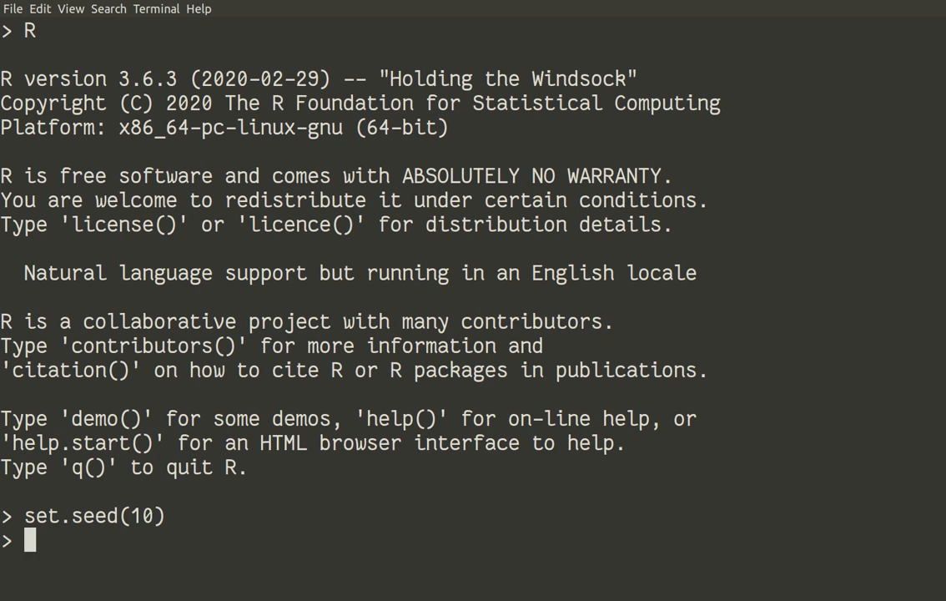
# Step: Load the kpeaks package with library(kpeaks)
pyautogui.write('library')
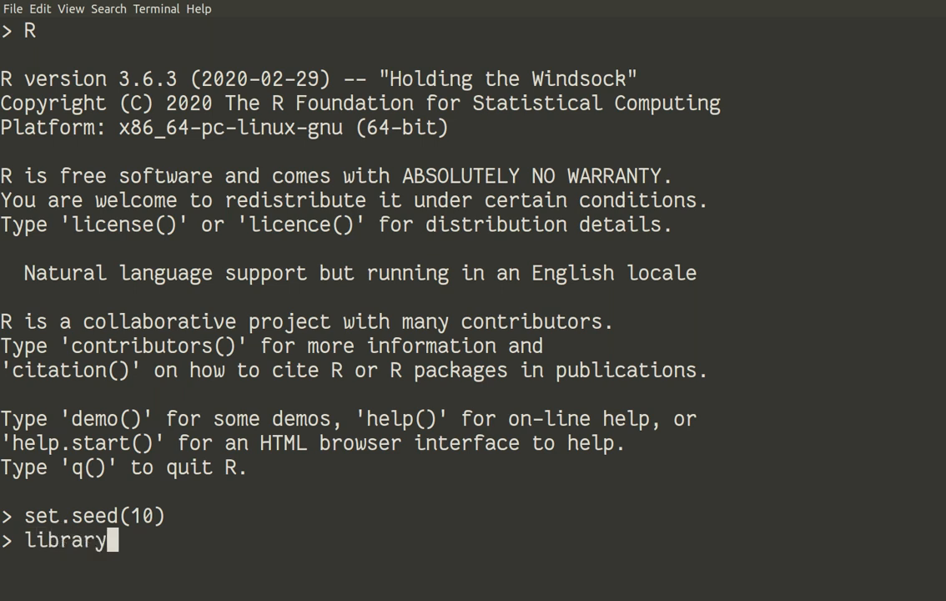
pyautogui.write('(kpeaks')
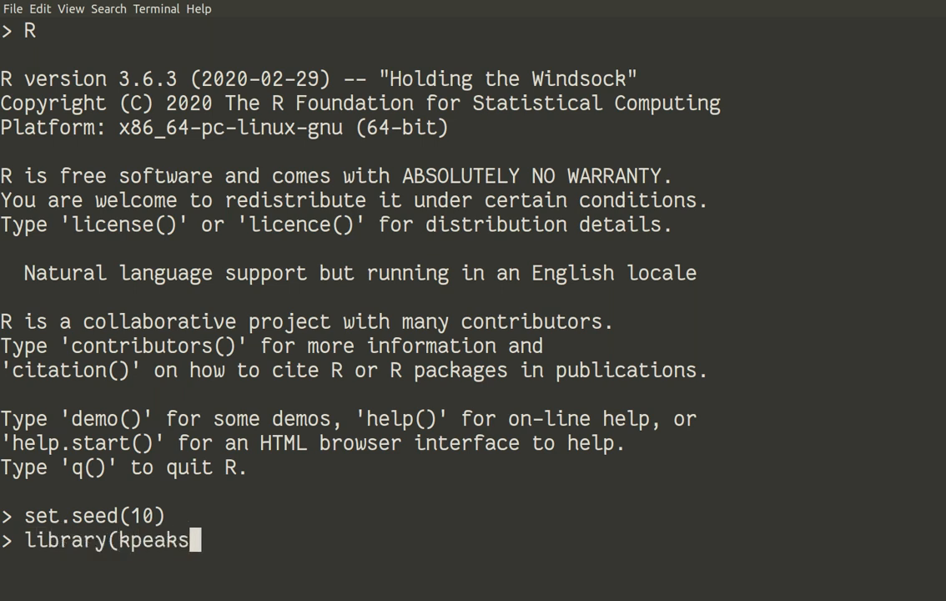
pyautogui.write(')')
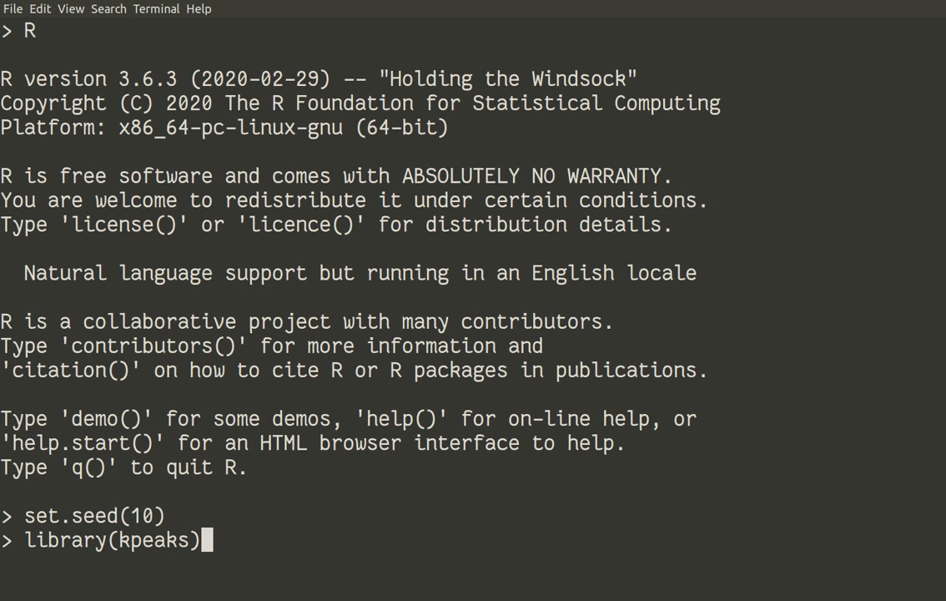
pyautogui.press('Return')
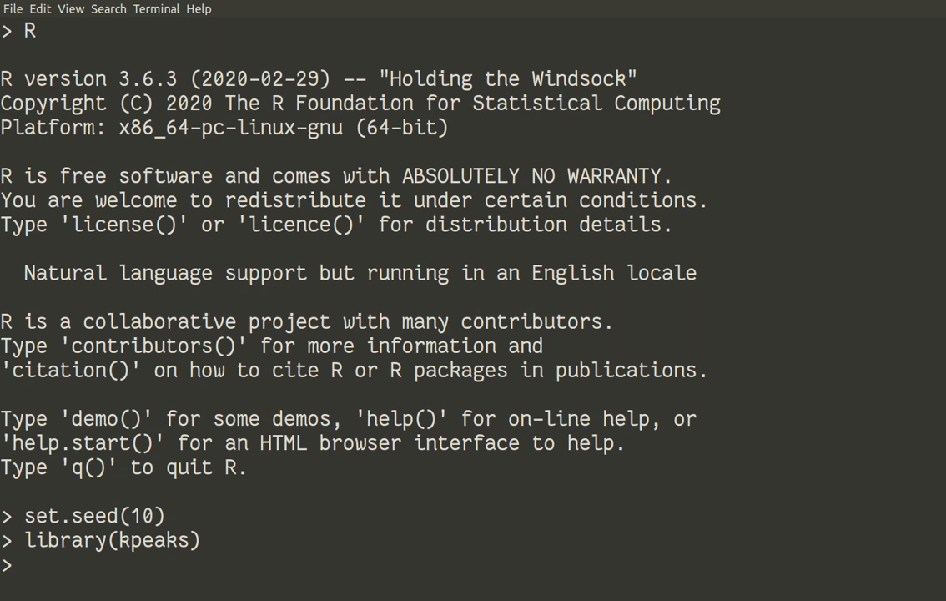
# Step: Store findk(iris[, -5]) as cc, estimating clusters from the iris measurements
pyautogui.write('cc')
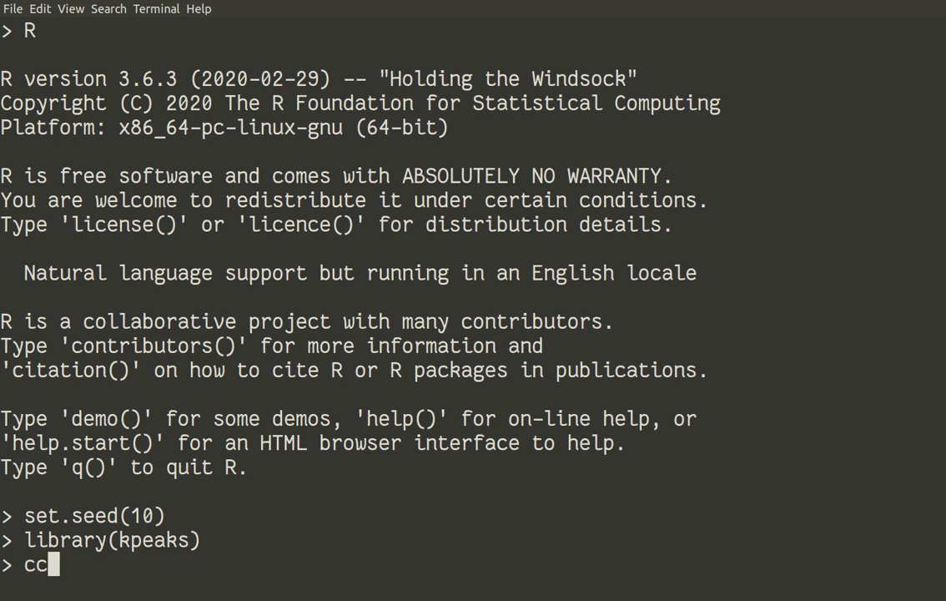
pyautogui.write('<-')
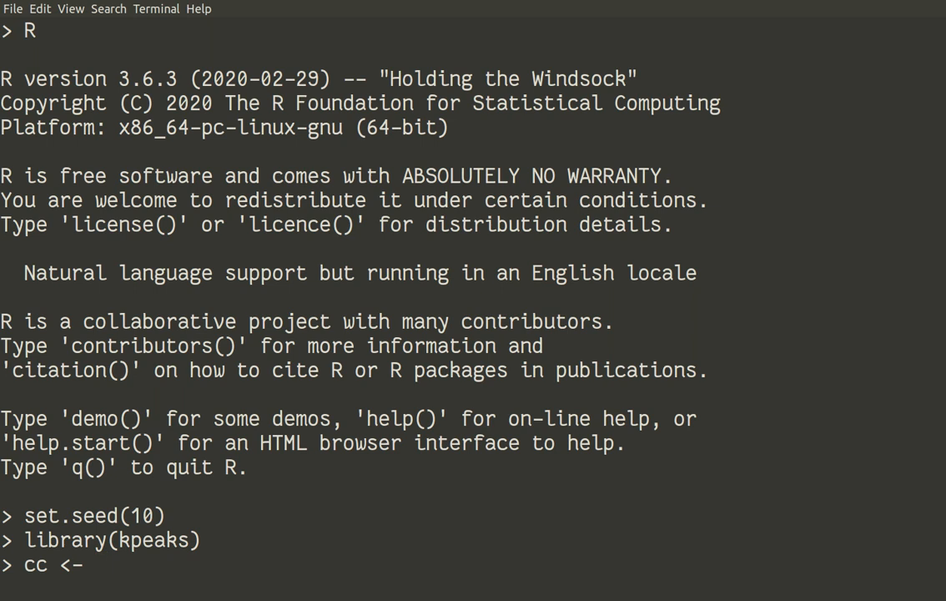
pyautogui.write('fi')
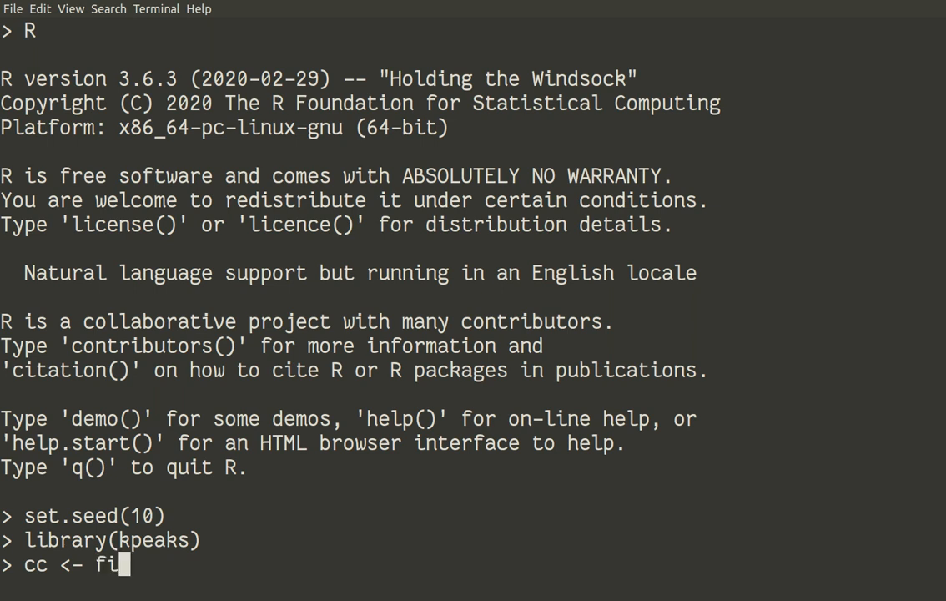
pyautogui.write('ndk')
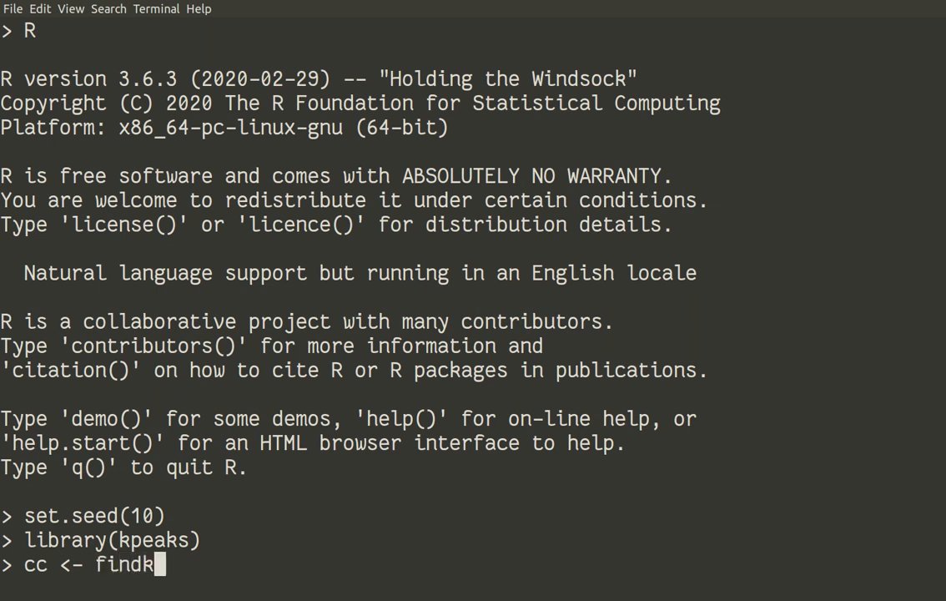
pyautogui.write('(')
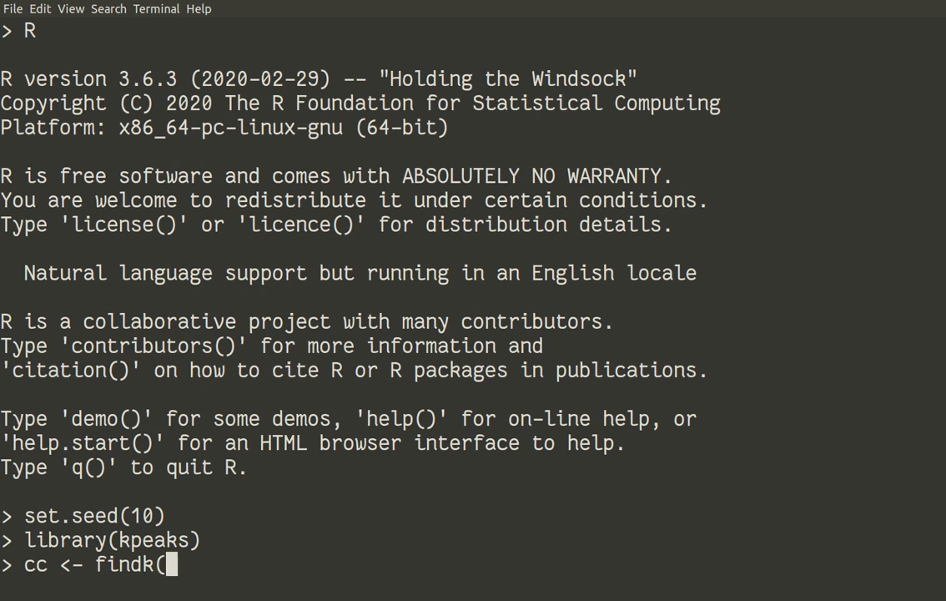
pyautogui.write('iris[]')
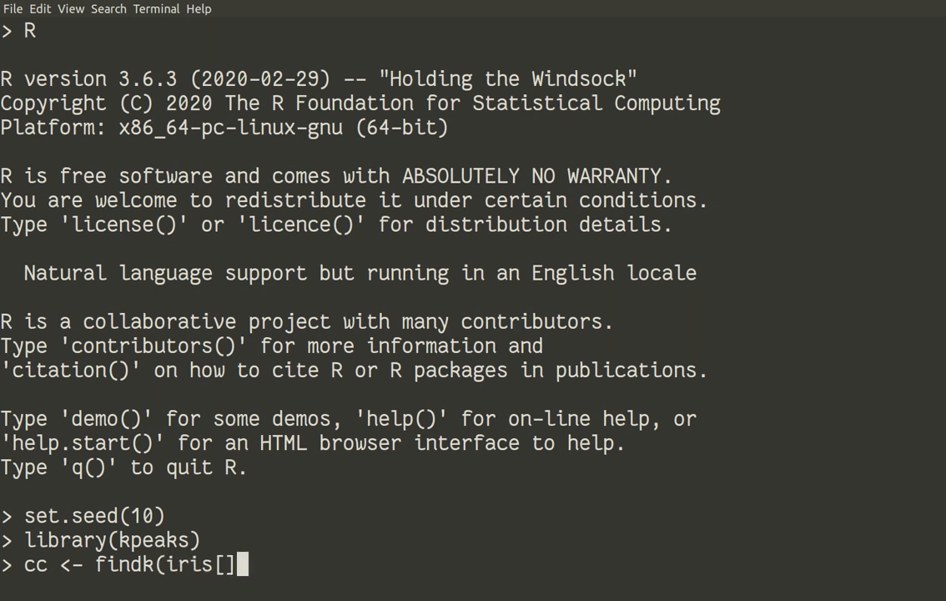
pyautogui.write(', 5')
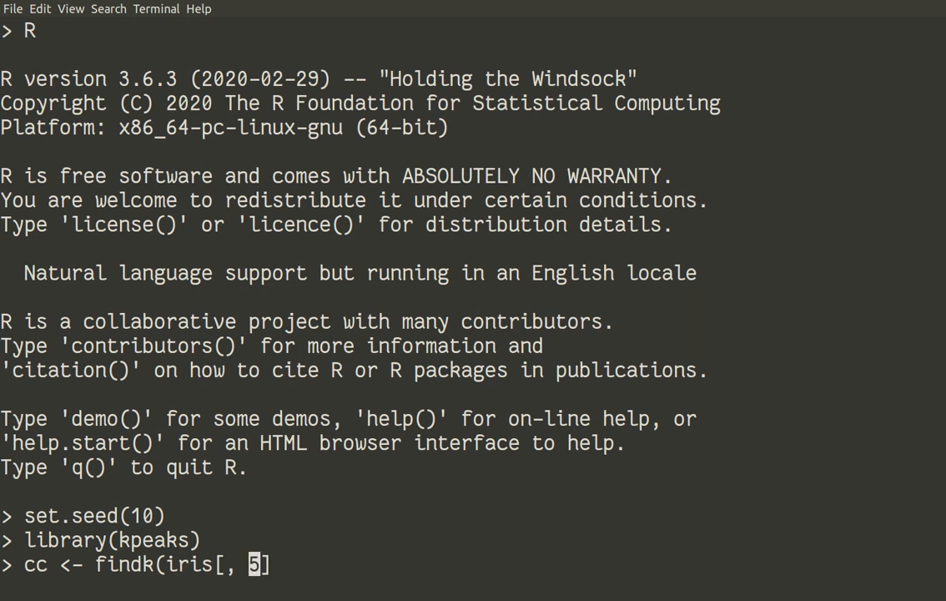
pyautogui.write('-5])')
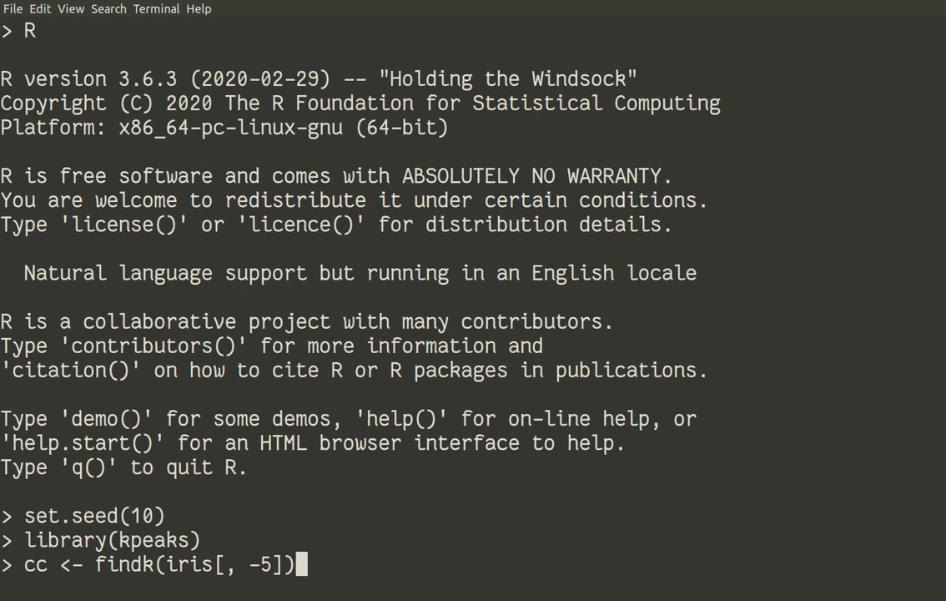
pyautogui.press('Return')
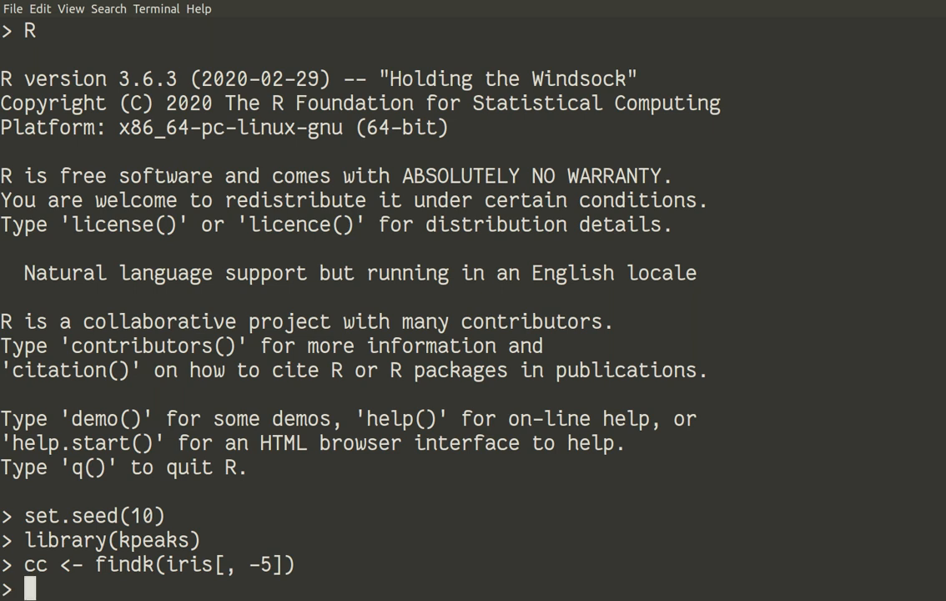
# Step: Print cc$mq3m, which reports 3 as the suggested cluster count
pyautogui.write('cc')
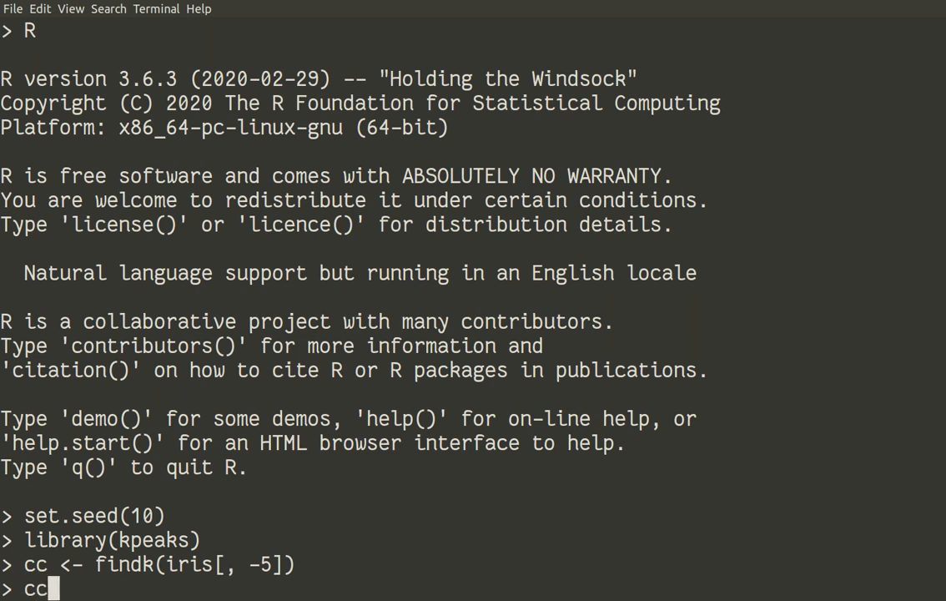
pyautogui.write('$')
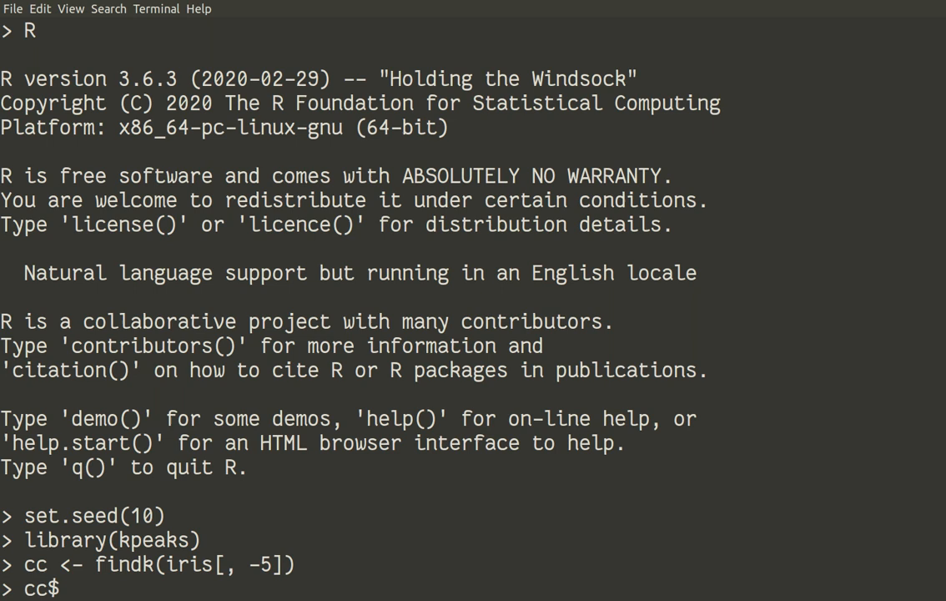
pyautogui.write('m')
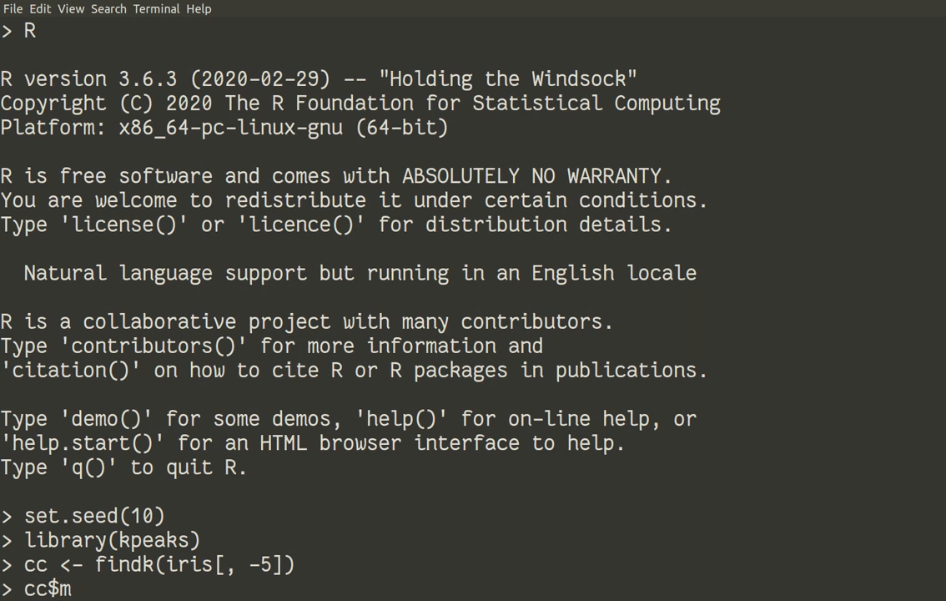
pyautogui.write('q')
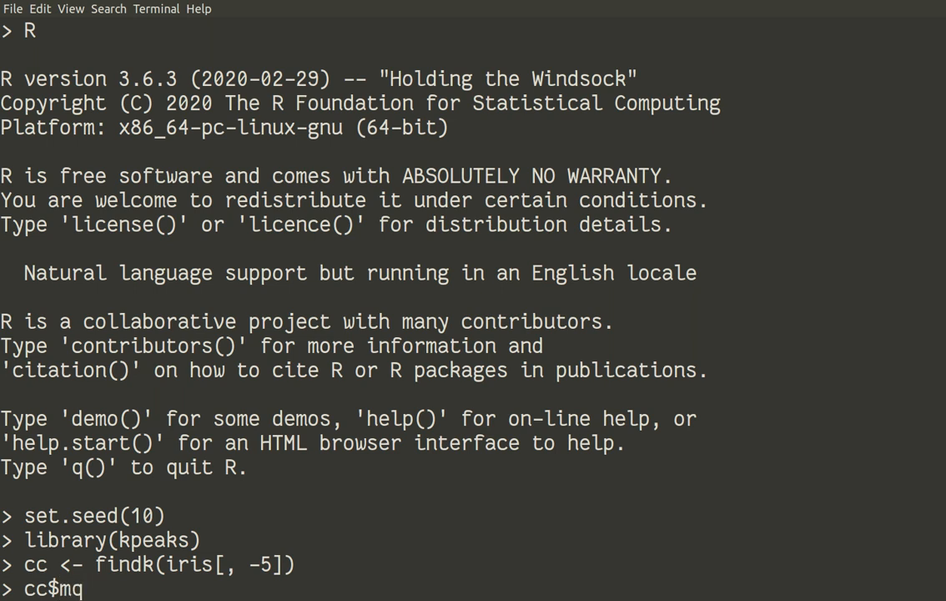
pyautogui.write('3m')
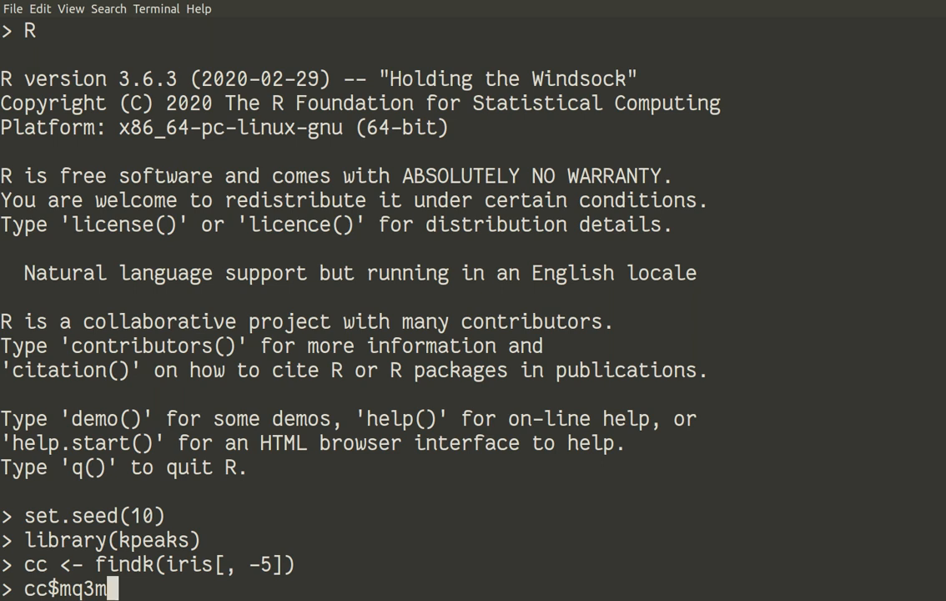
pyautogui.press('Return')
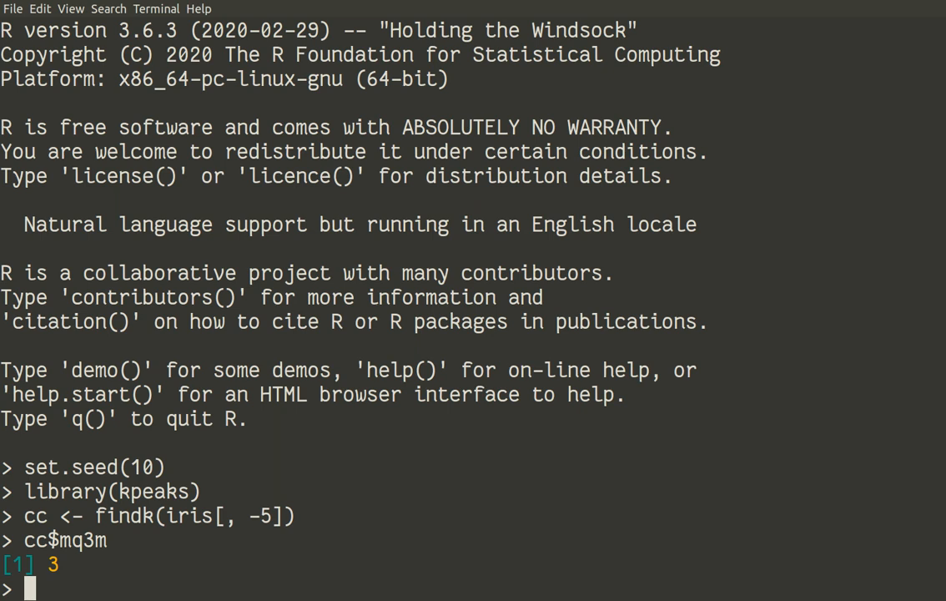
# Step: Load the e1071 and shipunov packages, shipunov reporting version 1.8
pyautogui.write('l')
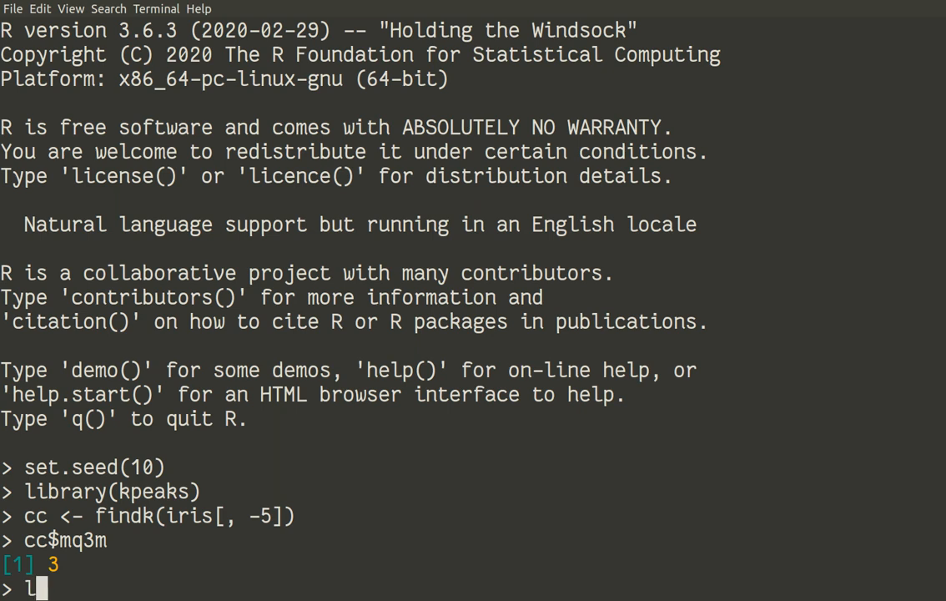
pyautogui.write('ibrary')
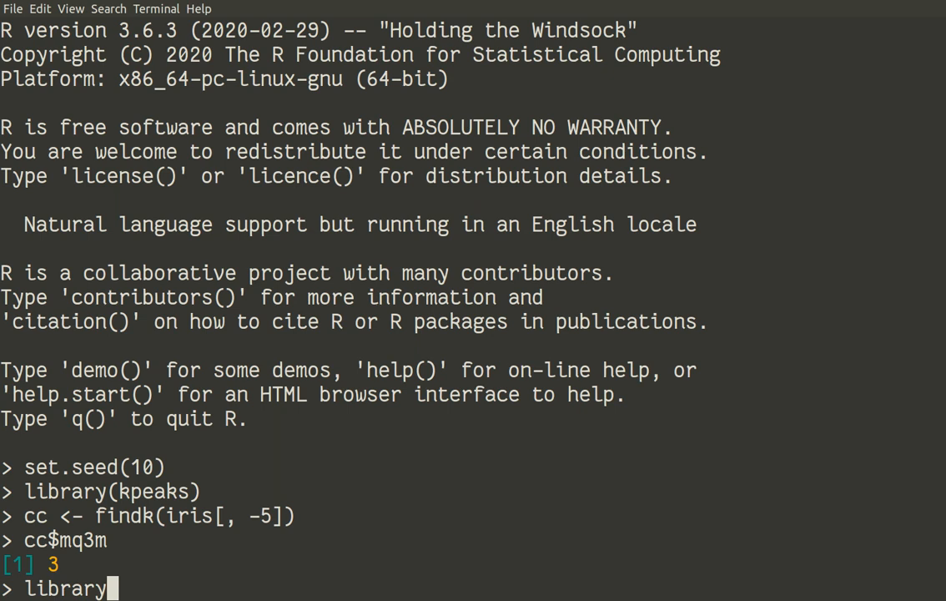
pyautogui.write('(e')
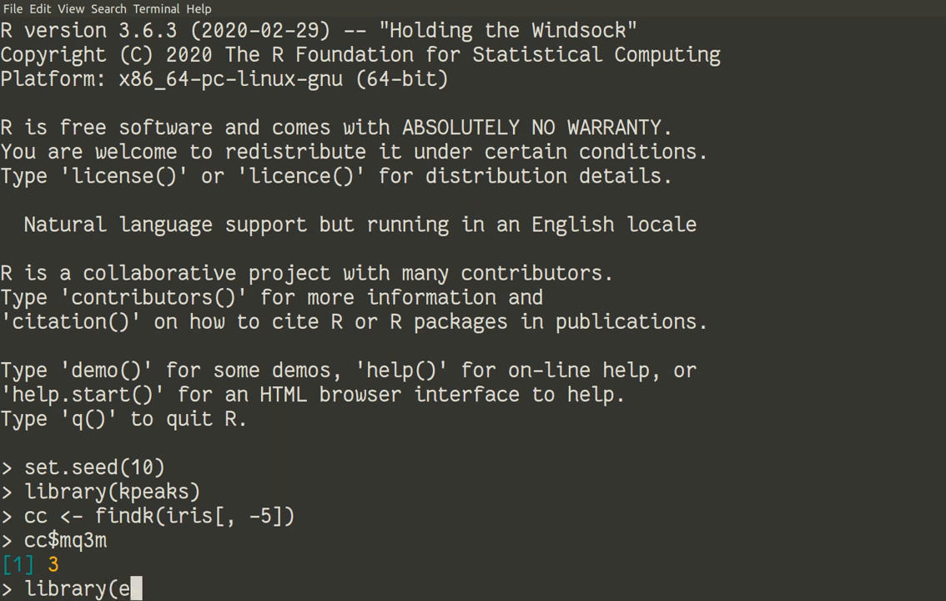
pyautogui.write('1071')
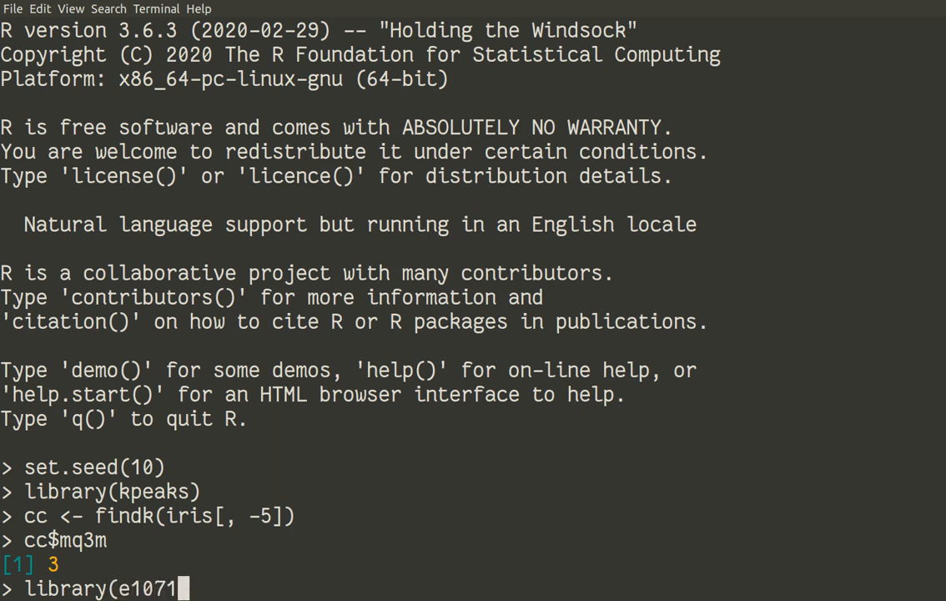
pyautogui.write(')')
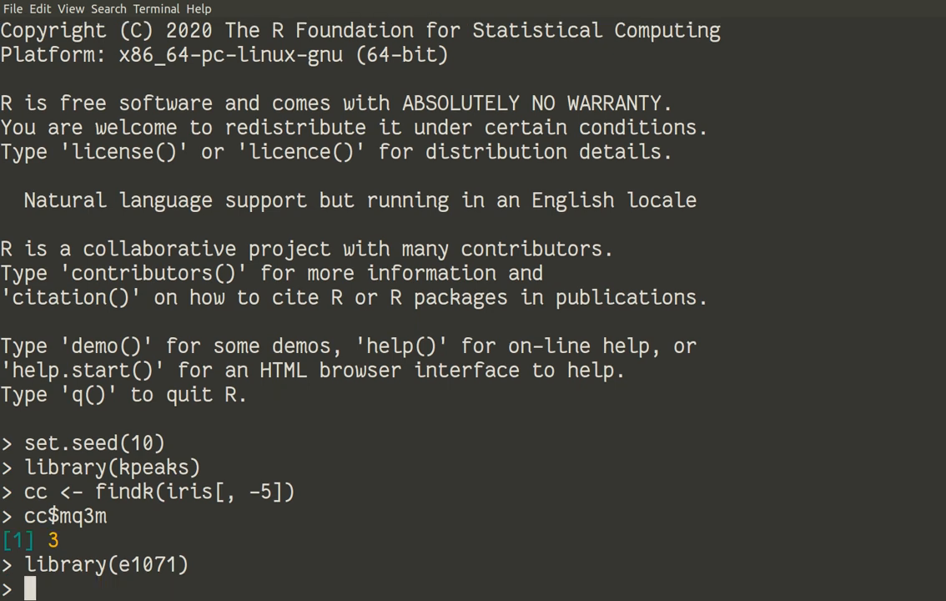
pyautogui.write('l')
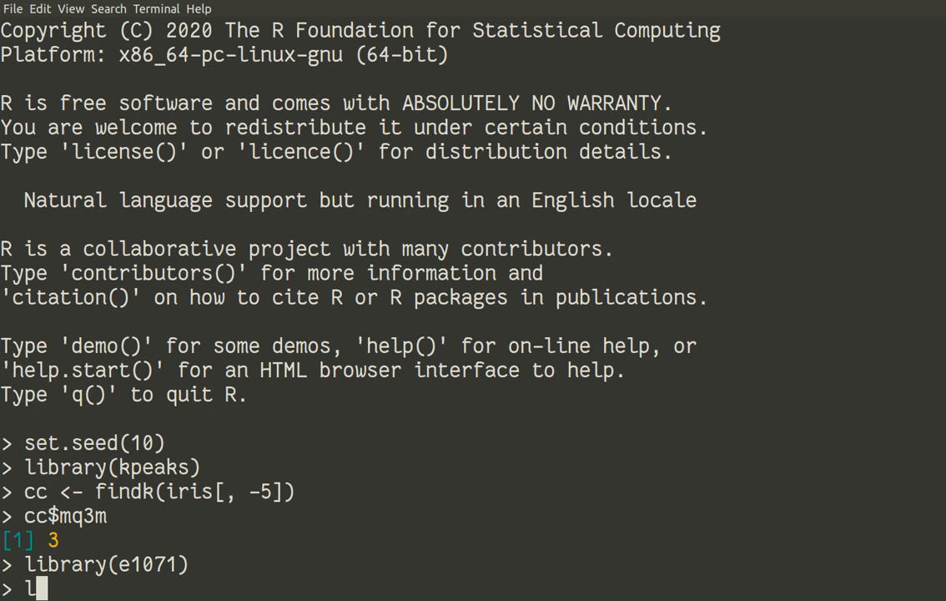
pyautogui.write('ibrary(')
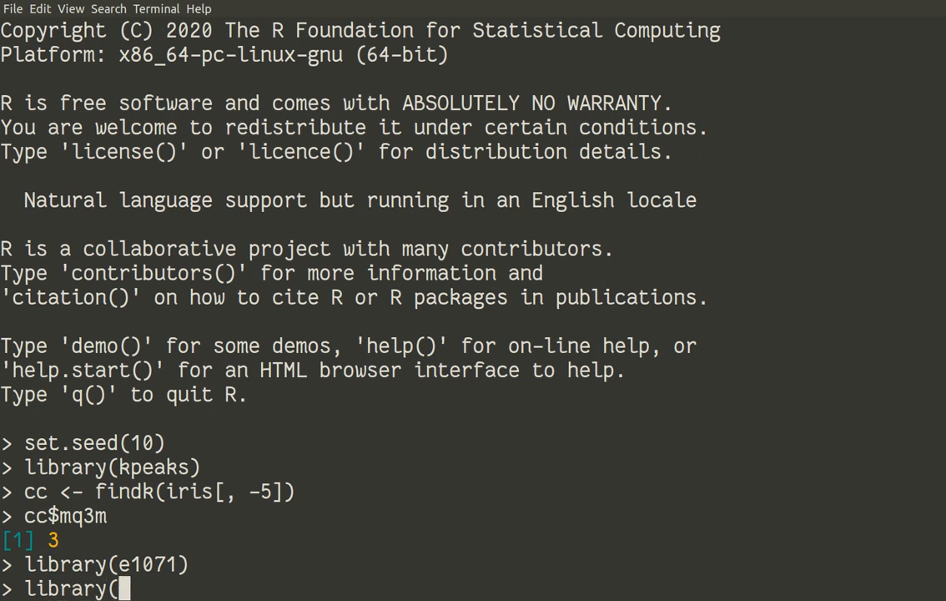
pyautogui.write('shipunov)')
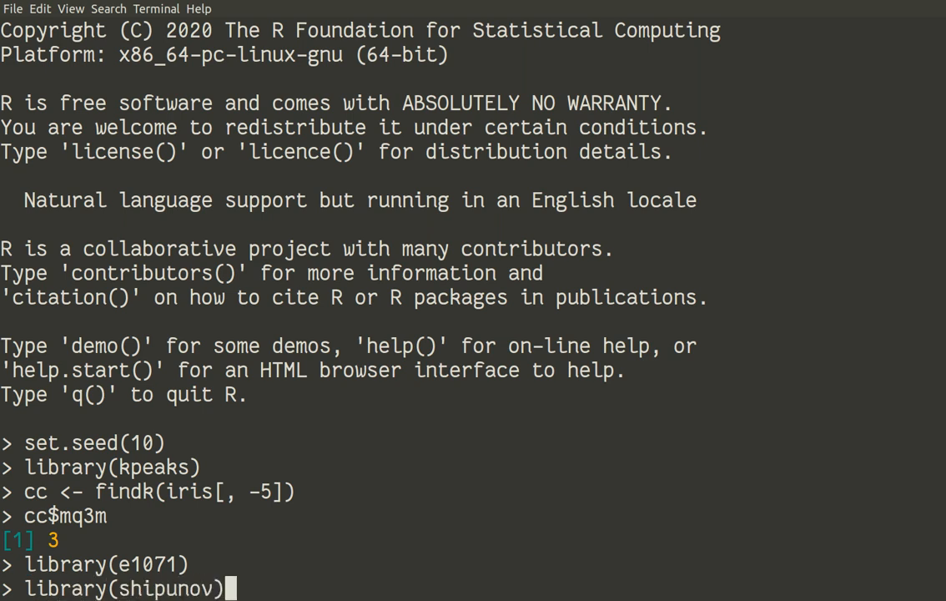
pyautogui.press('Return')
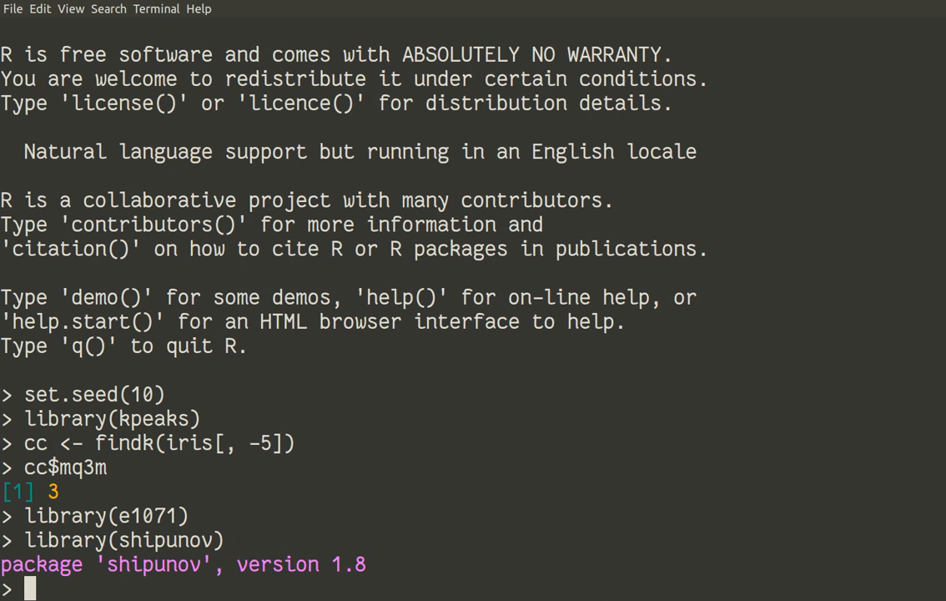
# Step: Make iris2 a copy of the iris data set
pyautogui.write('iri')
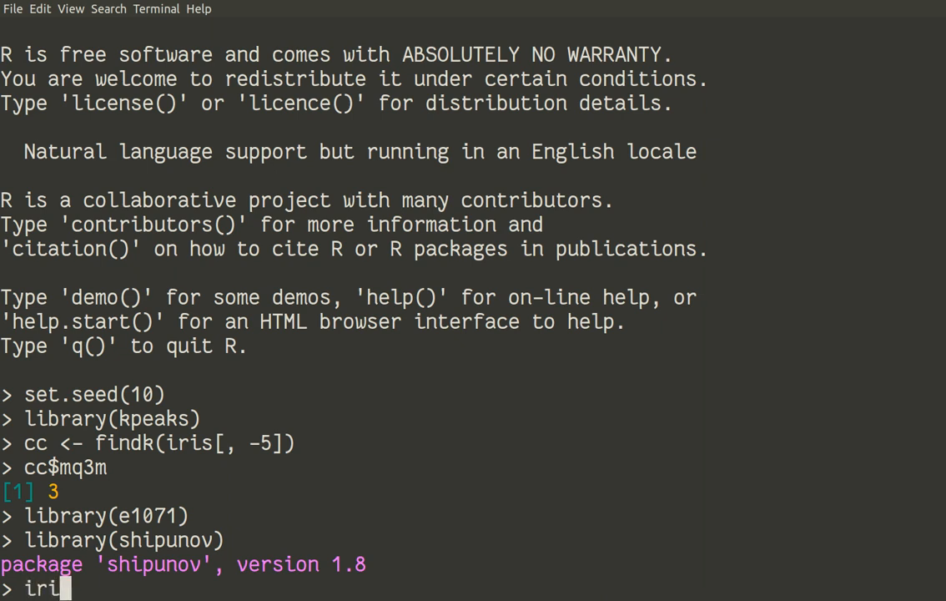
pyautogui.write('s2')
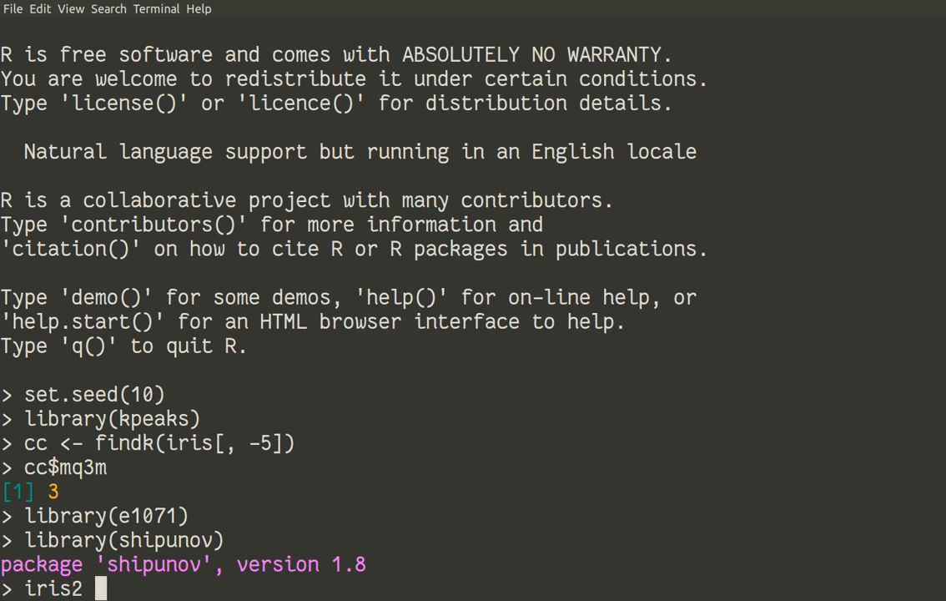
pyautogui.write('<- iris')
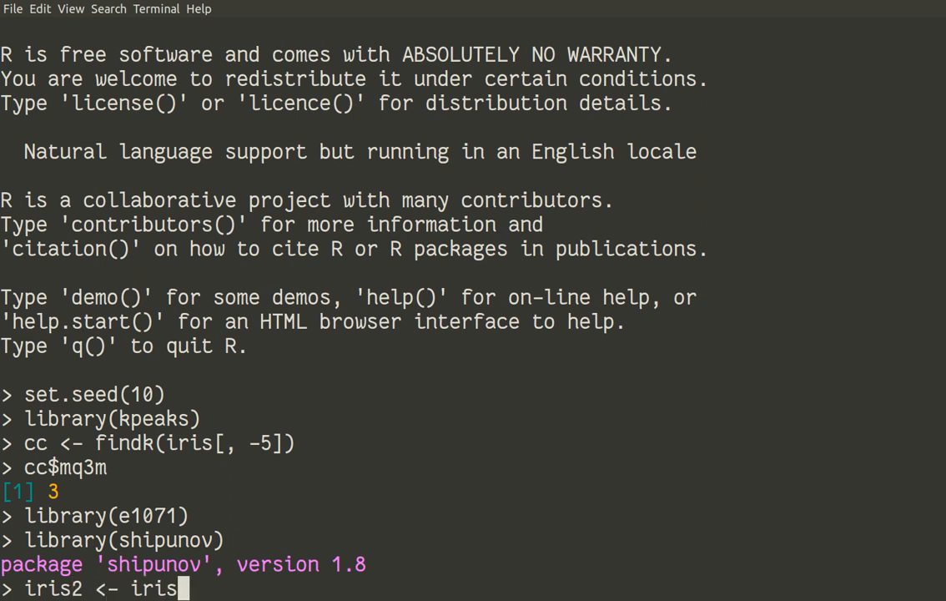
pyautogui.press('Return')
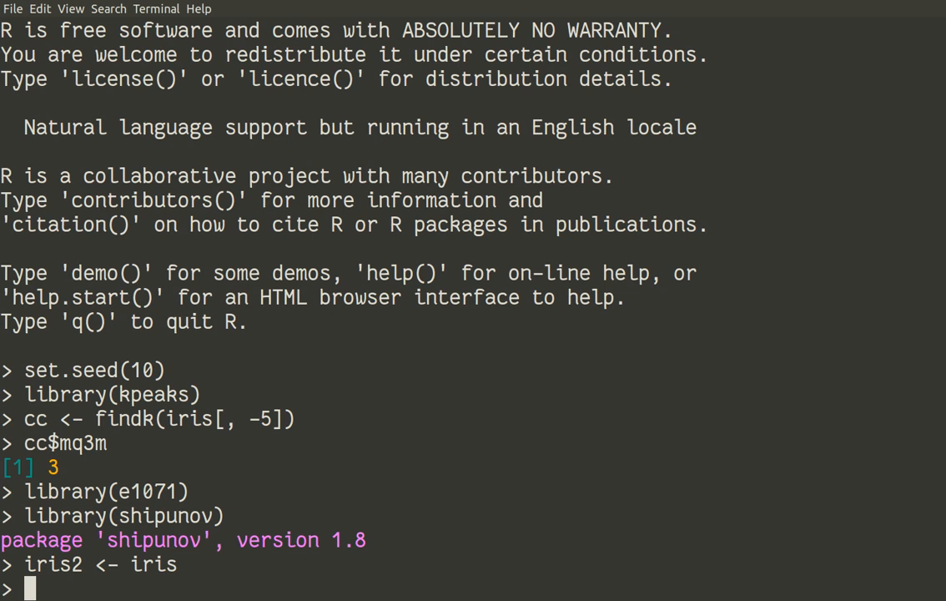
# Step: Store kmeans(iris[, -5], centers=cc$mq3m, nstart=5) as iris.ak
pyautogui.write('iris.ak <')
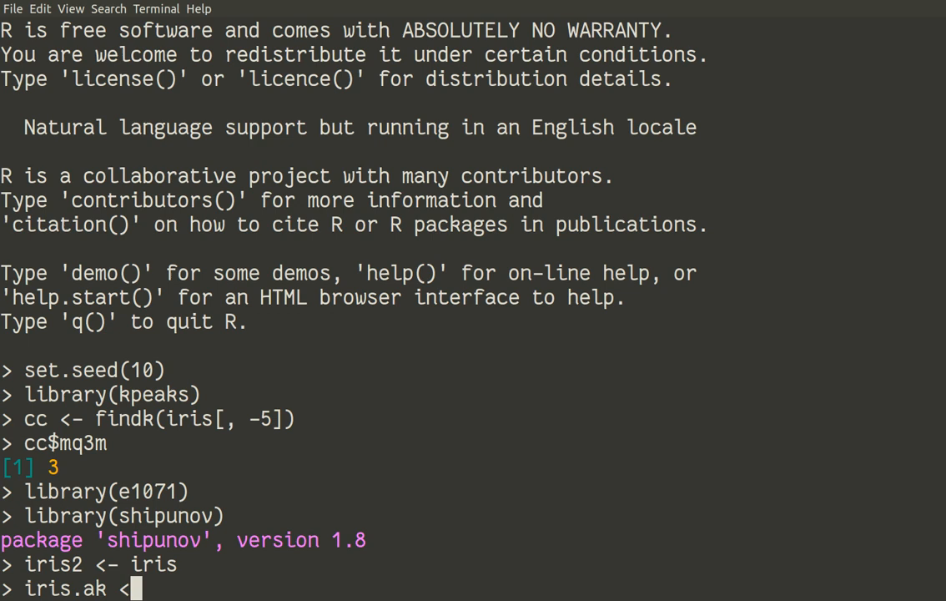
pyautogui.write('km')
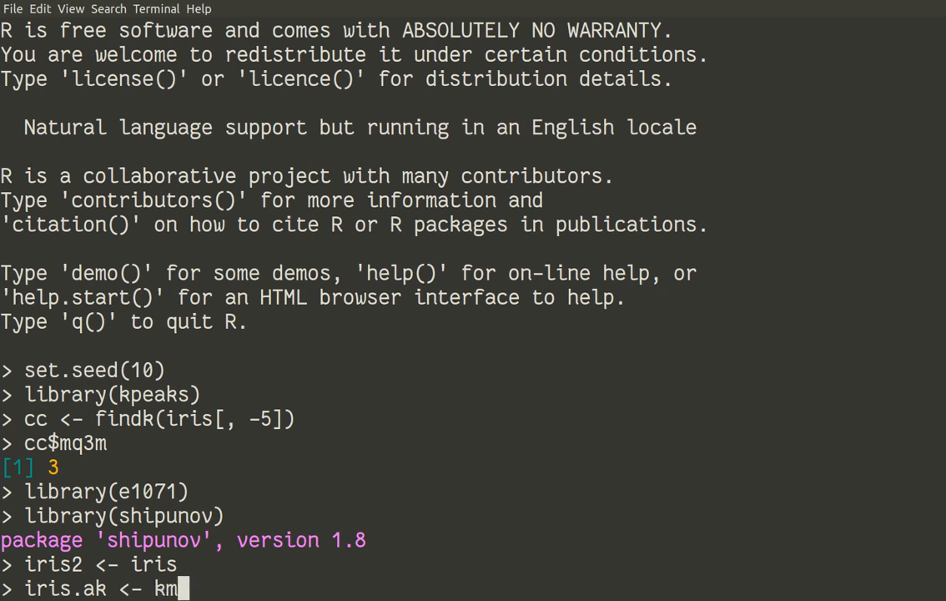
pyautogui.write('eans')
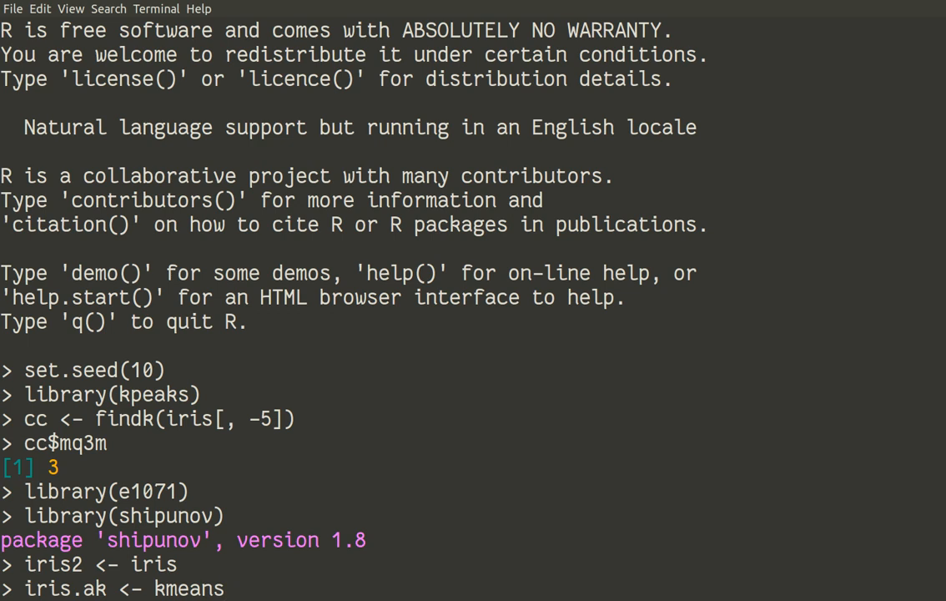
pyautogui.moveTo(227, 588)
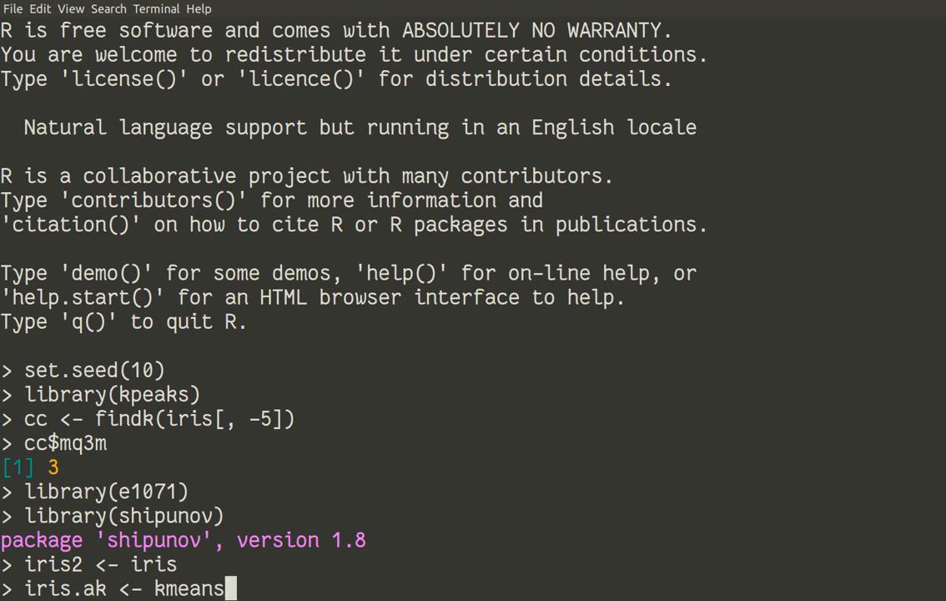
pyautogui.write('(')
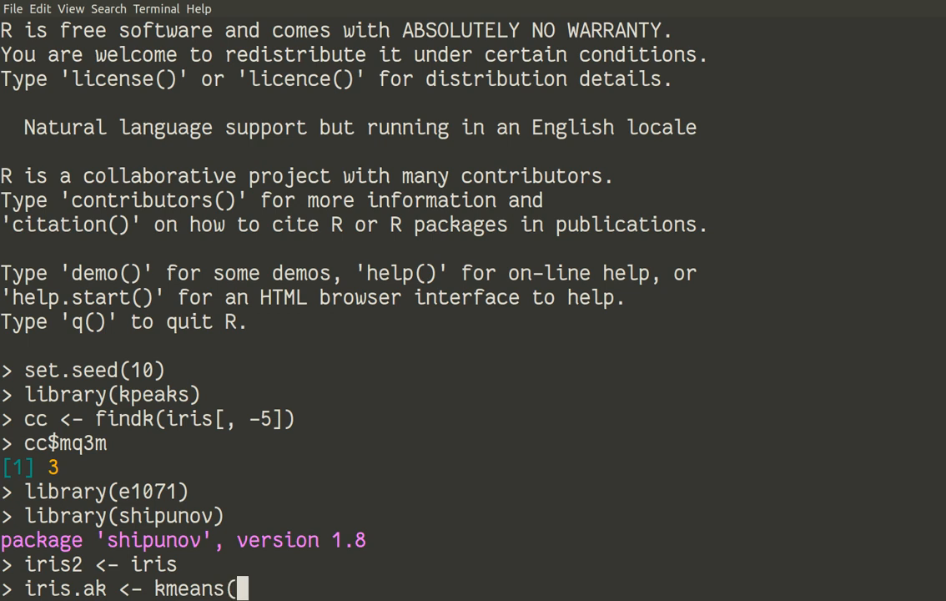
pyautogui.write('iris')
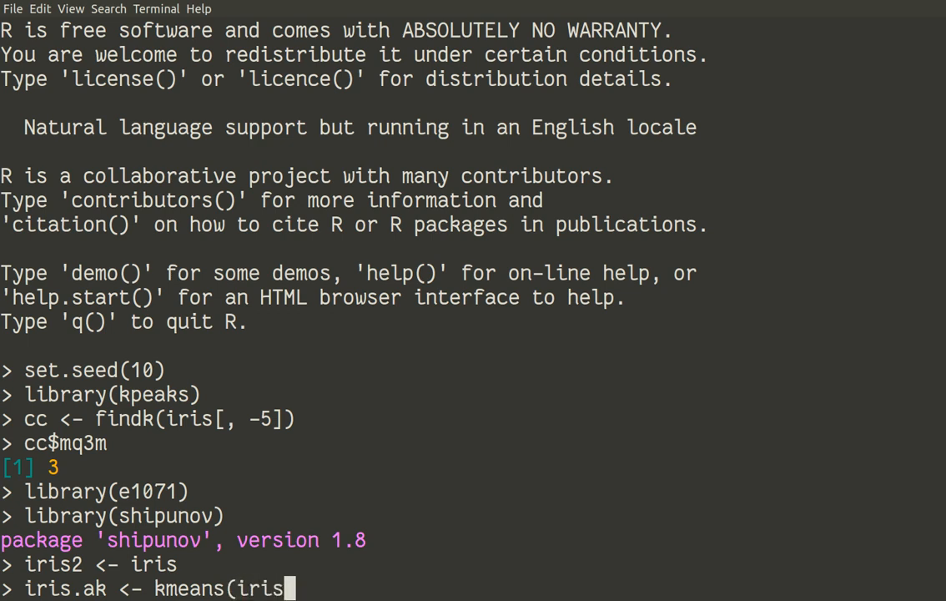
pyautogui.write('[,')
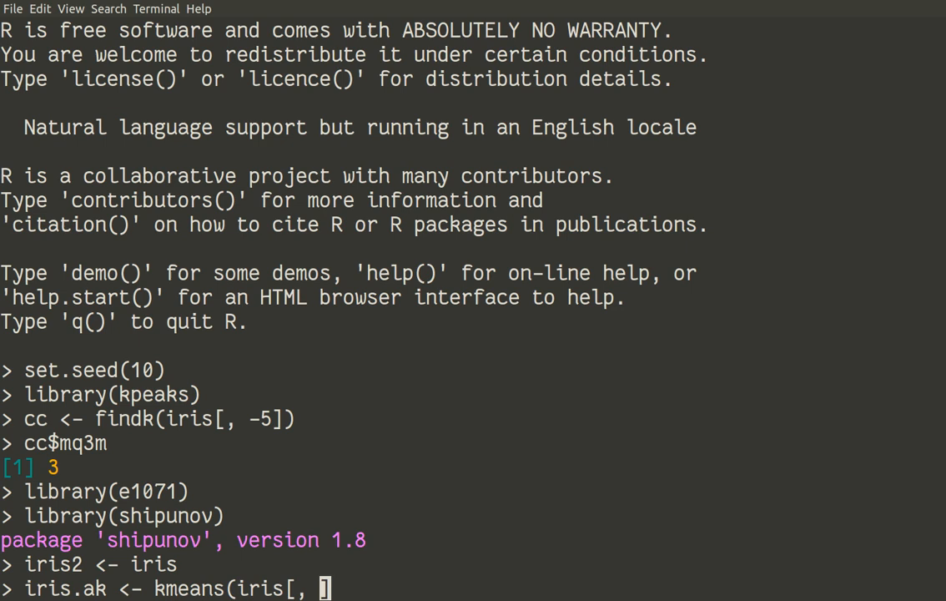
pyautogui.write('5')
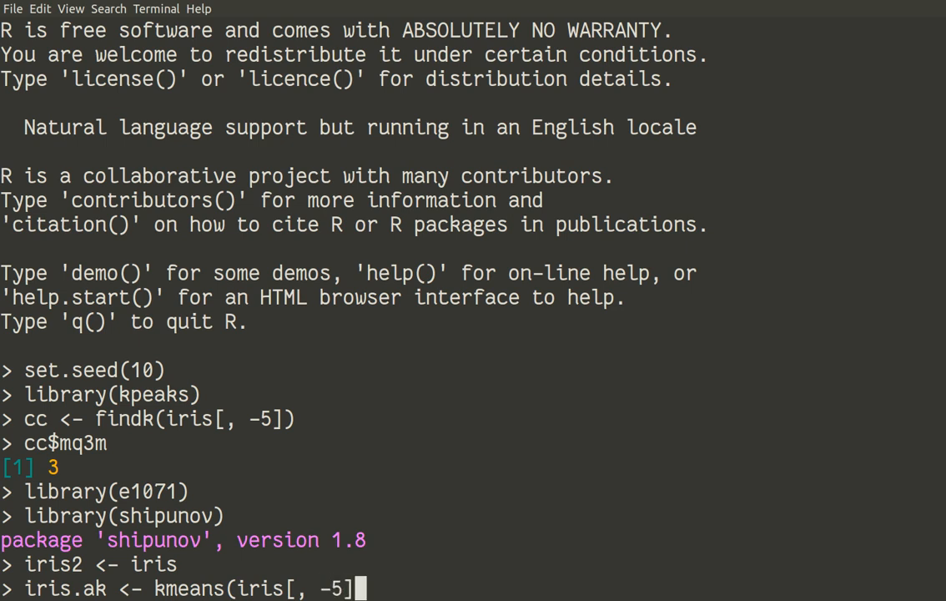
pyautogui.write(', ce')
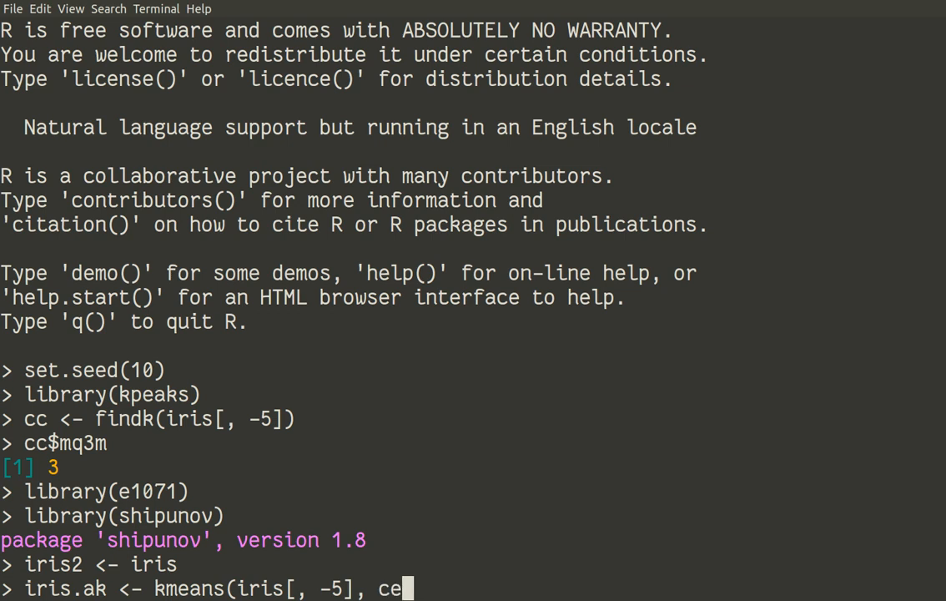
pyautogui.write('nters=')
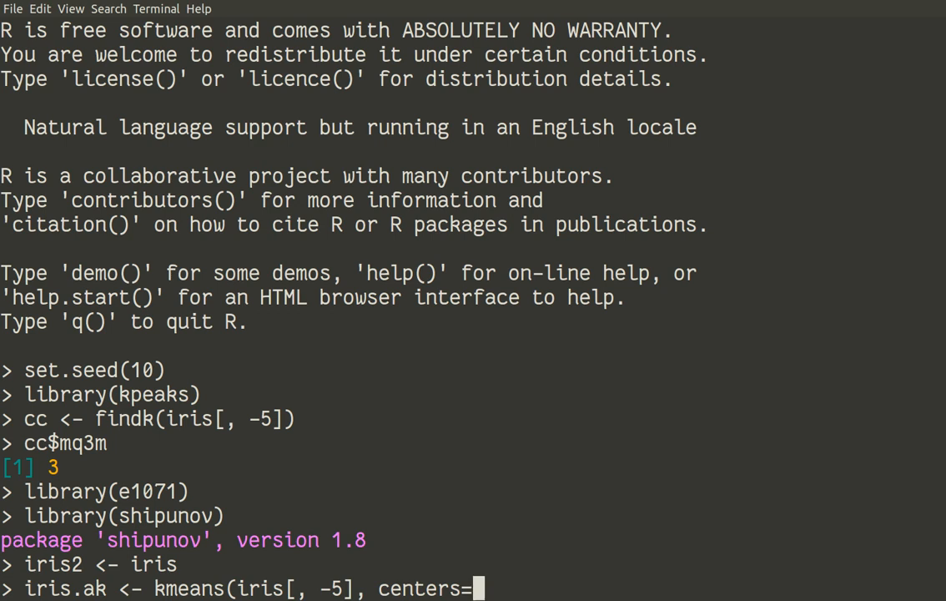
pyautogui.write('cc')
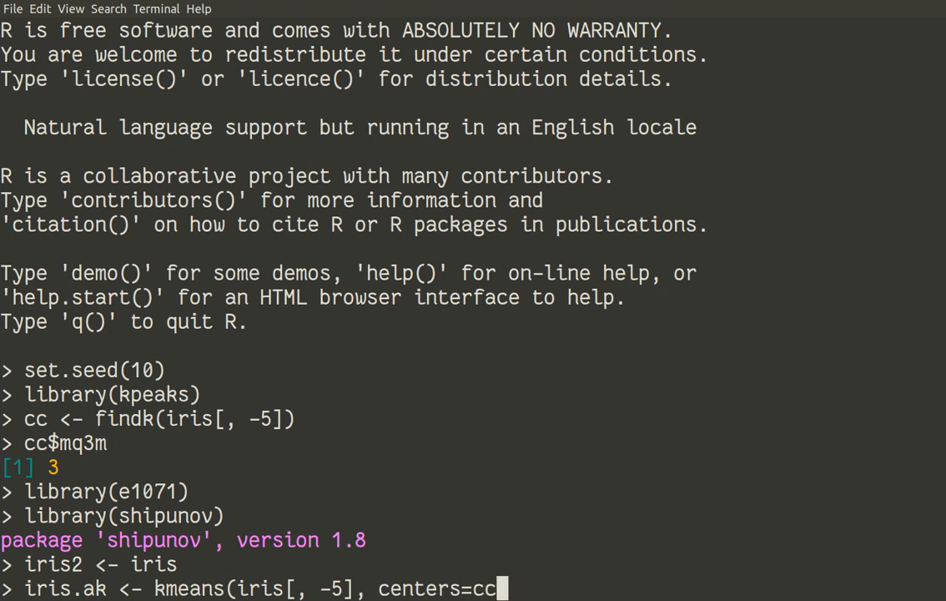
pyautogui.write('$')
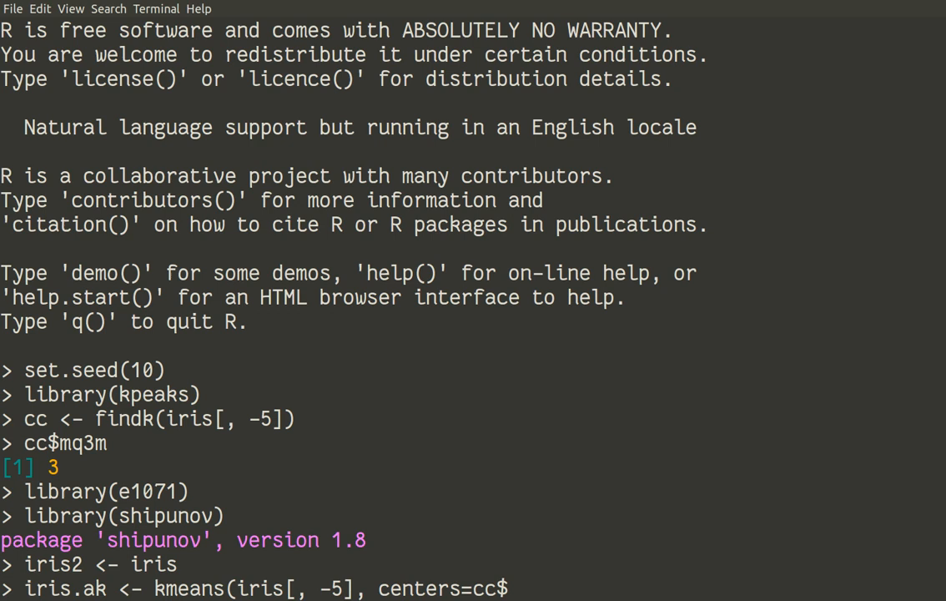
pyautogui.write('mq3m')
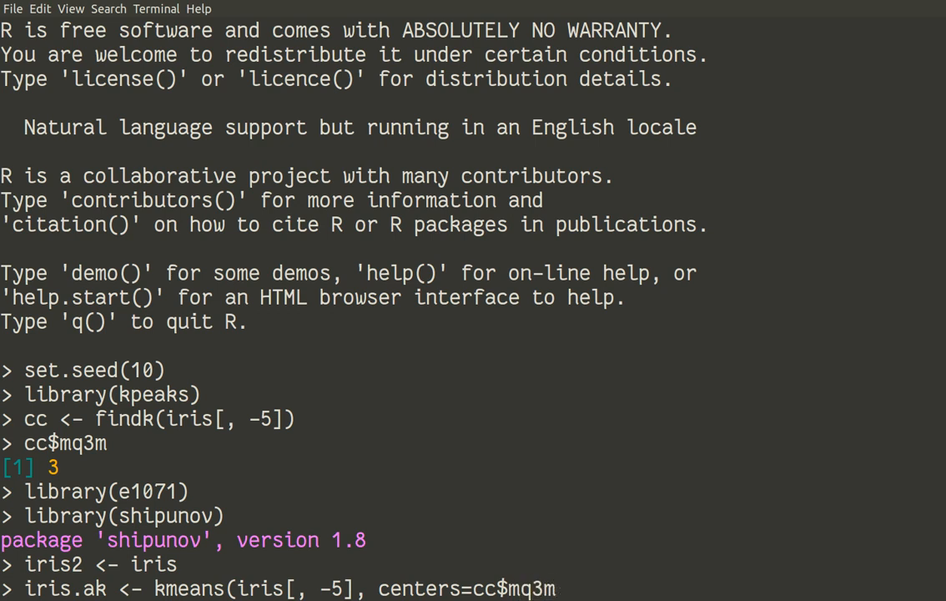
pyautogui.write(',')
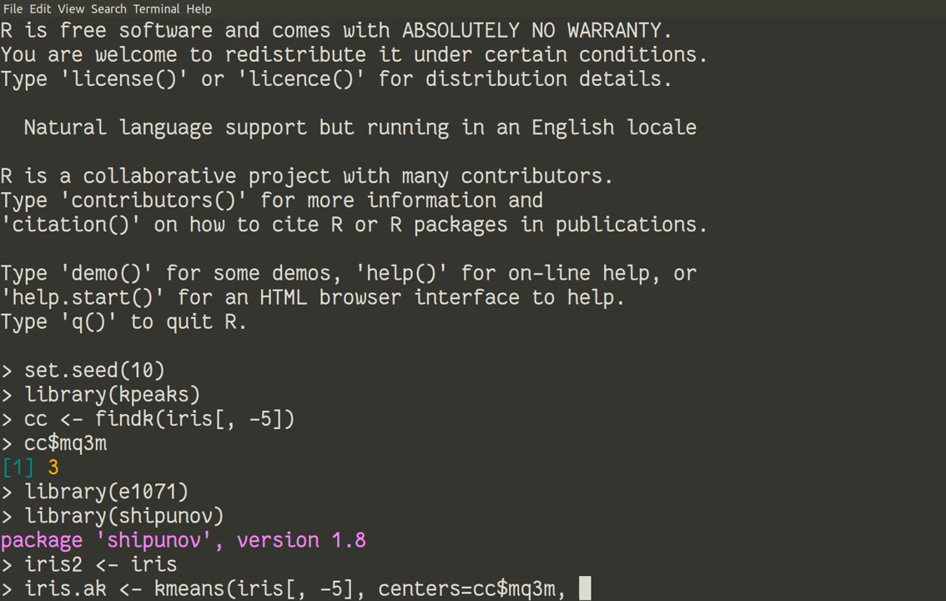
pyautogui.write('n')
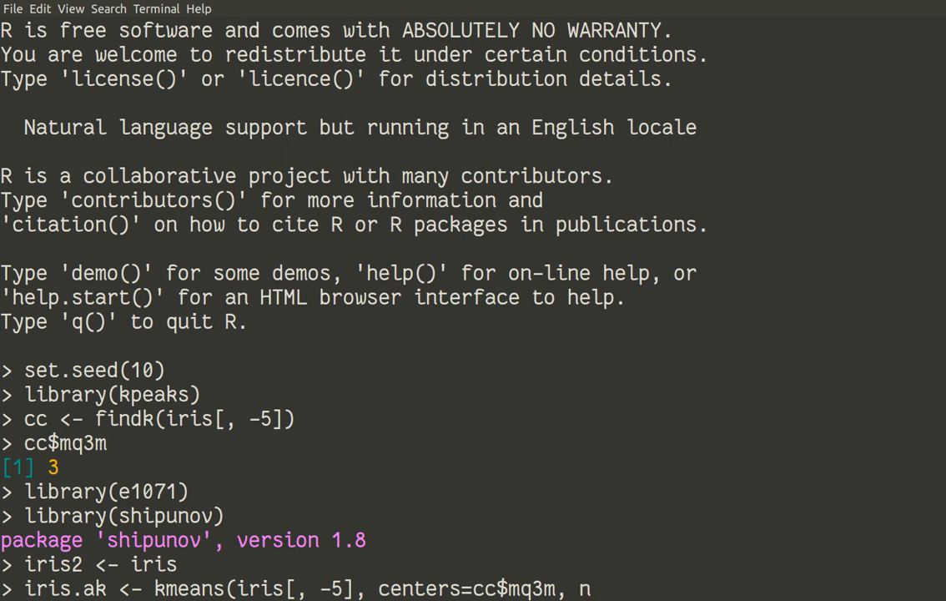
pyautogui.write('s')
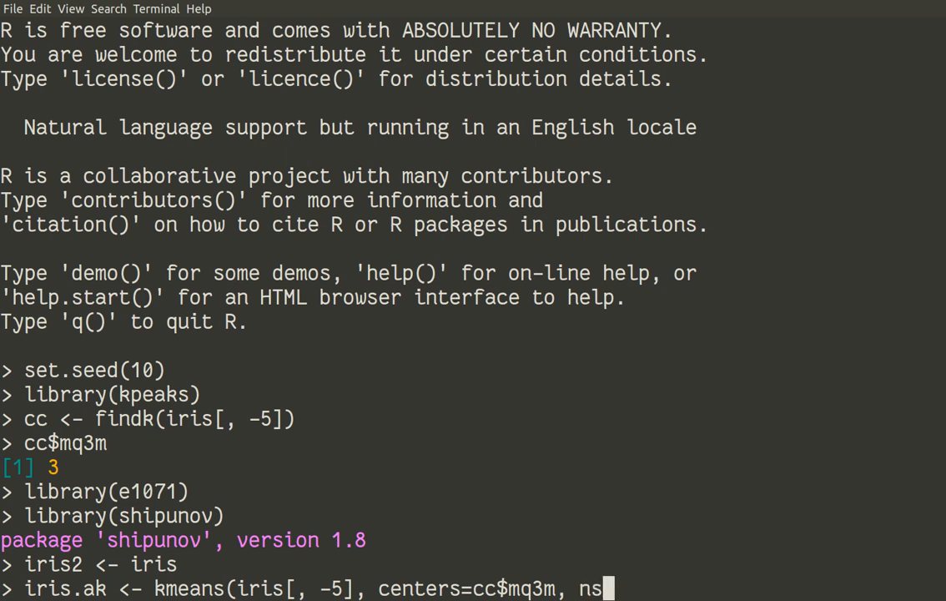
pyautogui.write('tart')
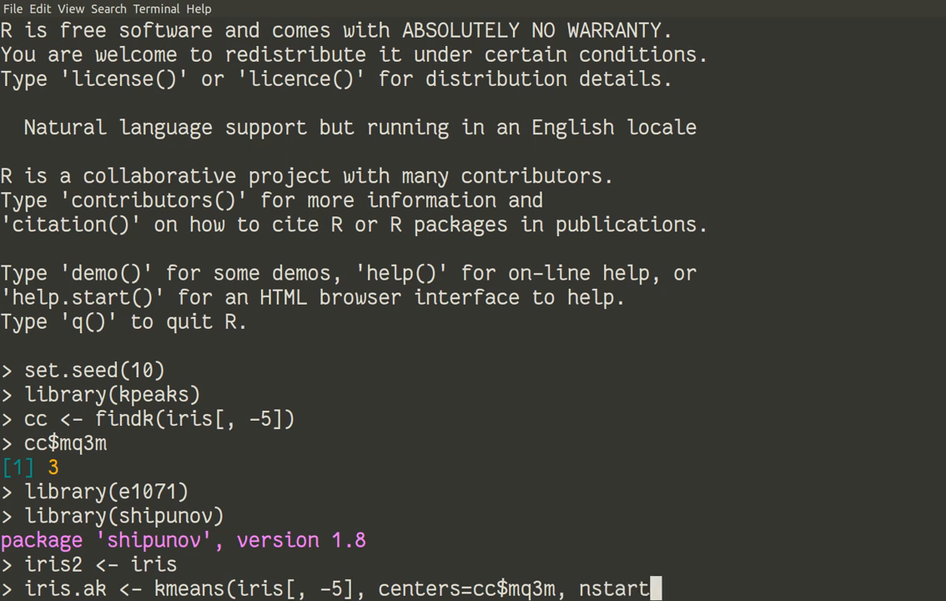
pyautogui.write('=5)')
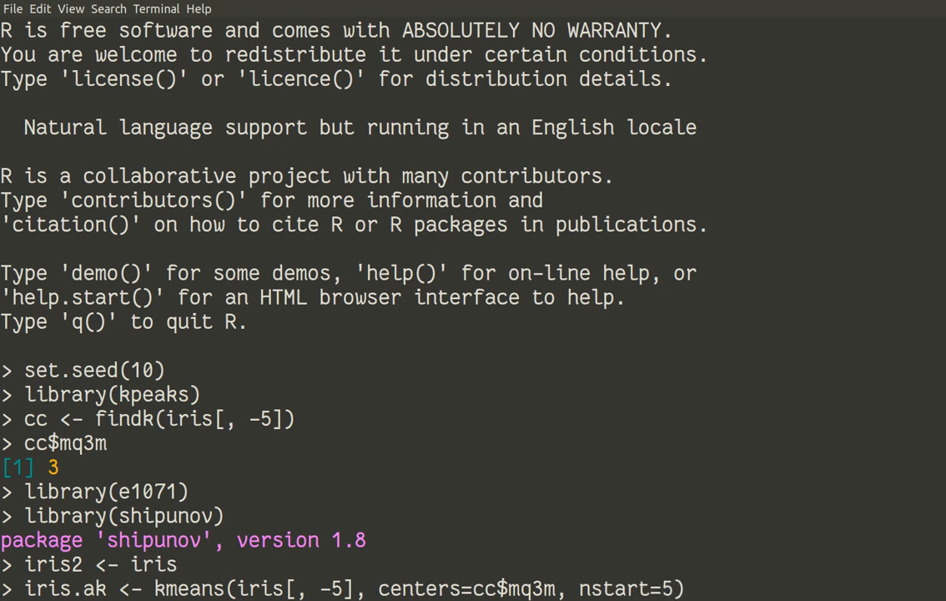
pyautogui.moveTo(692, 588)
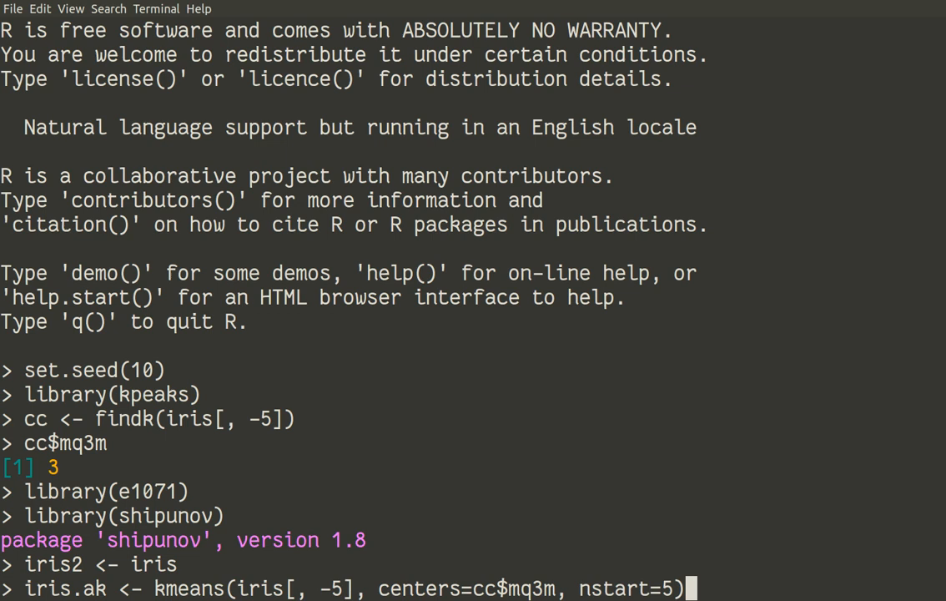
pyautogui.press('Return')
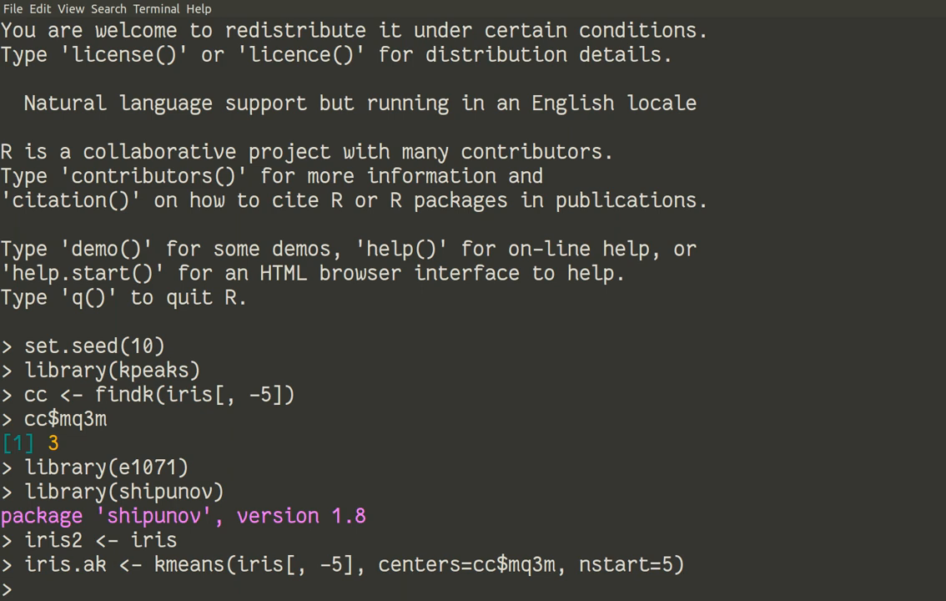
# Step: Print head(iris.ak$cluster), showing the first six rows all in cluster 2
pyautogui.write('iris.')
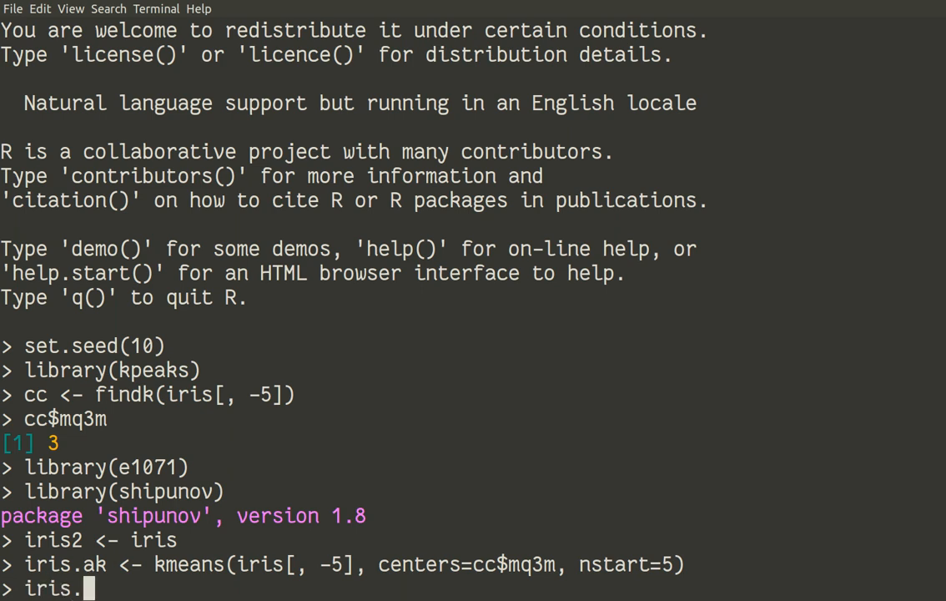
pyautogui.write('ak$')
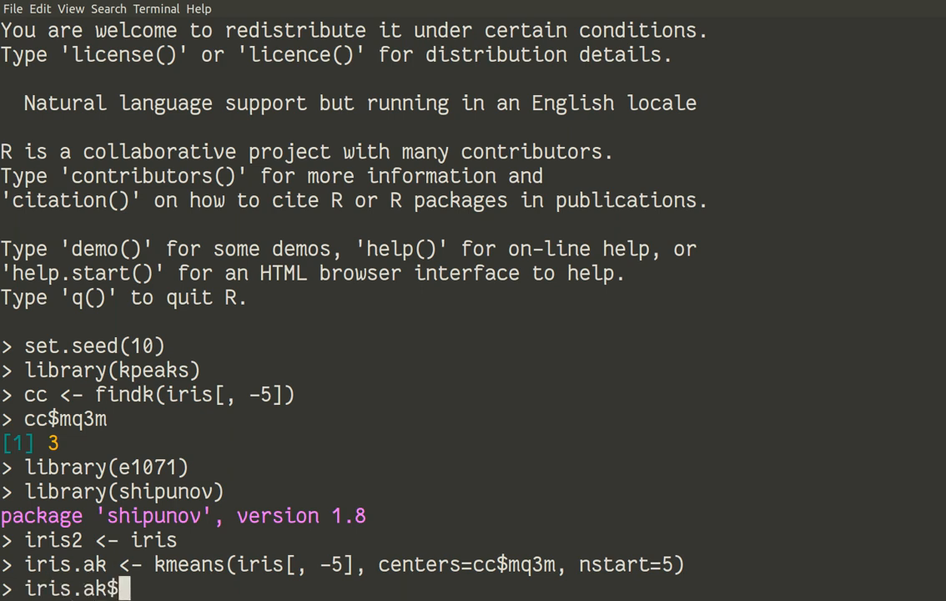
pyautogui.write('cluster')
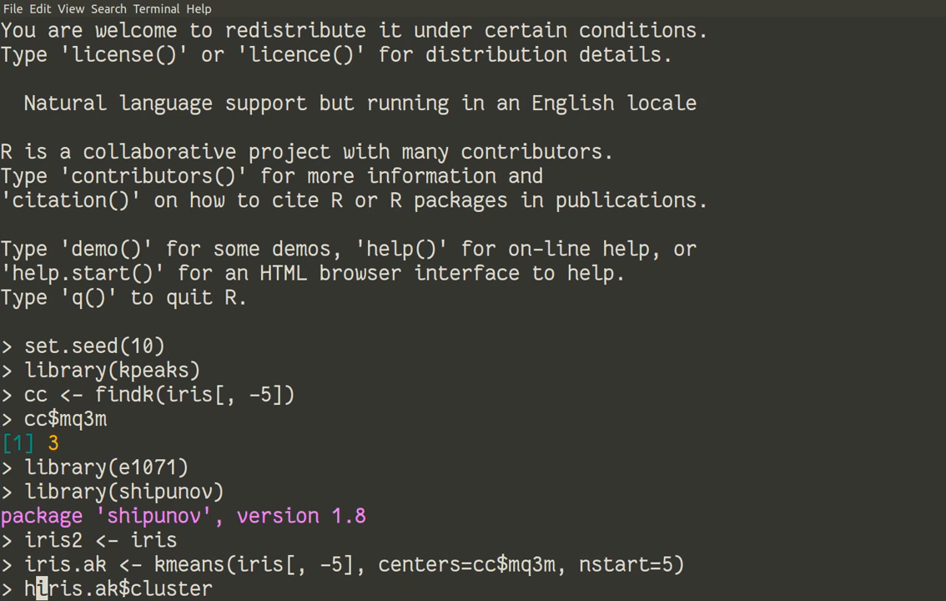
pyautogui.write('ead(')
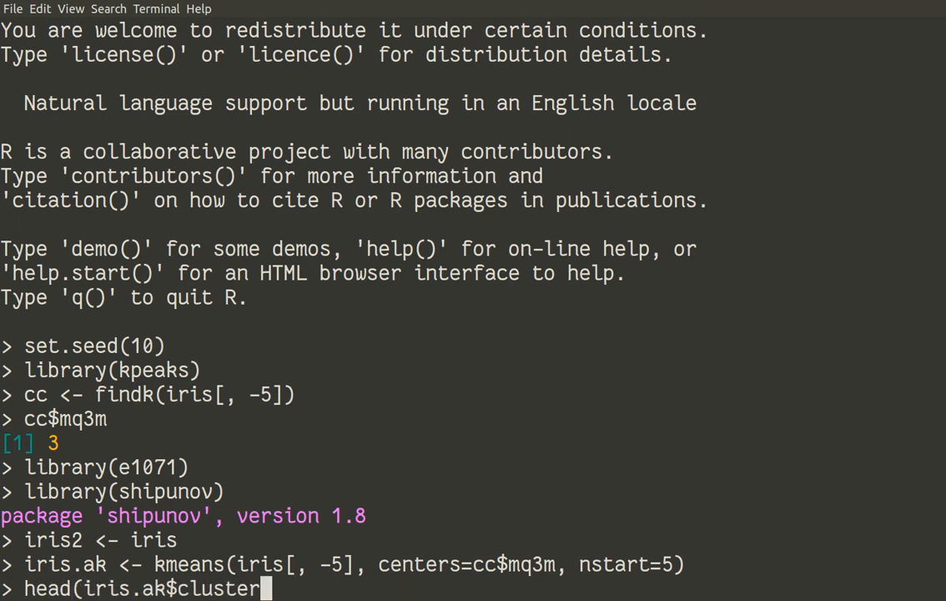
pyautogui.write(')')
pyautogui.press('Return')
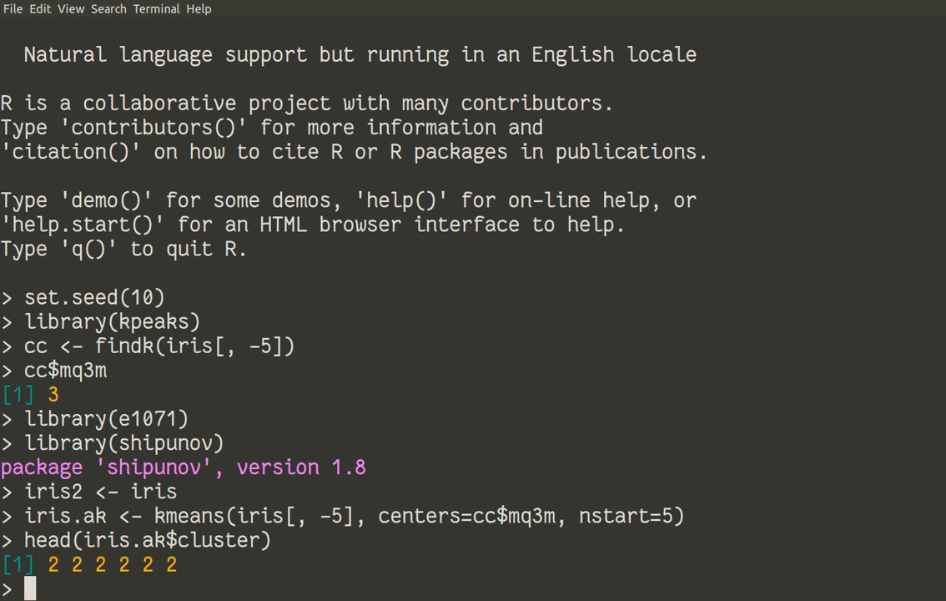
# Step: Replace iris2$Species with factor(iris.ak$cluster)
pyautogui.write('i')
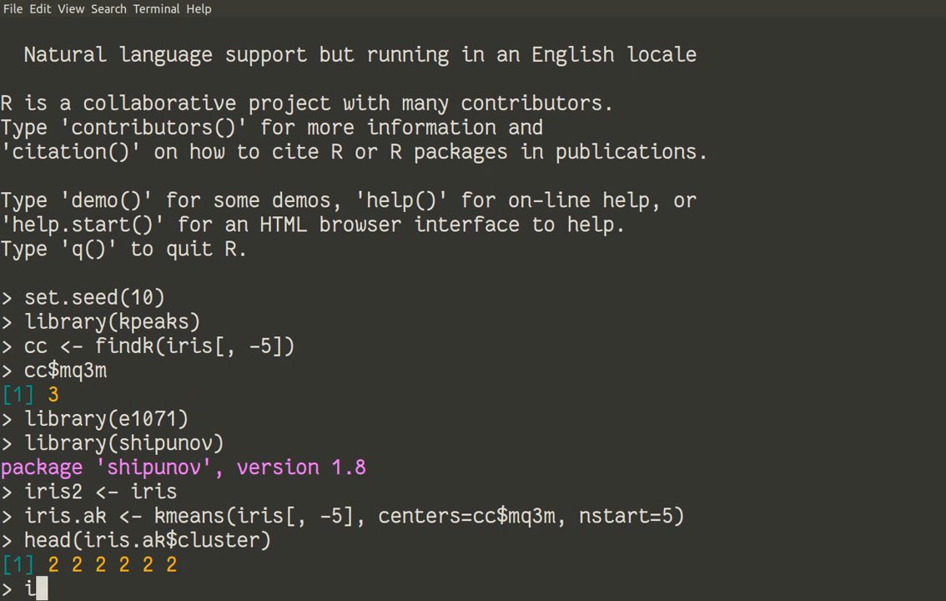
pyautogui.write('ris2$')
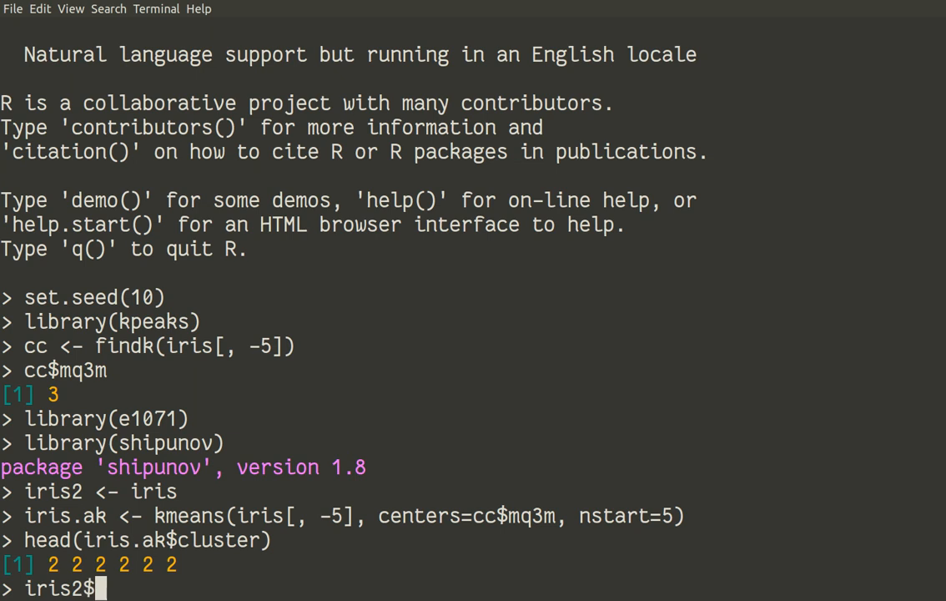
pyautogui.write('Species')
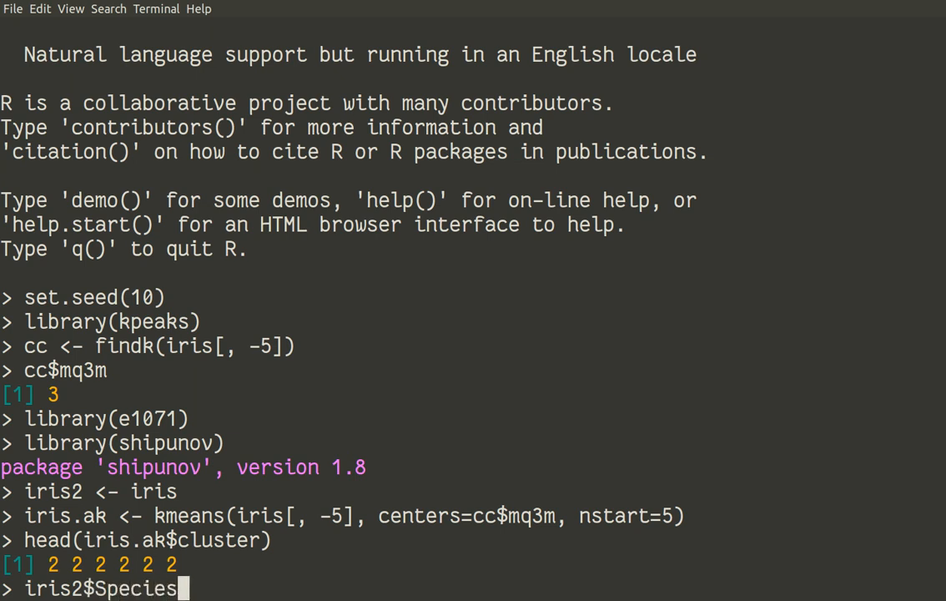
pyautogui.write('<-')
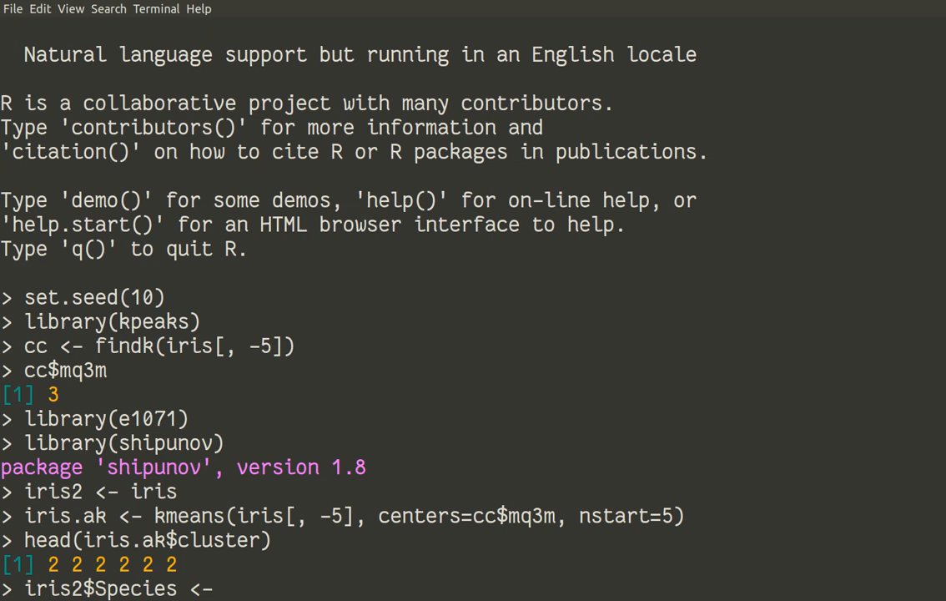
pyautogui.write('i')
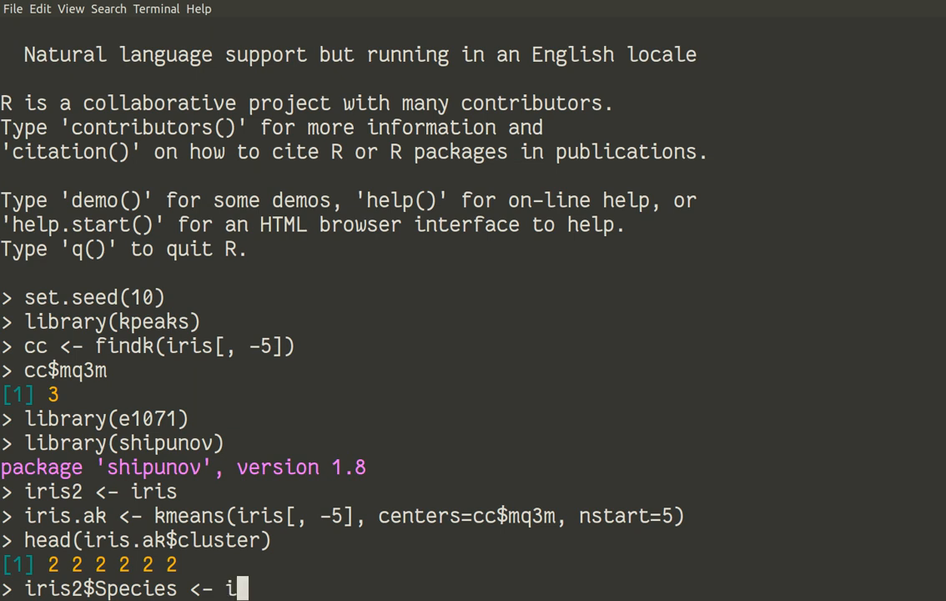
pyautogui.write('ris.ak')
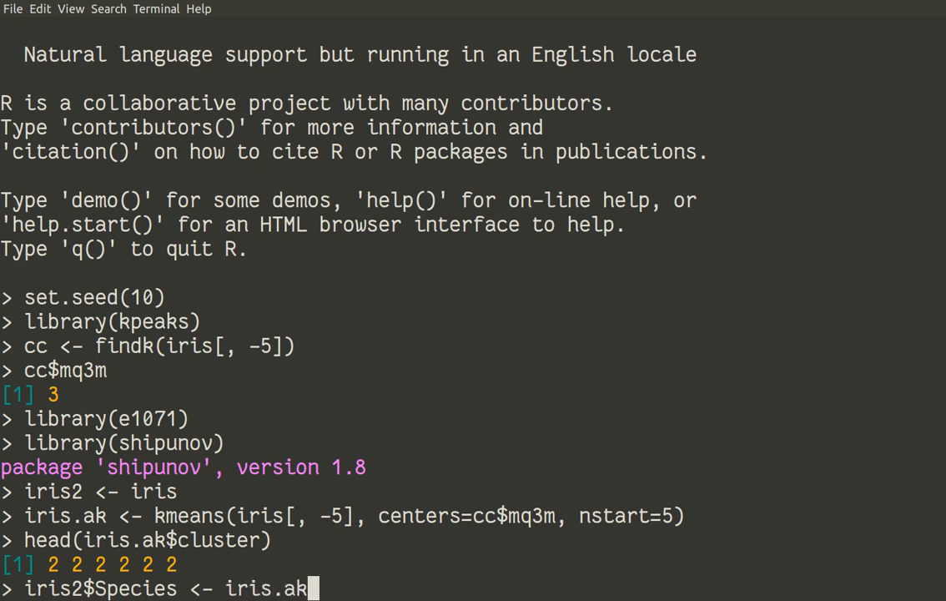
pyautogui.write('$cluster')
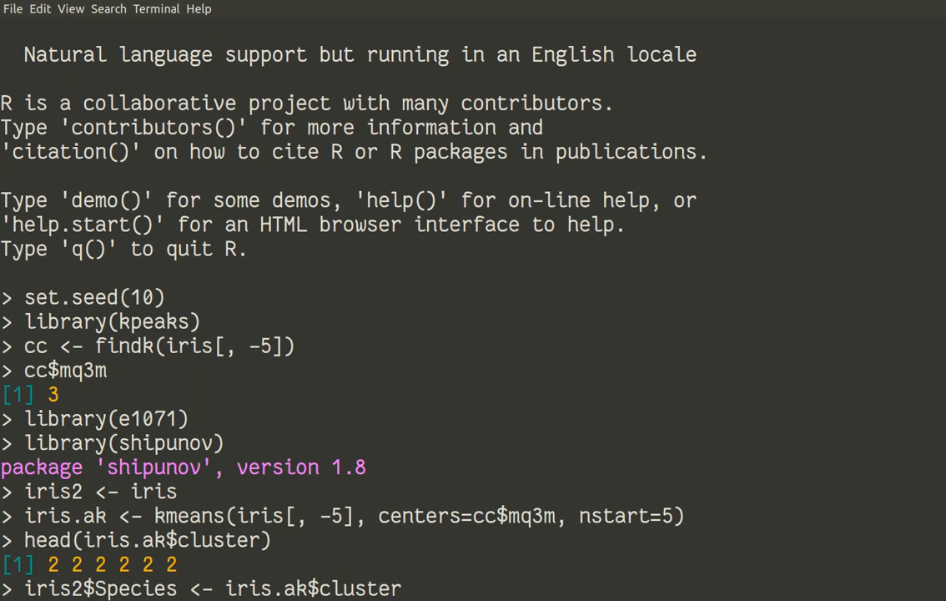
pyautogui.write('fa')
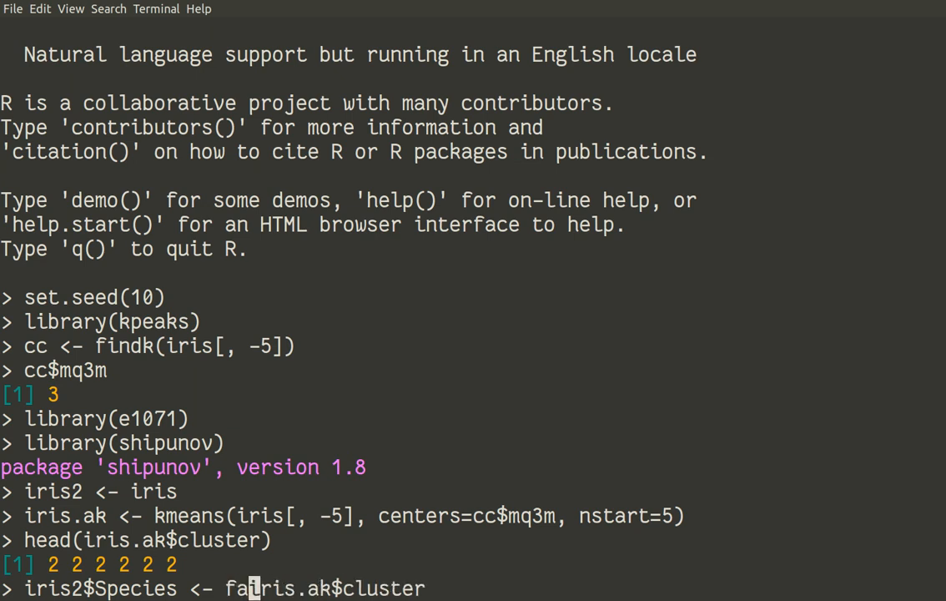
pyautogui.write('c')
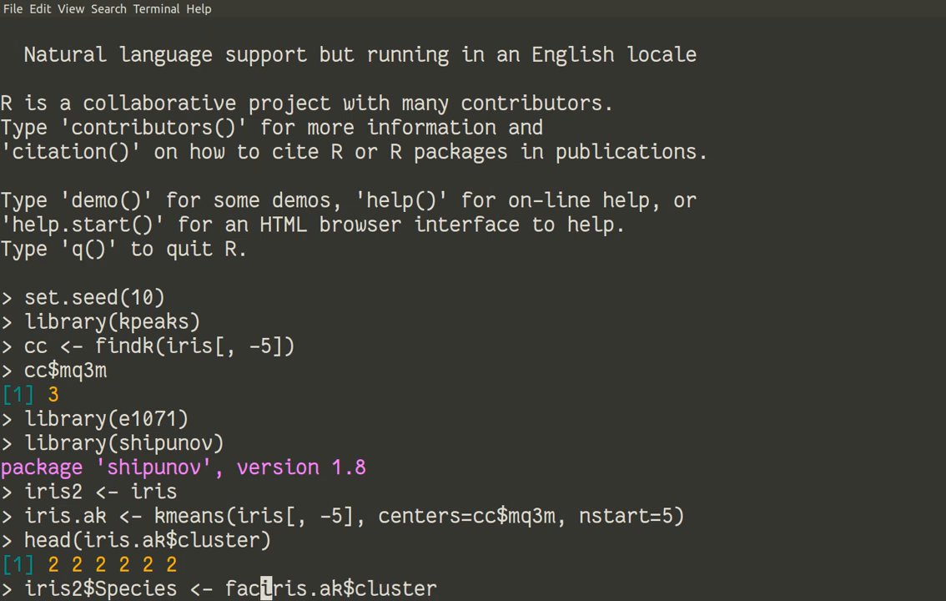
pyautogui.write('tor(')
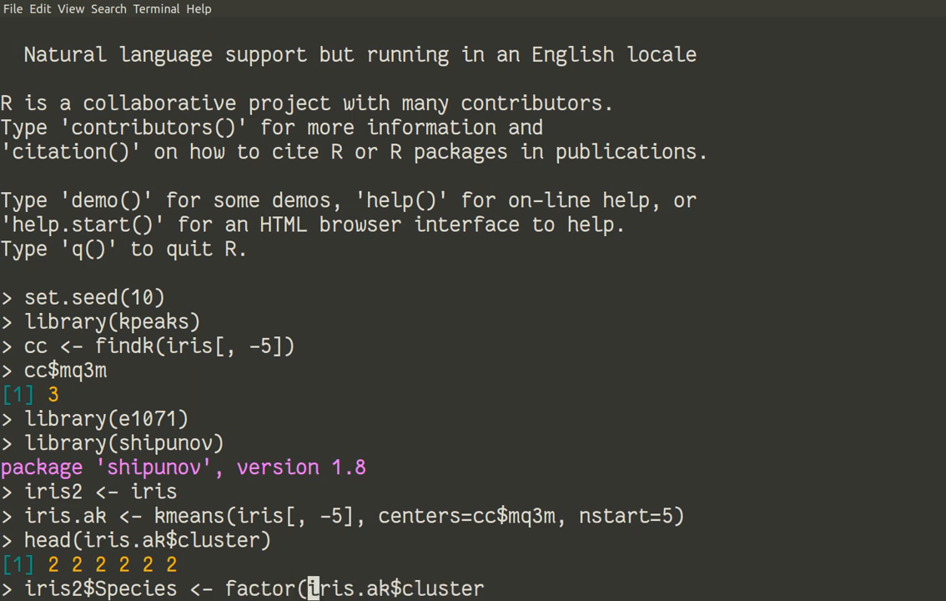
pyautogui.write(')')
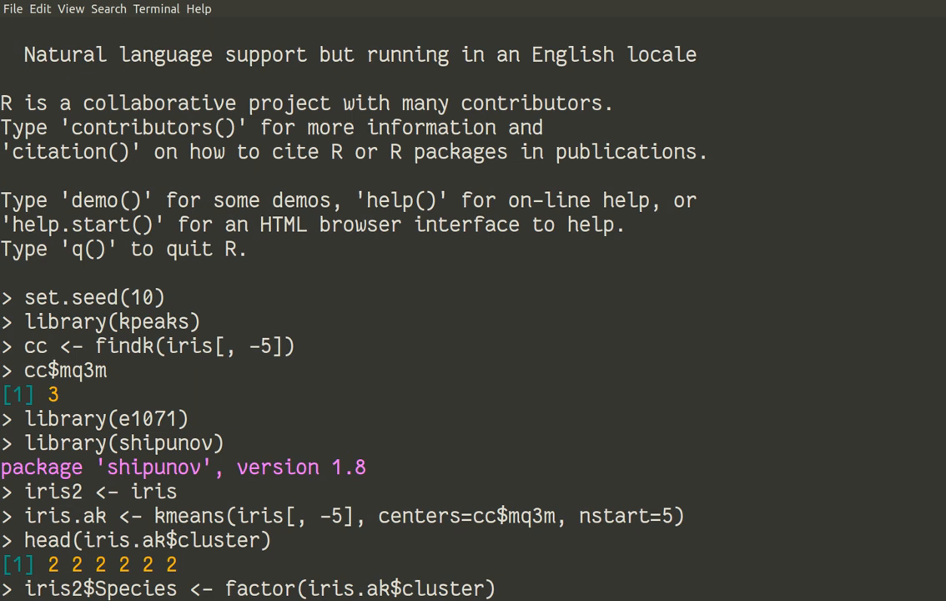
pyautogui.press('Return')
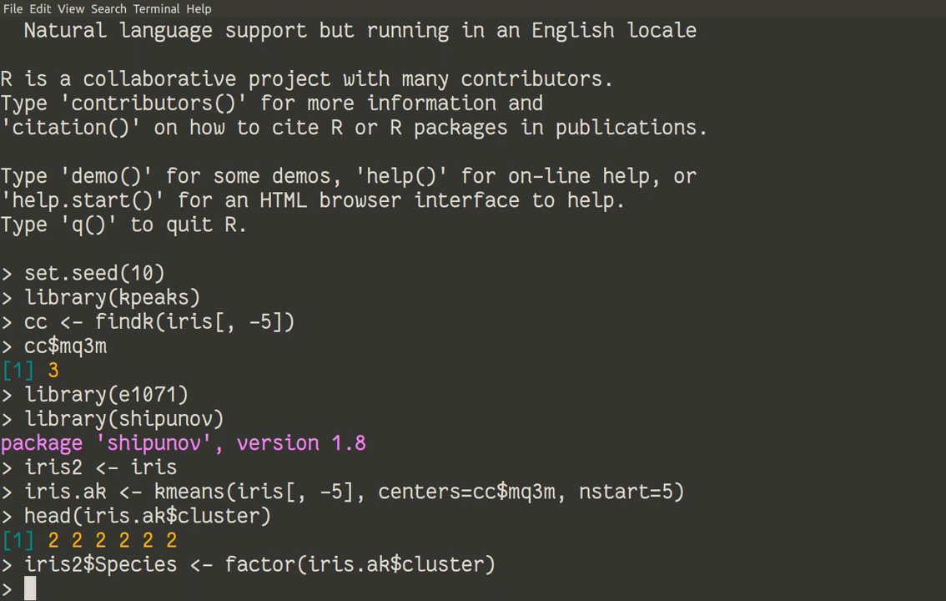
pyautogui.write('str(')
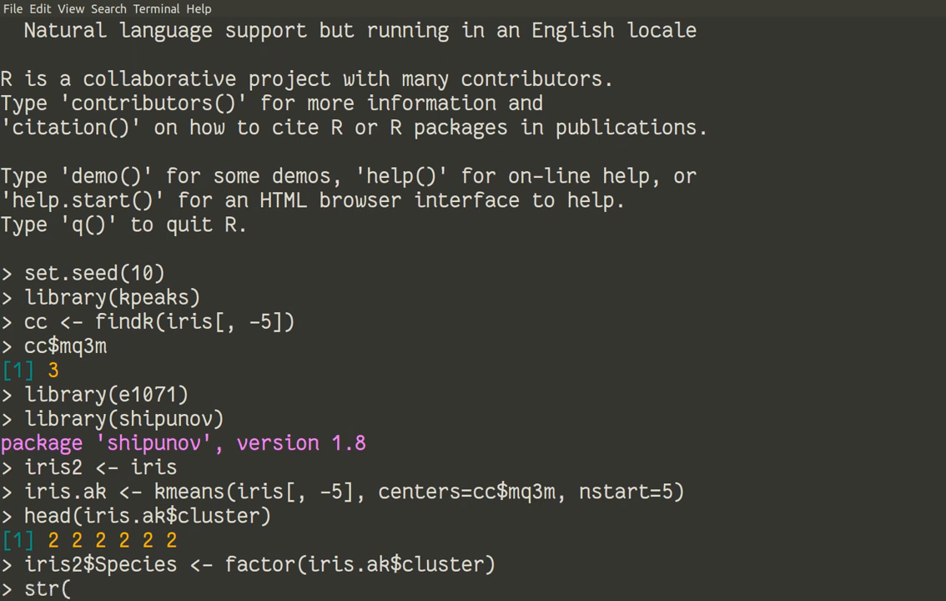
pyautogui.write('it')
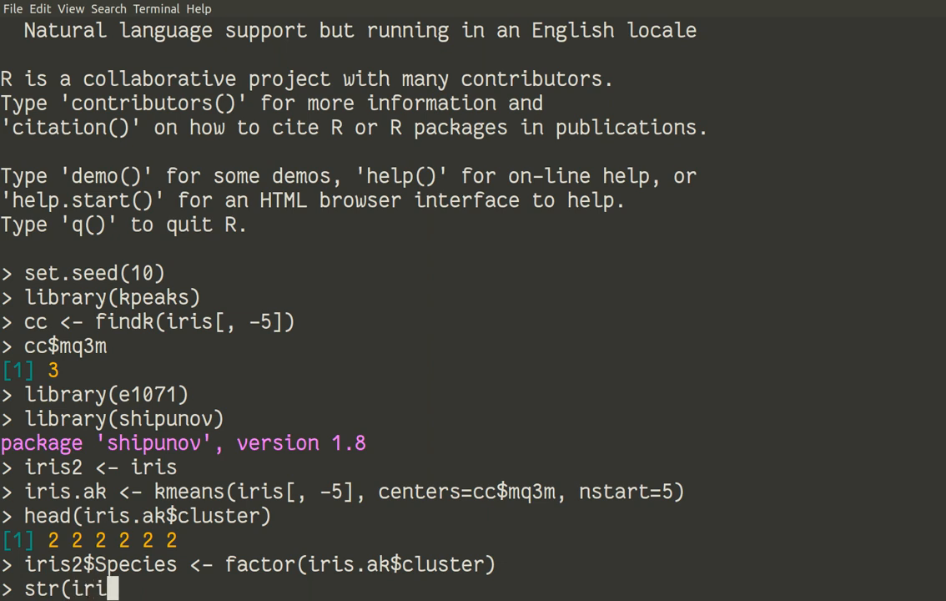
pyautogui.write('s2)')
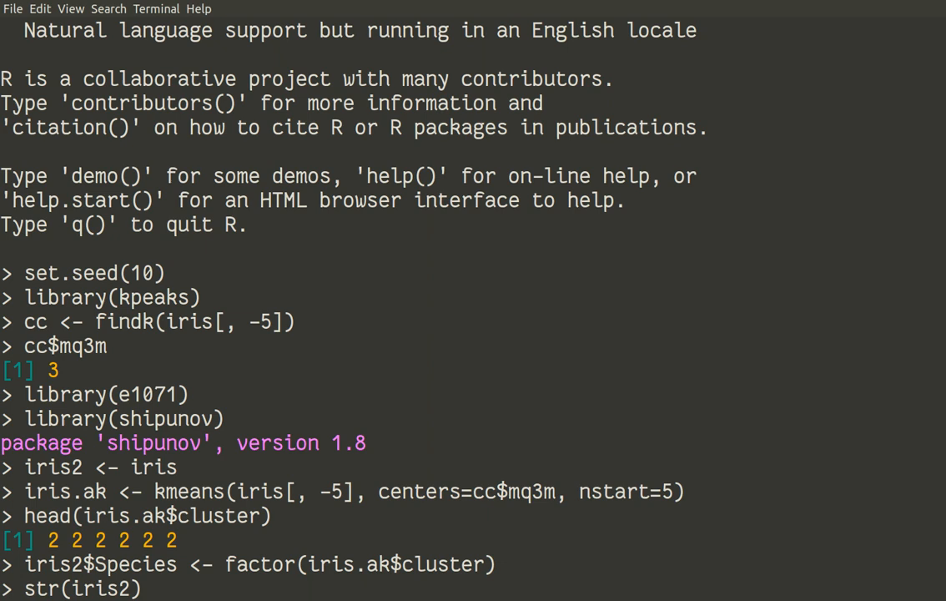
pyautogui.press('Return')
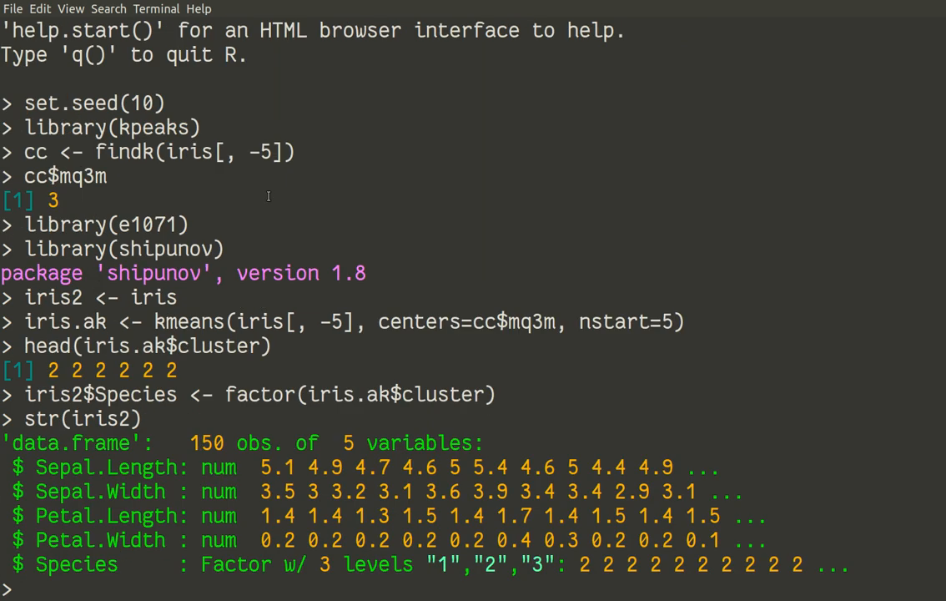
pyautogui.doubleClick(76, 565)
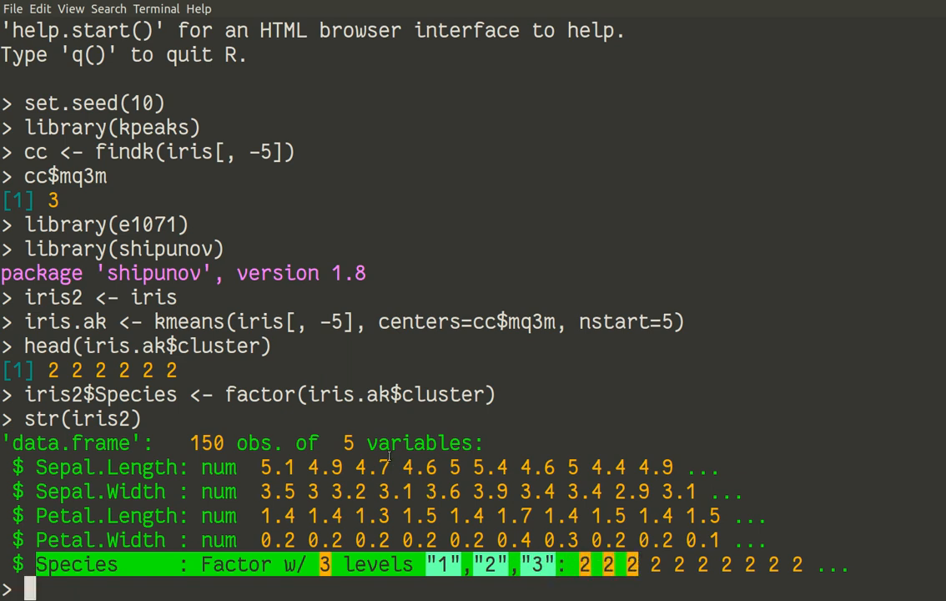
pyautogui.doubleClick(201, 322)
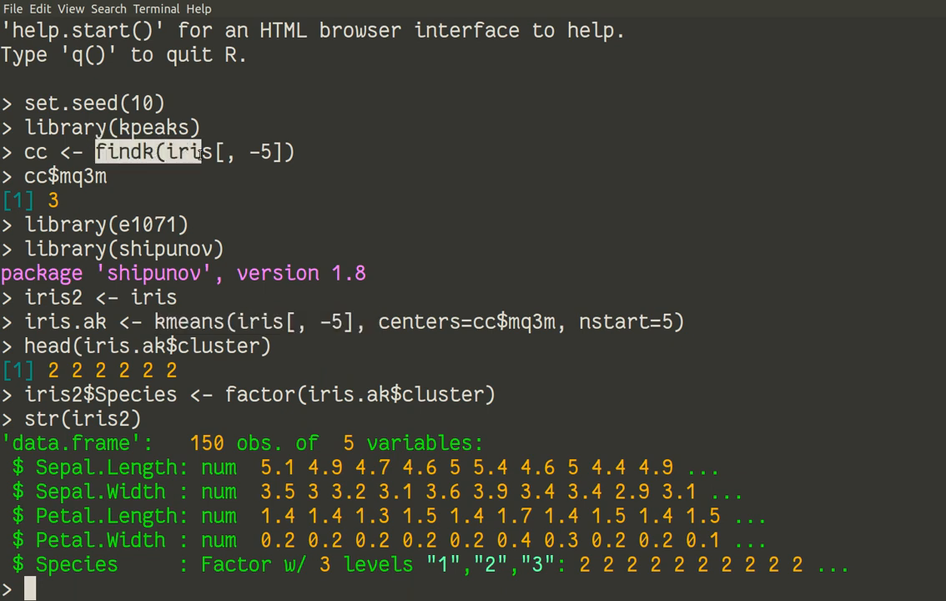
pyautogui.moveTo(301, 274)
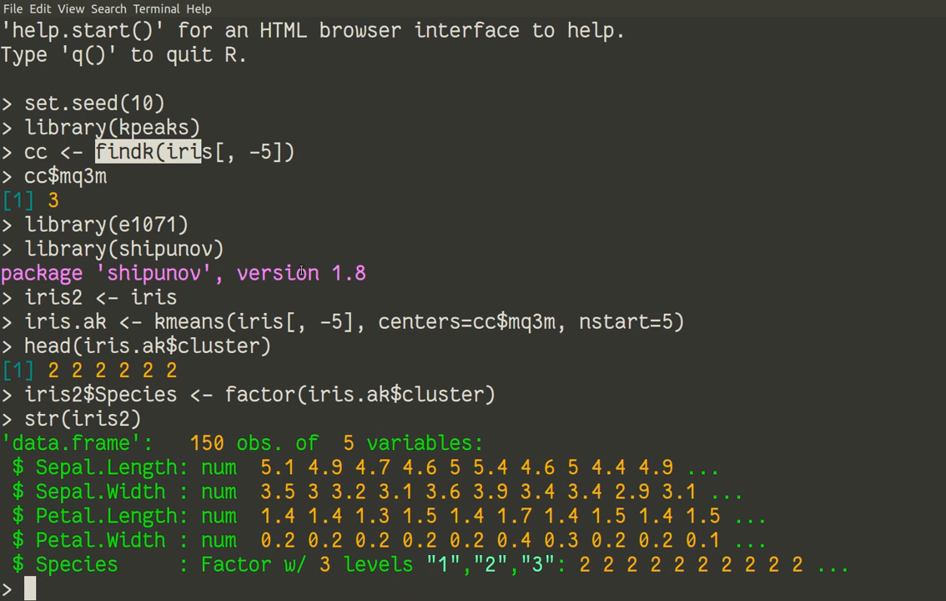
pyautogui.moveTo(240, 539)
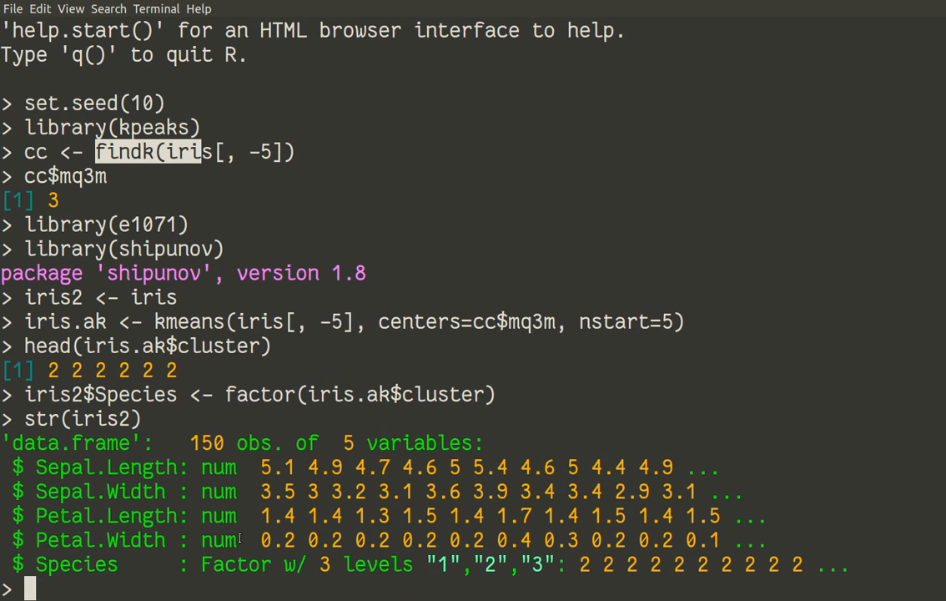
pyautogui.moveTo(247, 528)
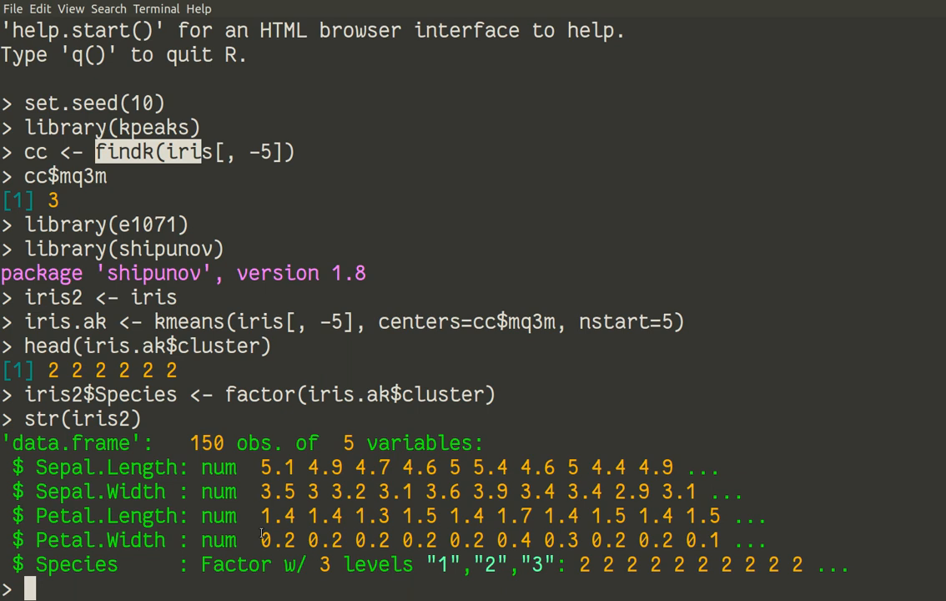
pyautogui.moveTo(371, 593)
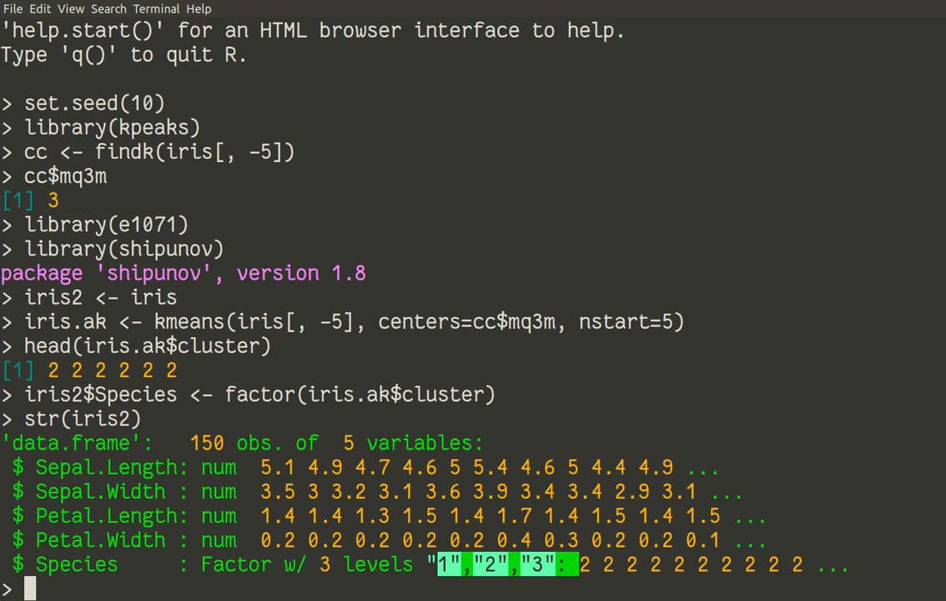
pyautogui.moveTo(331, 591)
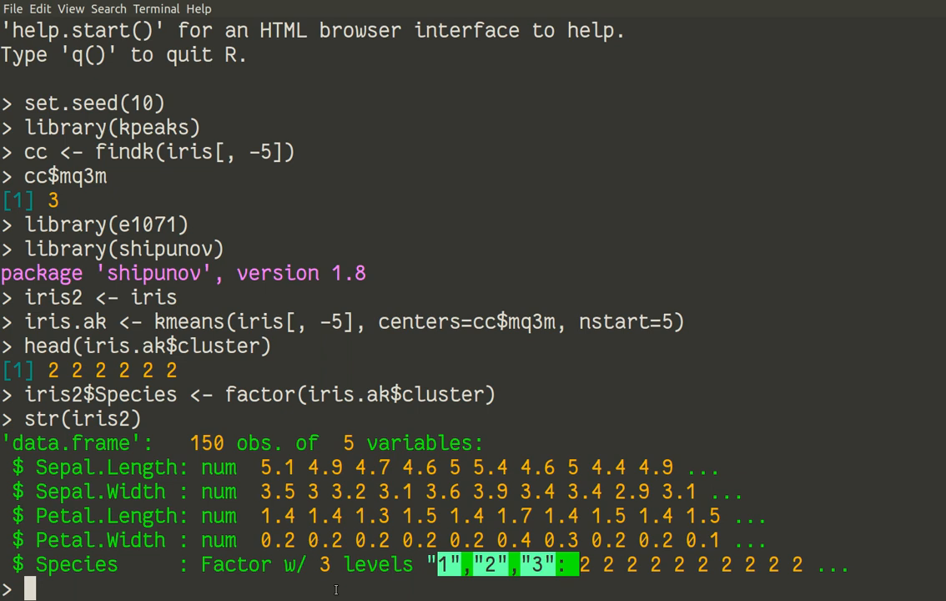
pyautogui.moveTo(458, 567)
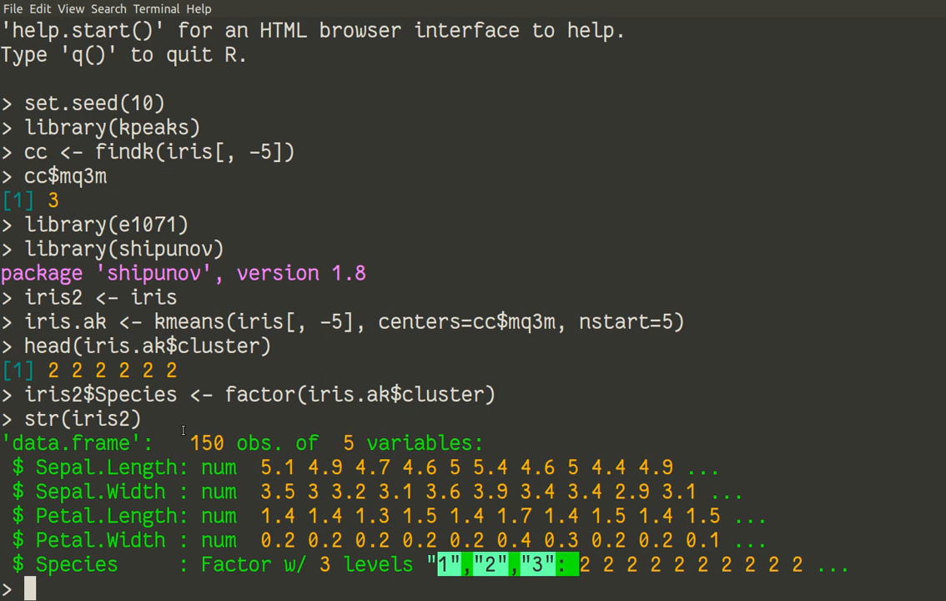
# Step: Store Class.sample(iris2$Species, prop=0.1) as sam, a balanced 10% sample
pyautogui.write('sam <-')
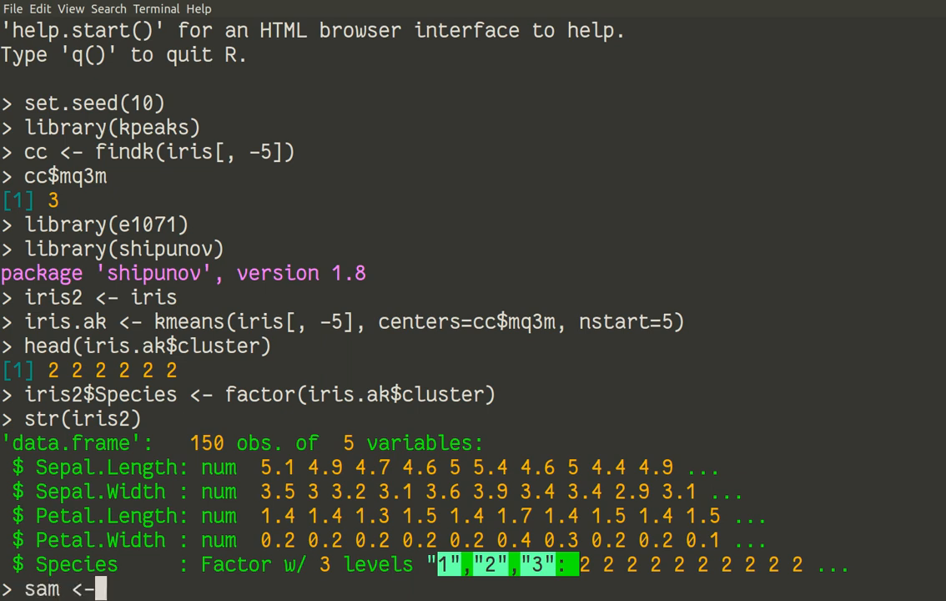
pyautogui.write('C')
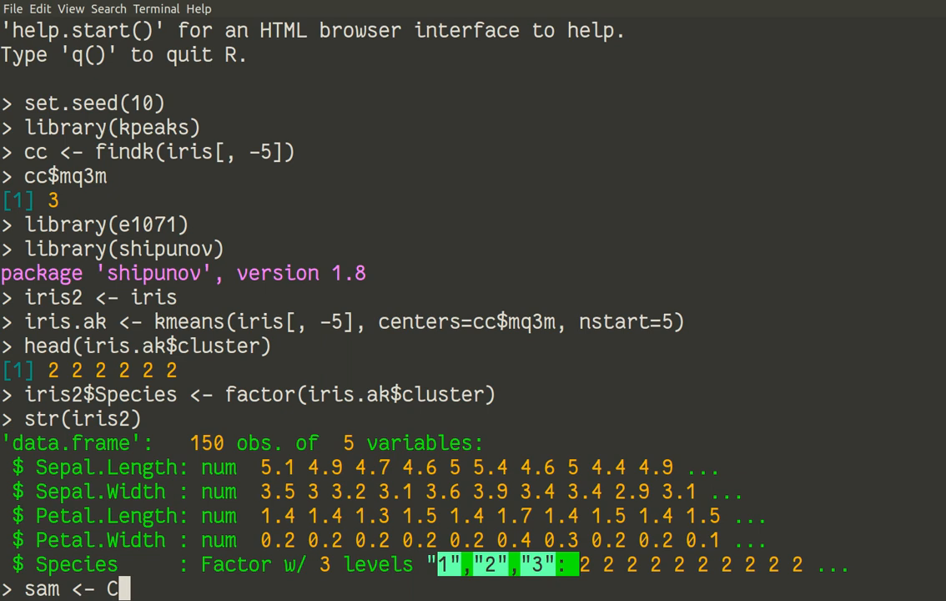
pyautogui.write('lass.sample')
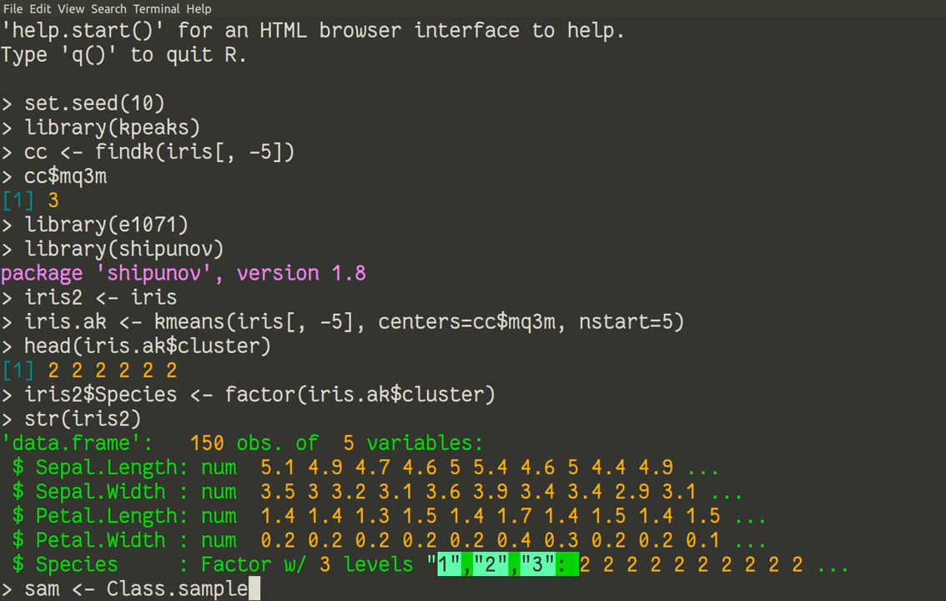
pyautogui.write('(')
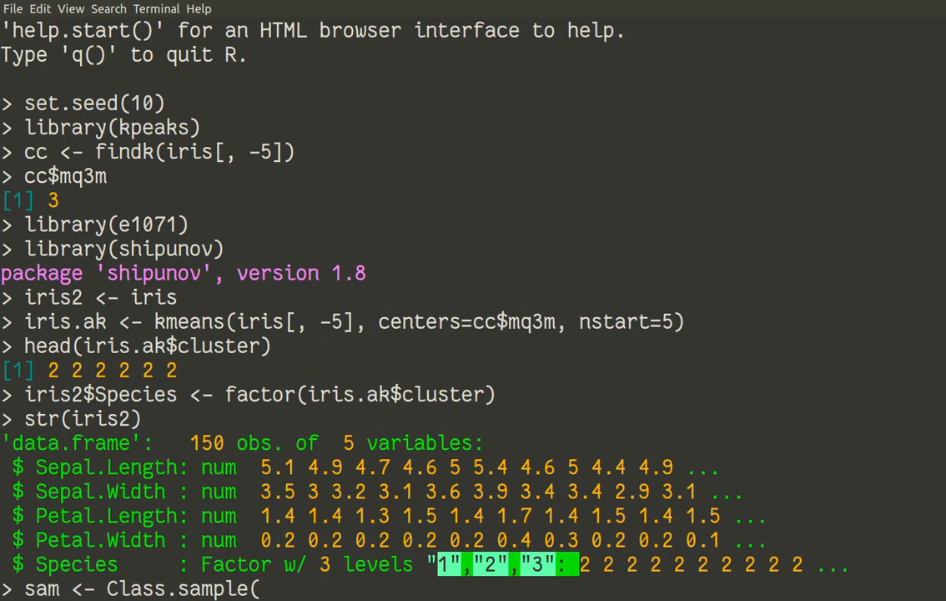
pyautogui.write('iris2')
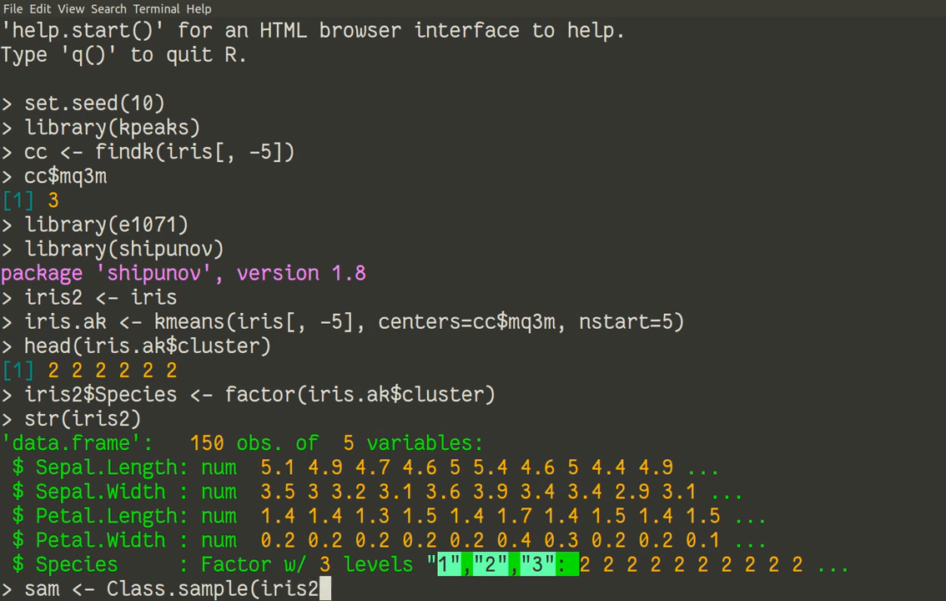
pyautogui.write('$Specie')
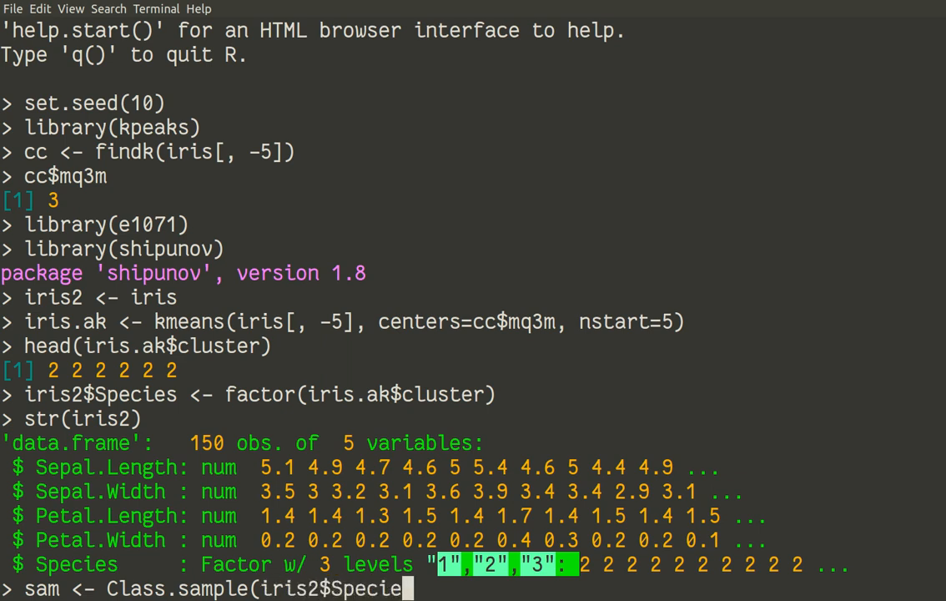
pyautogui.write('s,')
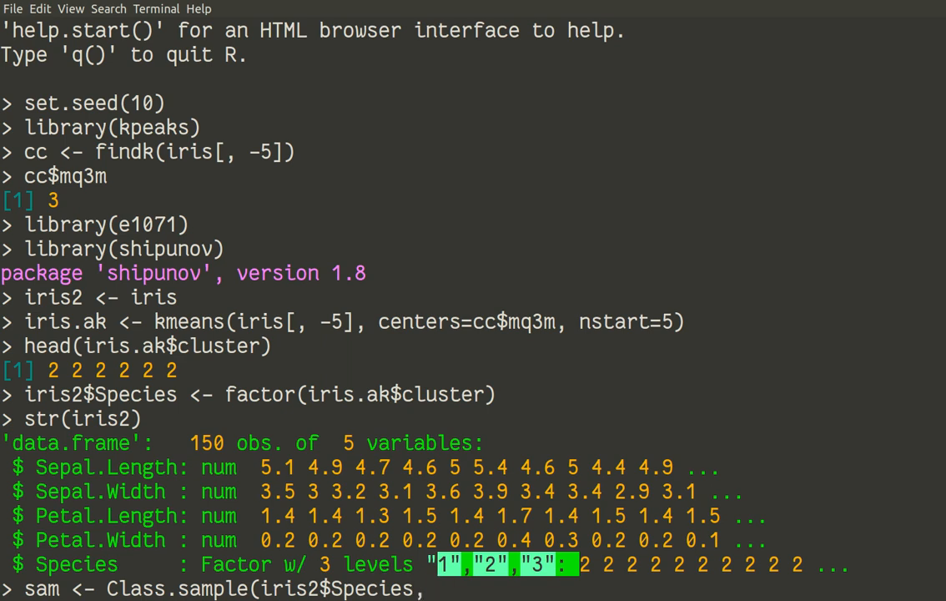
pyautogui.write('prop')
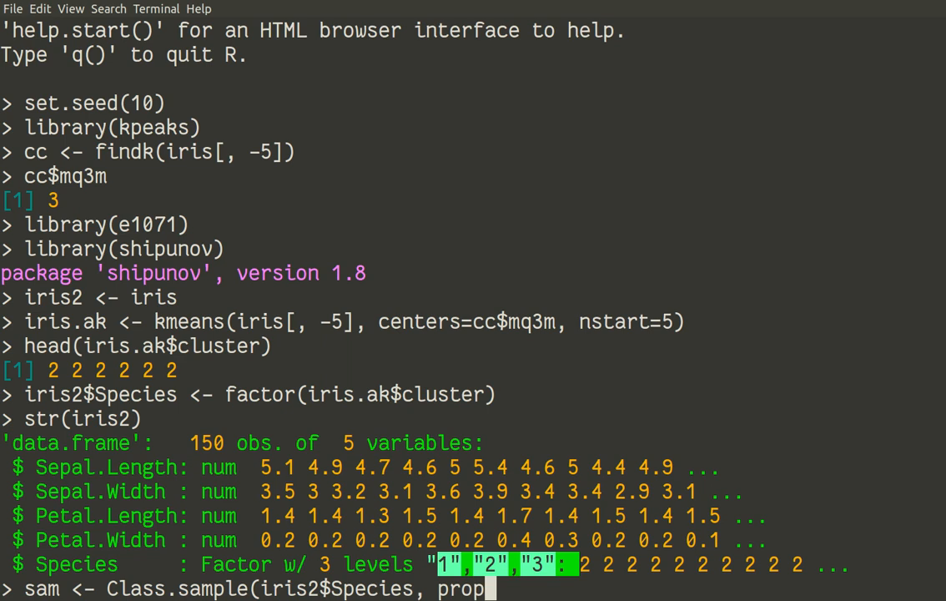
pyautogui.write('=0.1')
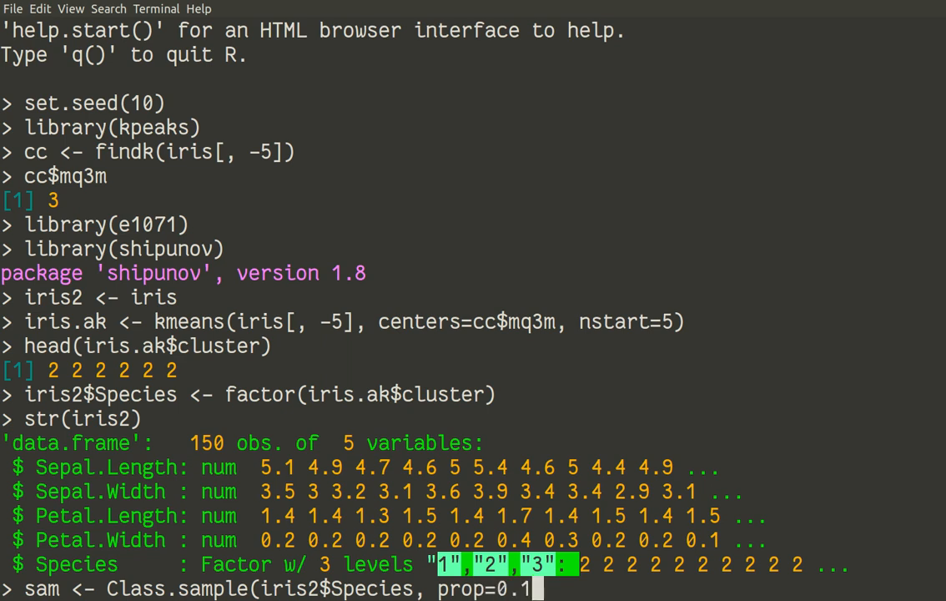
pyautogui.write(')')
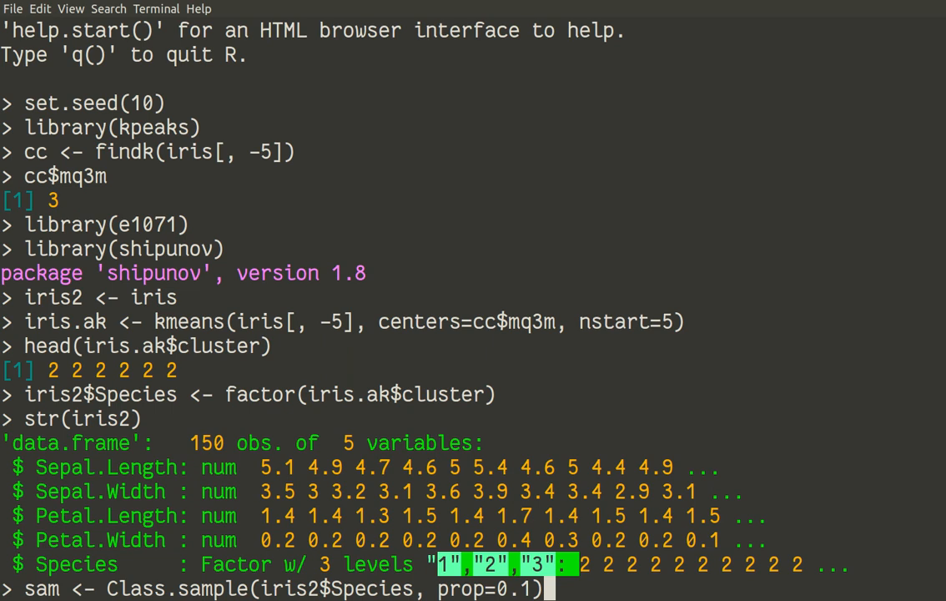
pyautogui.press('Return')
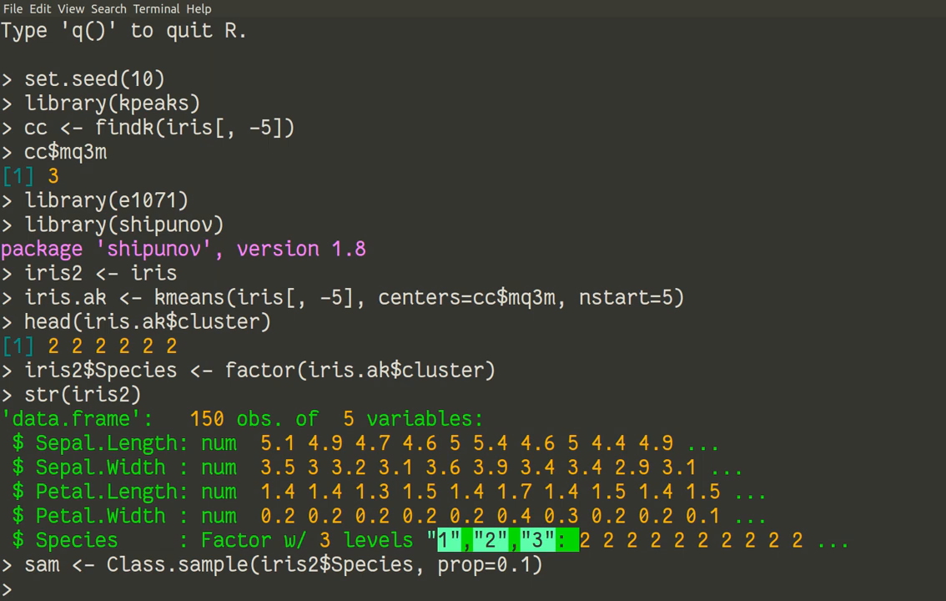
# Step: Print head(sam): FALSE FALSE FALSE TRUE FALSE FALSE
pyautogui.write('head(s')
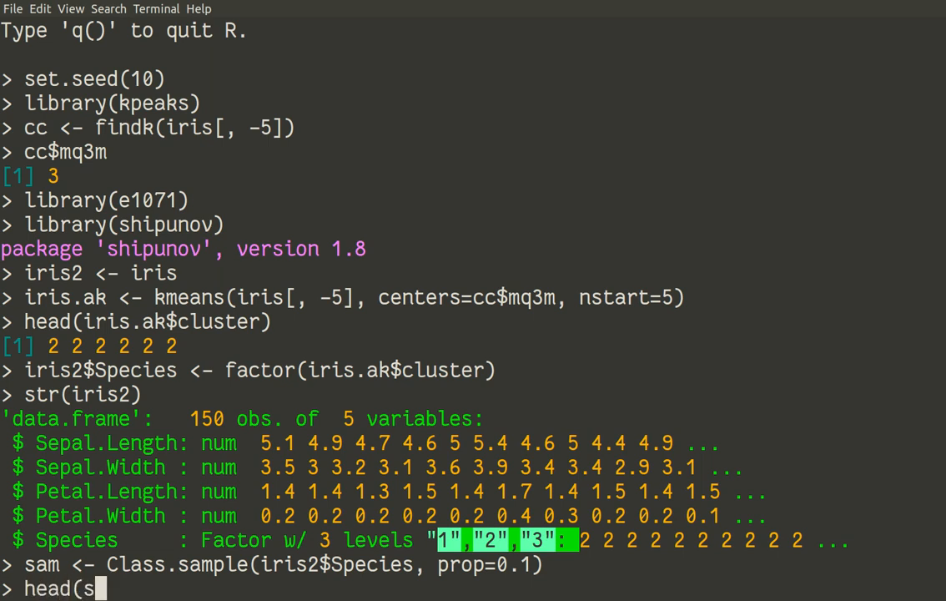
pyautogui.press('Return')
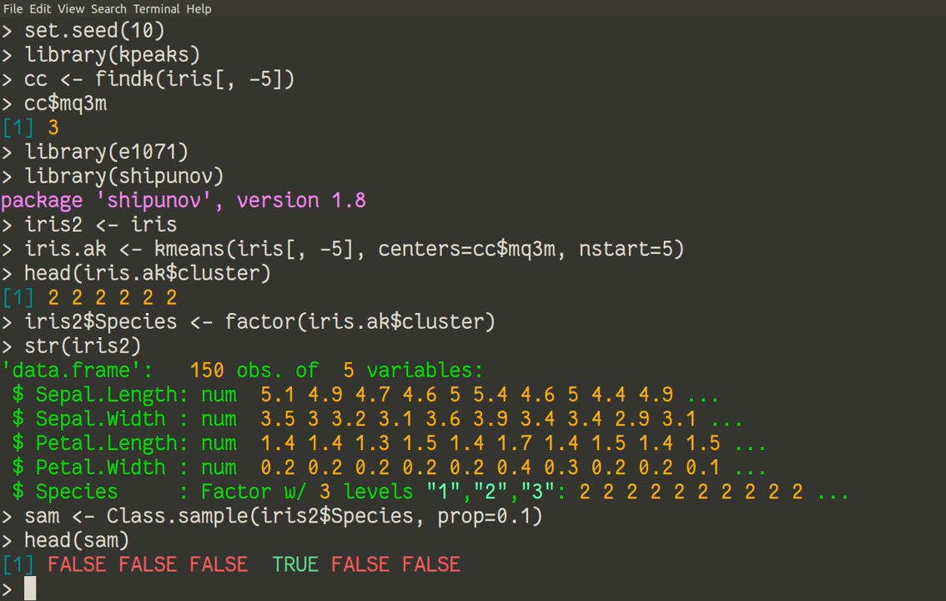
# Step: Create iris2.train as iris2[sam, ], the sampled rows
pyautogui.write('iris2')
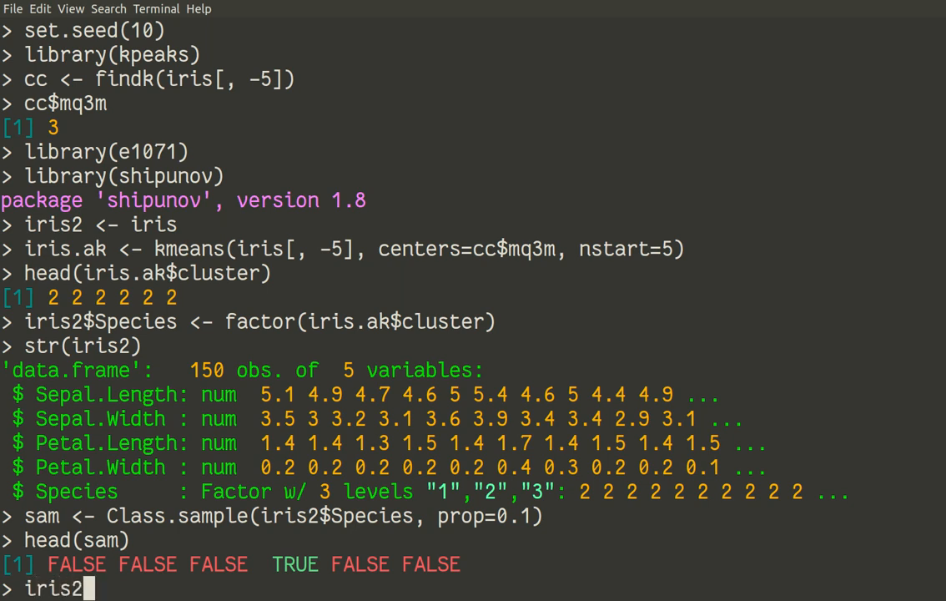
pyautogui.write('.train')
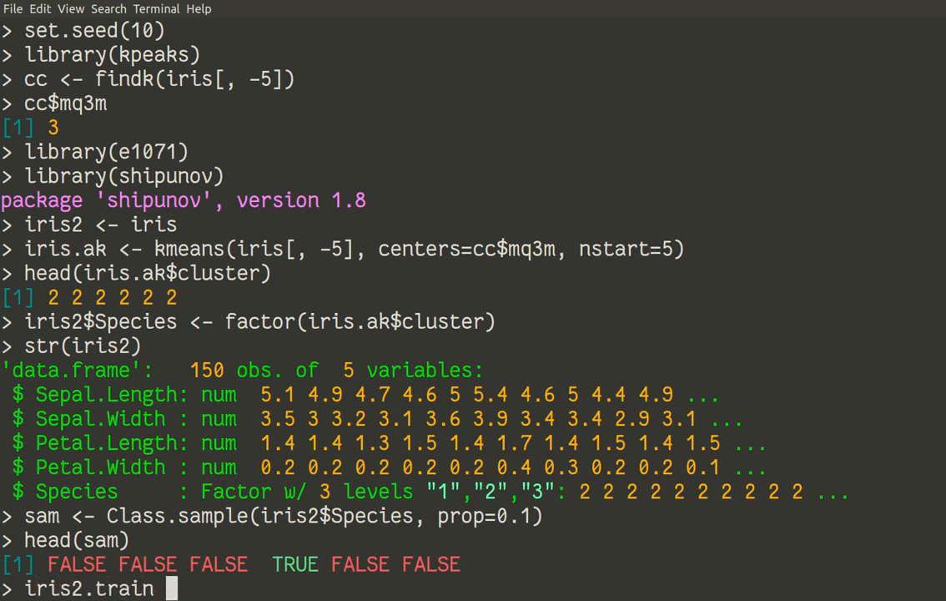
pyautogui.write('<- iris')
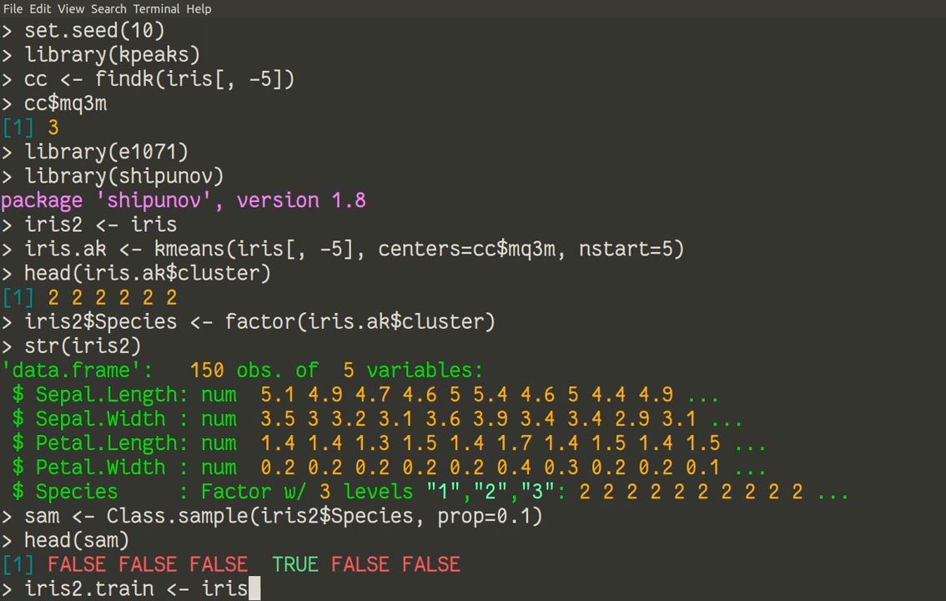
pyautogui.write('2[]')
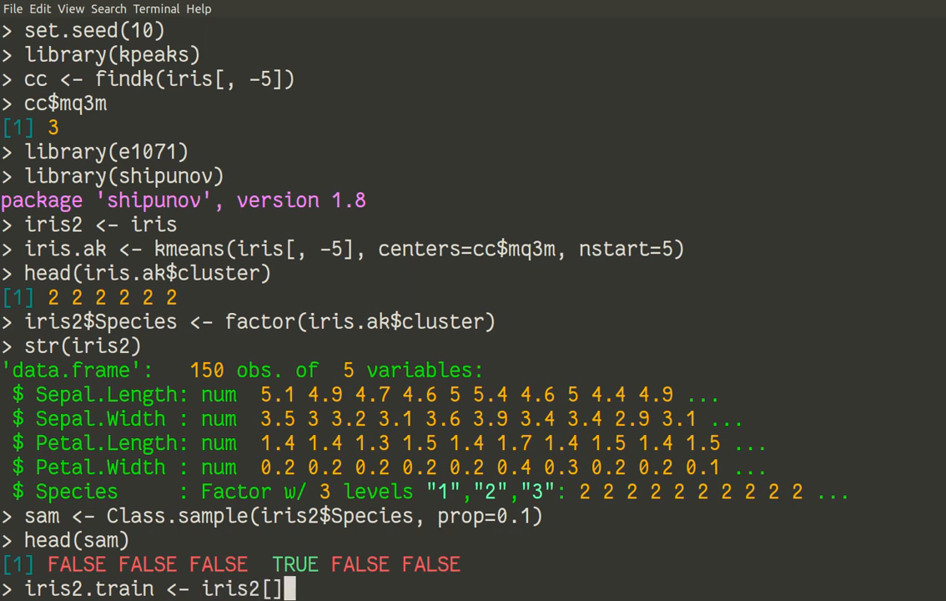
pyautogui.write('s')
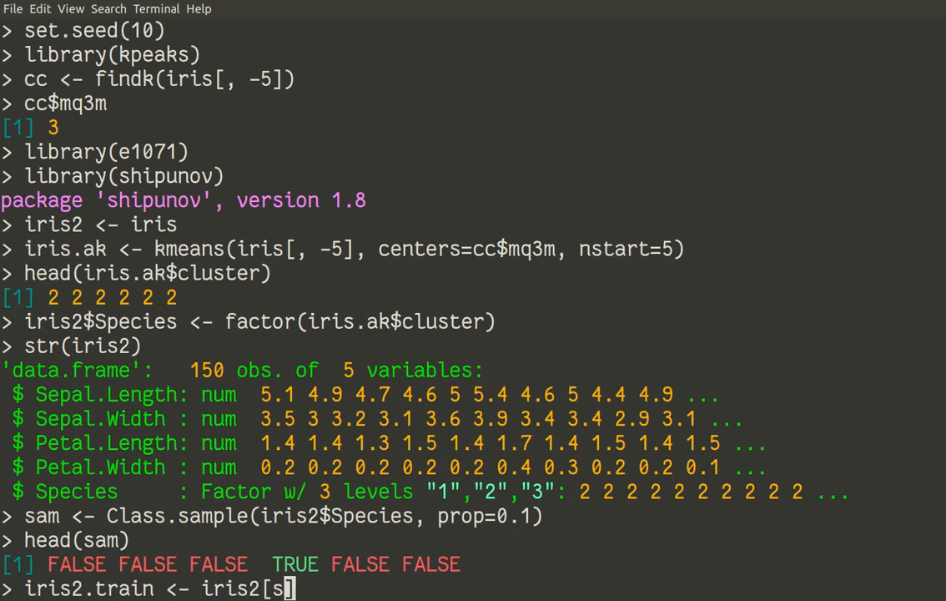
pyautogui.write('a')
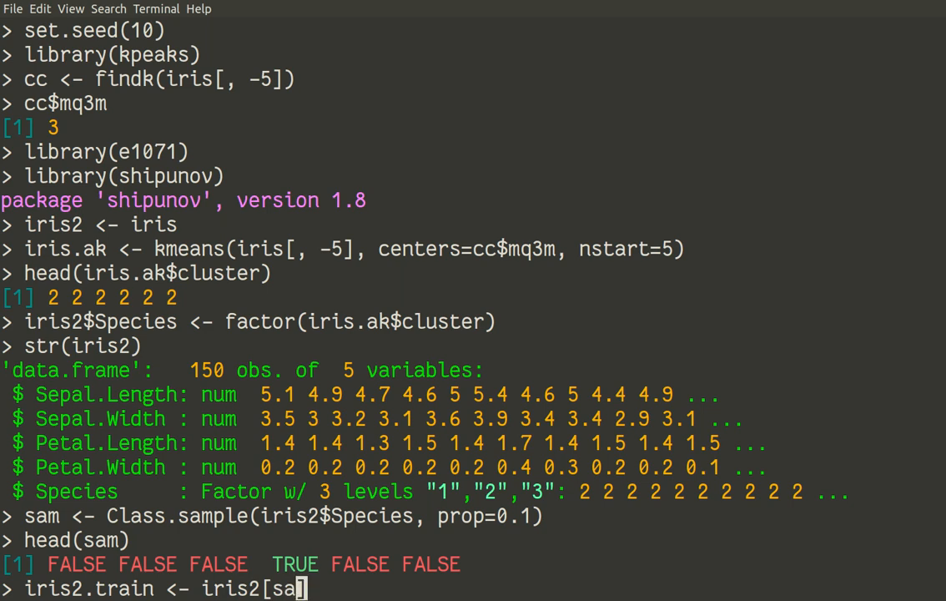
pyautogui.write('m,')
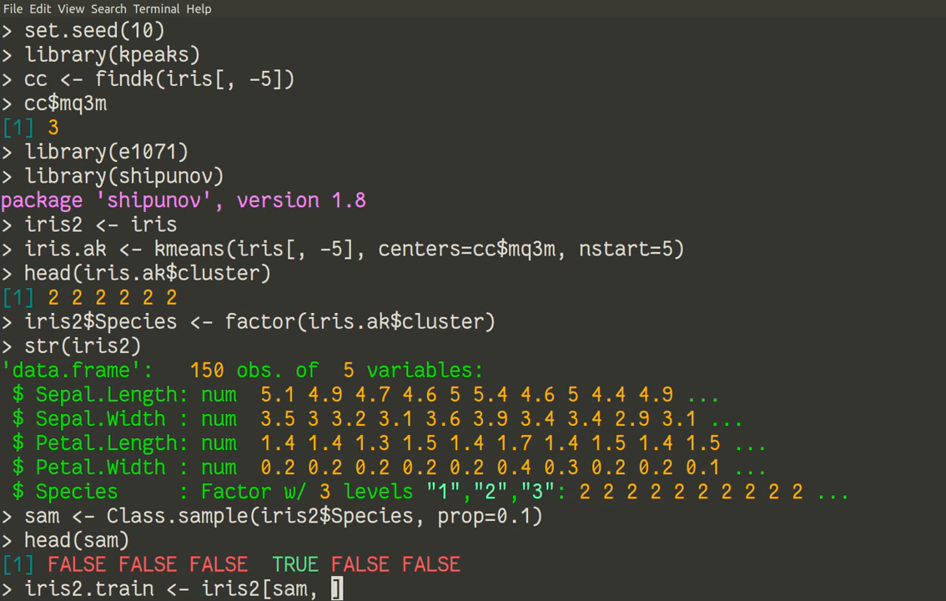
pyautogui.press('Return')
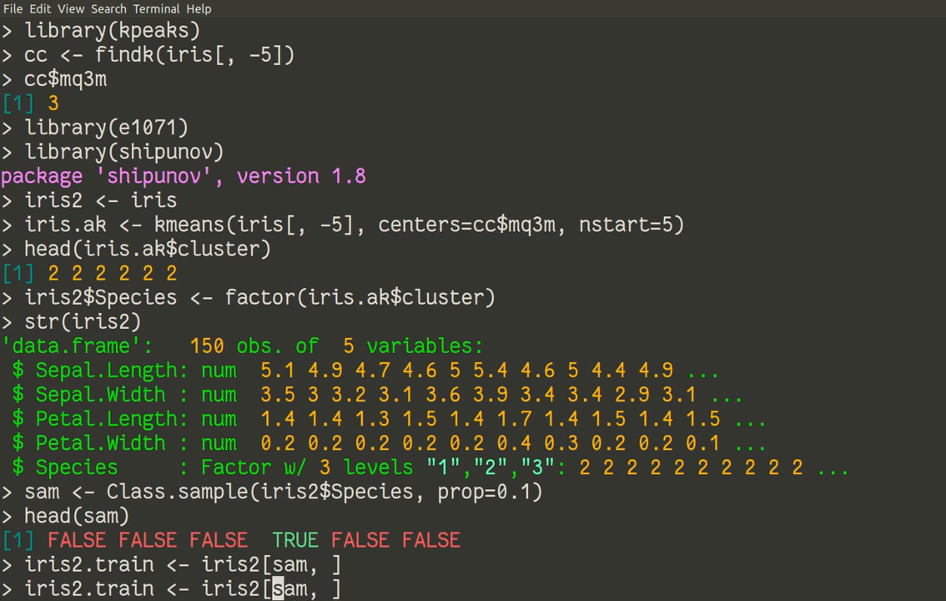
# Step: Create iris2.test as iris2[!sam, ], the remaining rows
pyautogui.write('!')
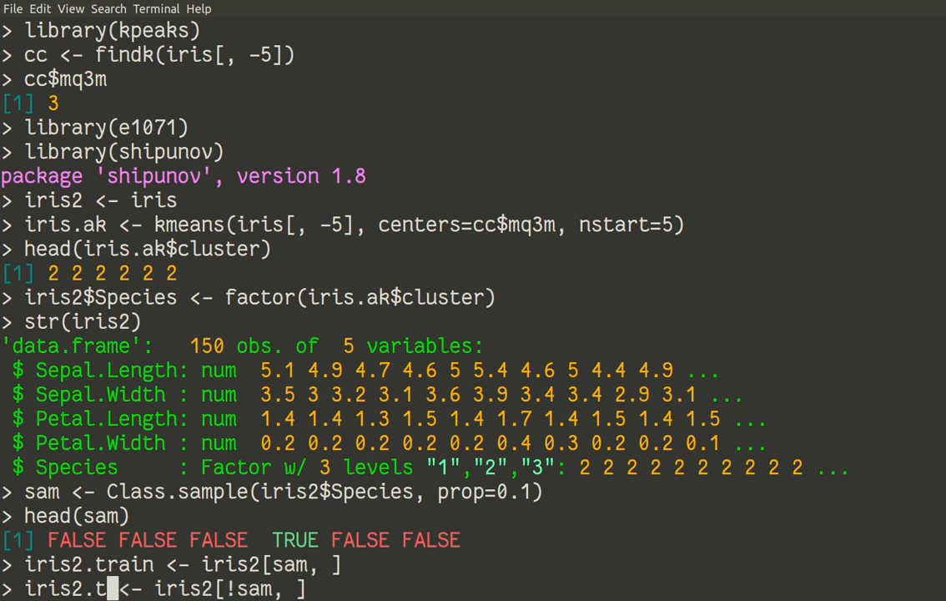
pyautogui.write('est')
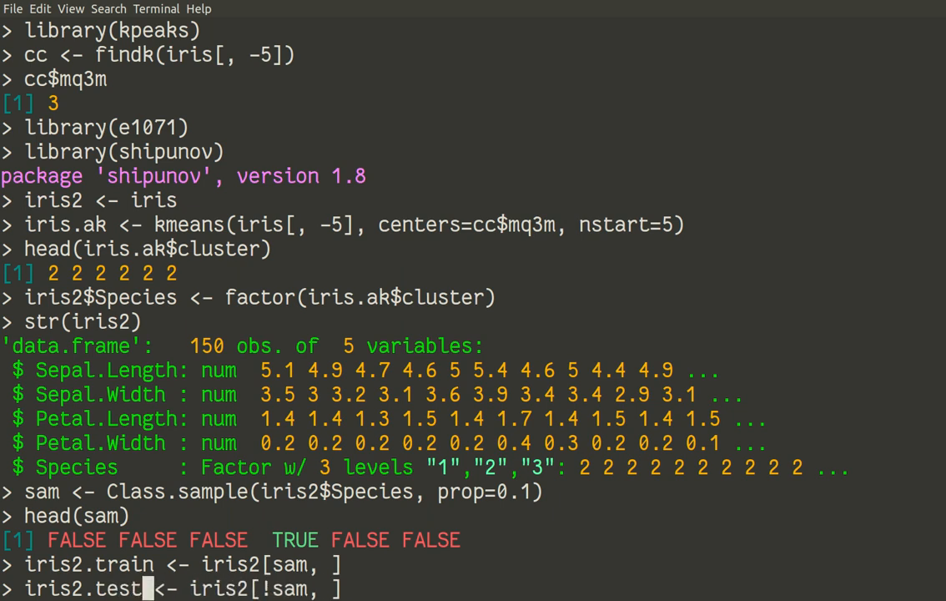
pyautogui.press('Return')
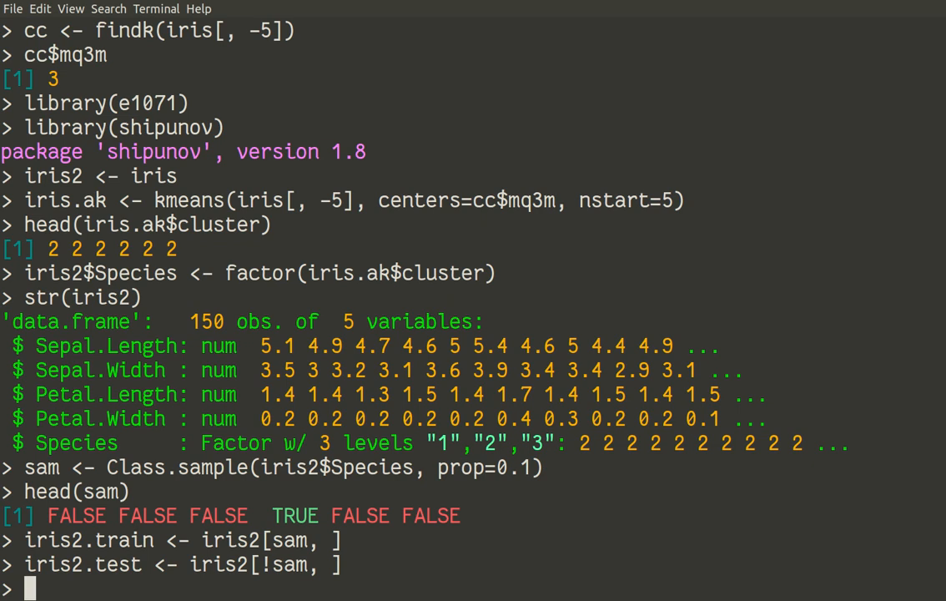
# Step: Fit iris2.svm <- svm(Species ~ ., data=iris2.train) on the clustered training rows
pyautogui.write('iris2.sv')
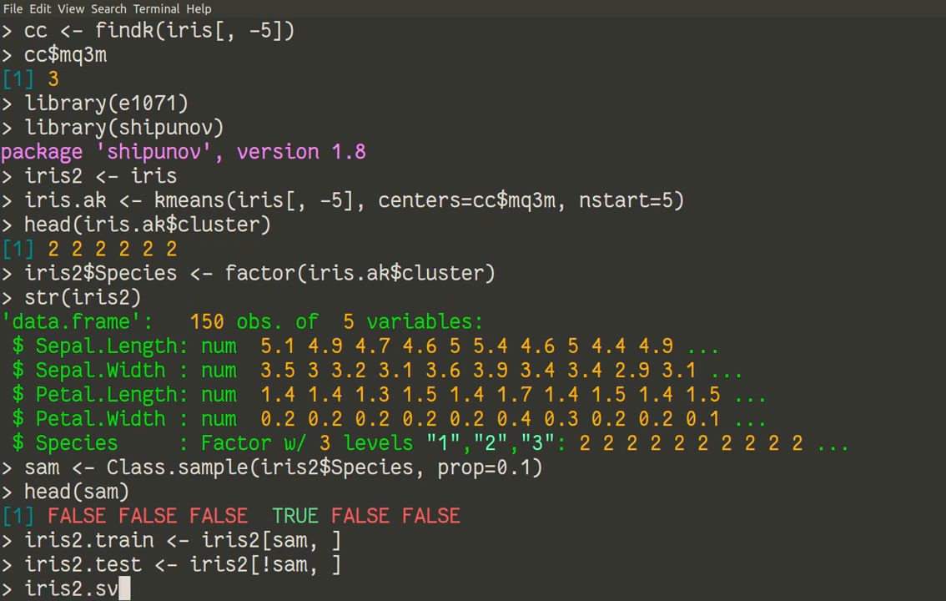
pyautogui.write('m <- s')
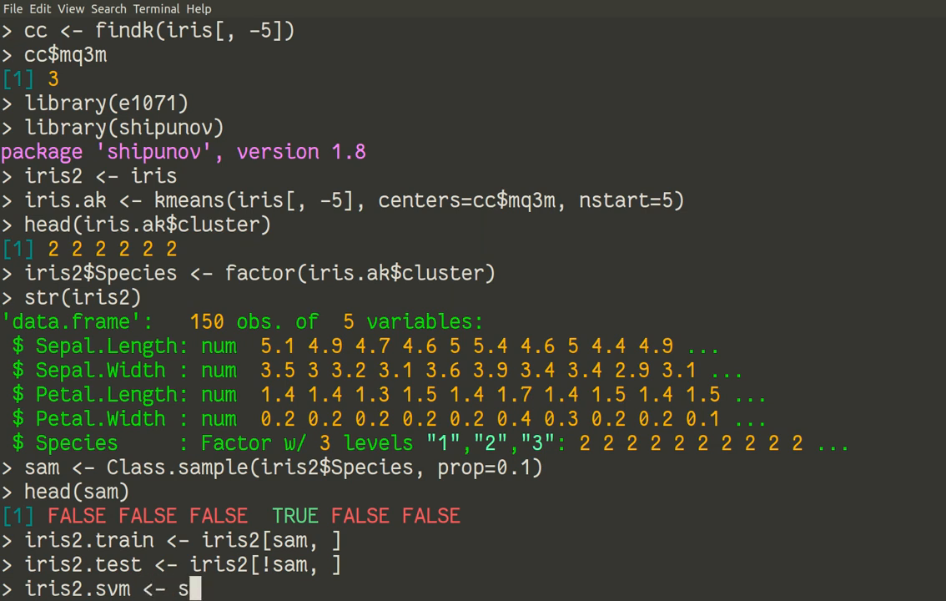
pyautogui.write('vm(')
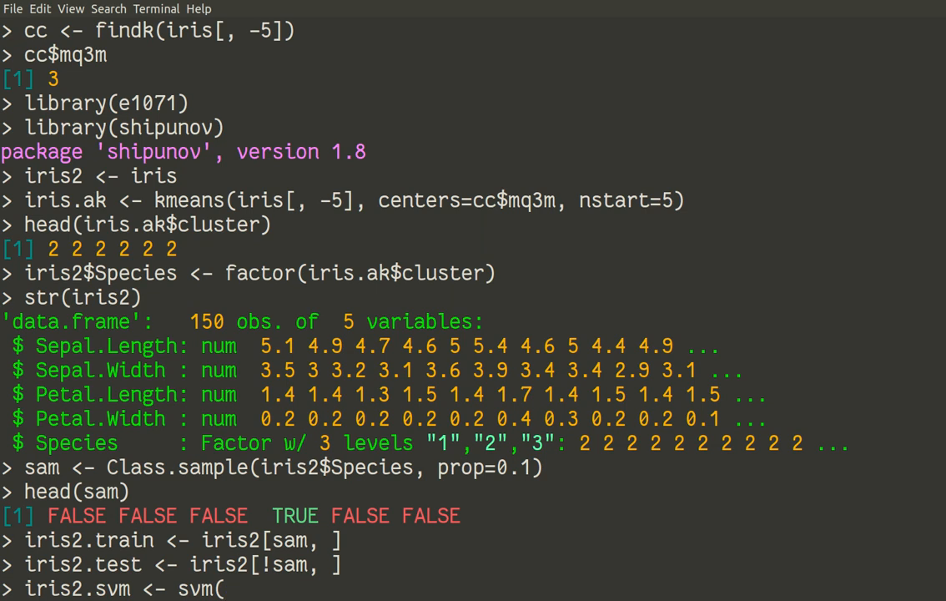
pyautogui.write('S')
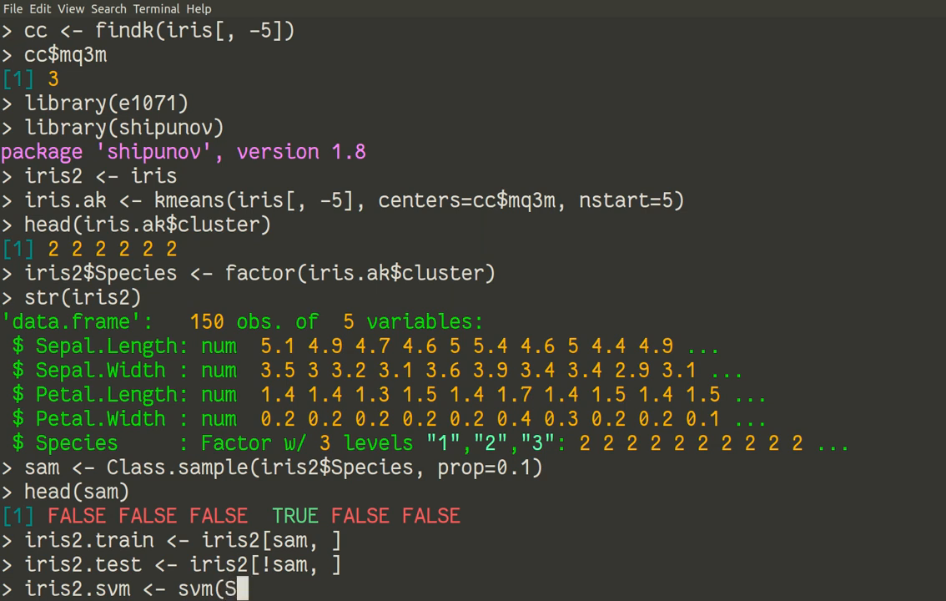
pyautogui.write('pecies')
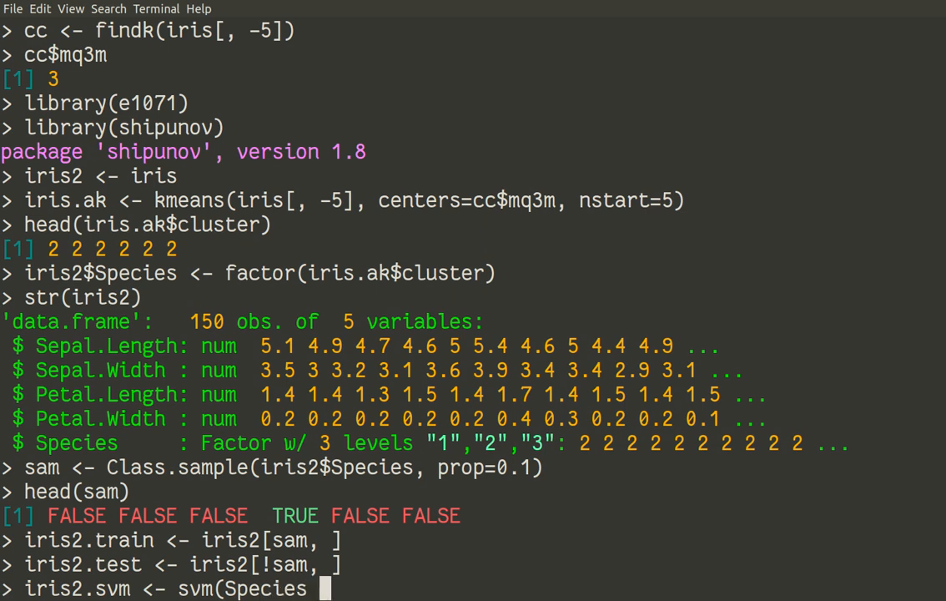
pyautogui.write('~')
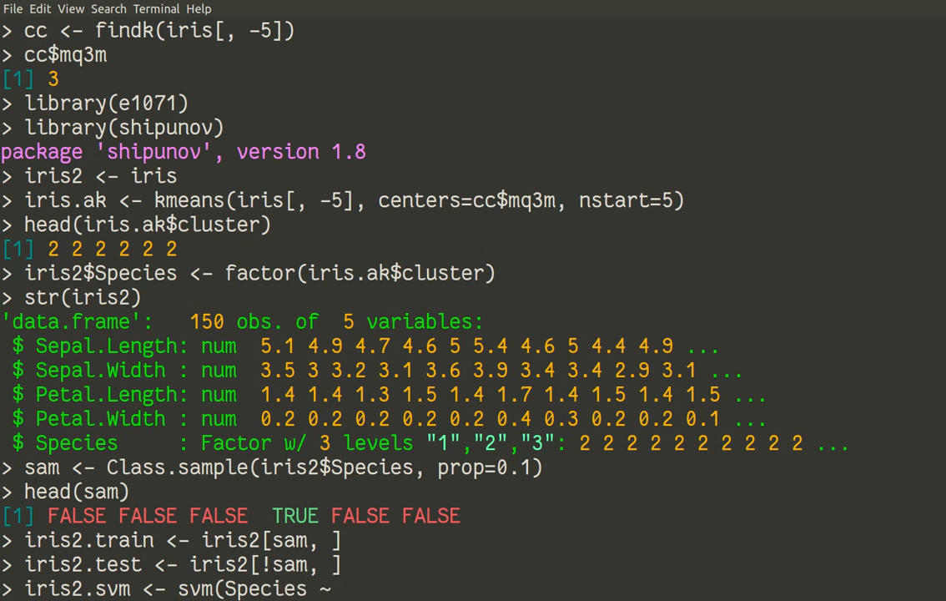
pyautogui.write('.')
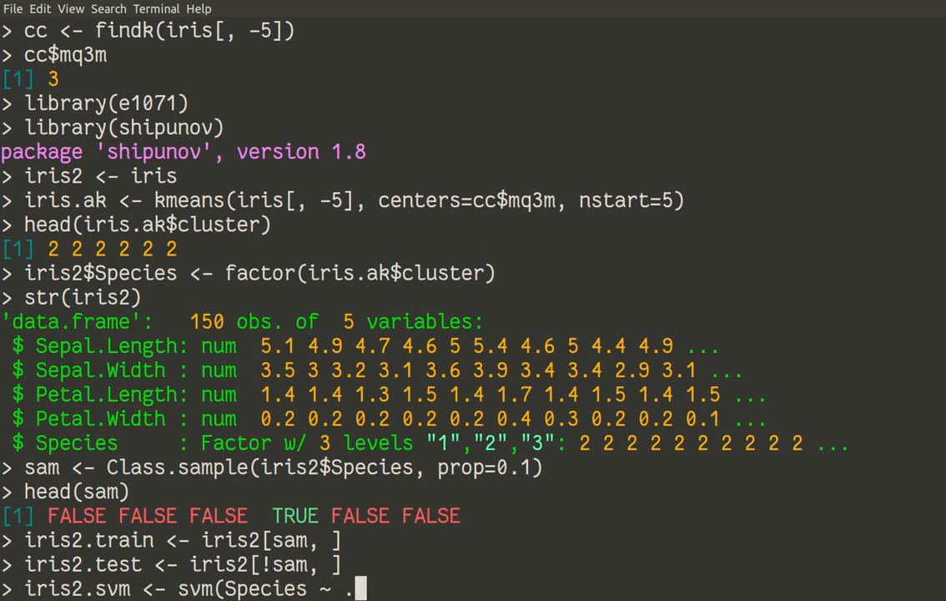
pyautogui.write(',')
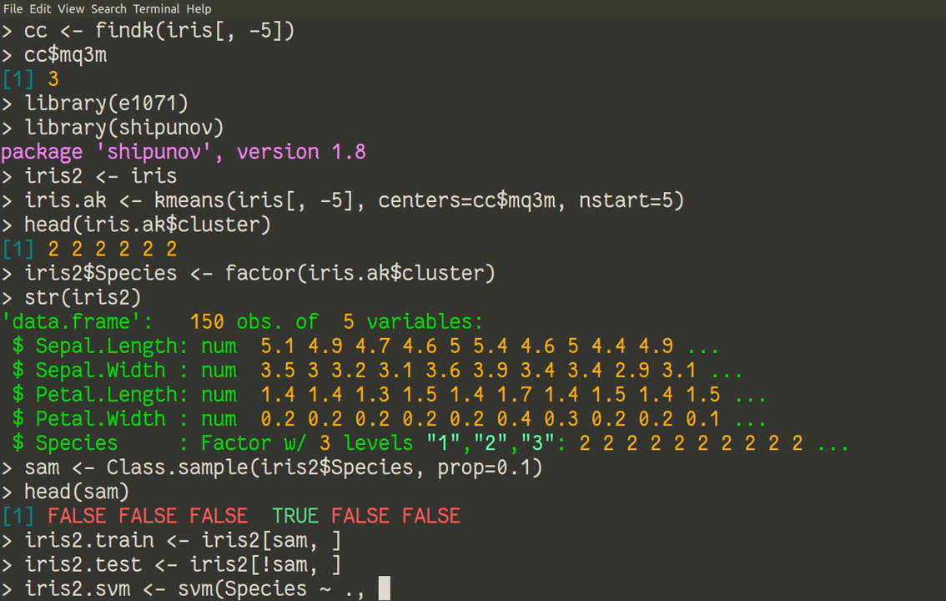
pyautogui.write('data=iri')
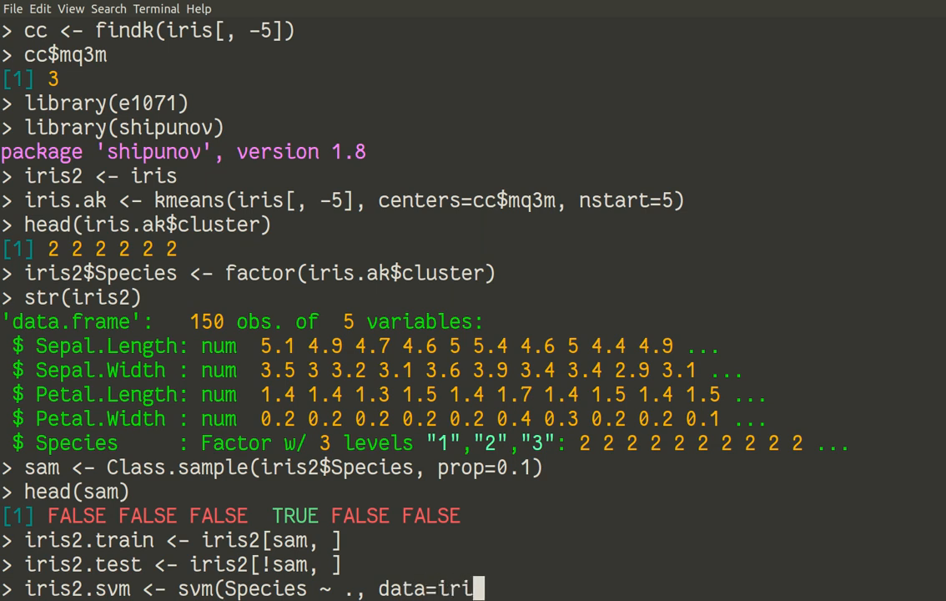
pyautogui.write('s2.tra')
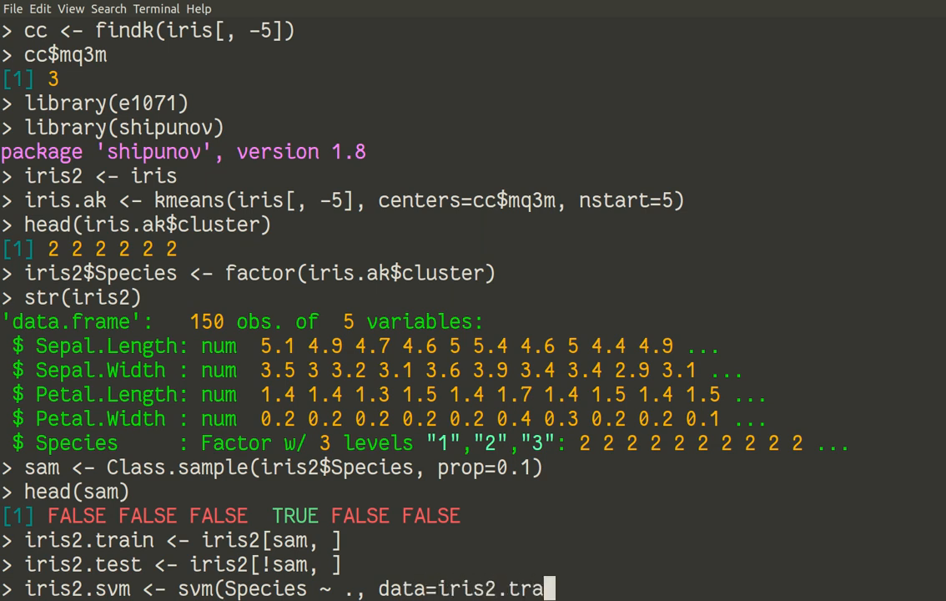
pyautogui.write('in)')
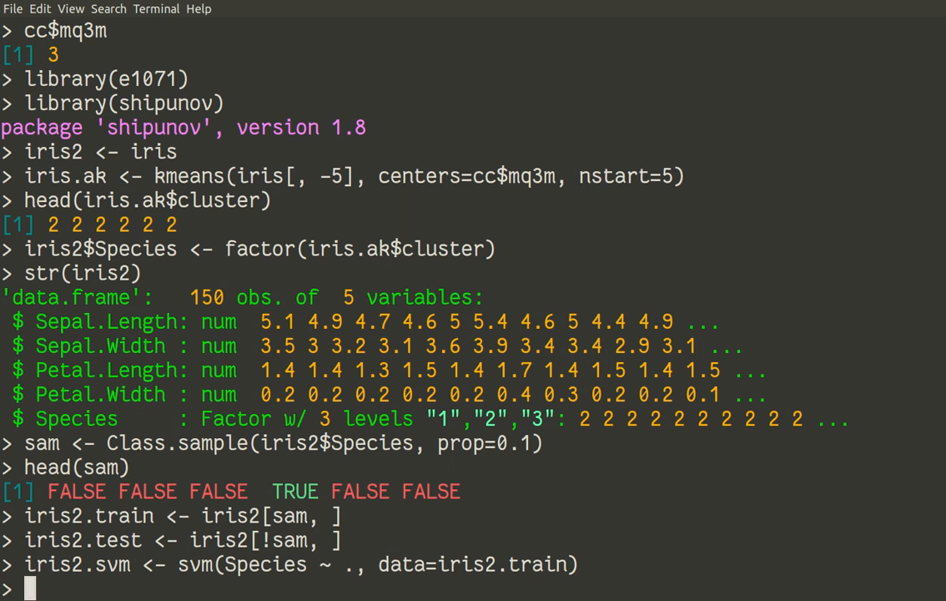
pyautogui.write('iris2')
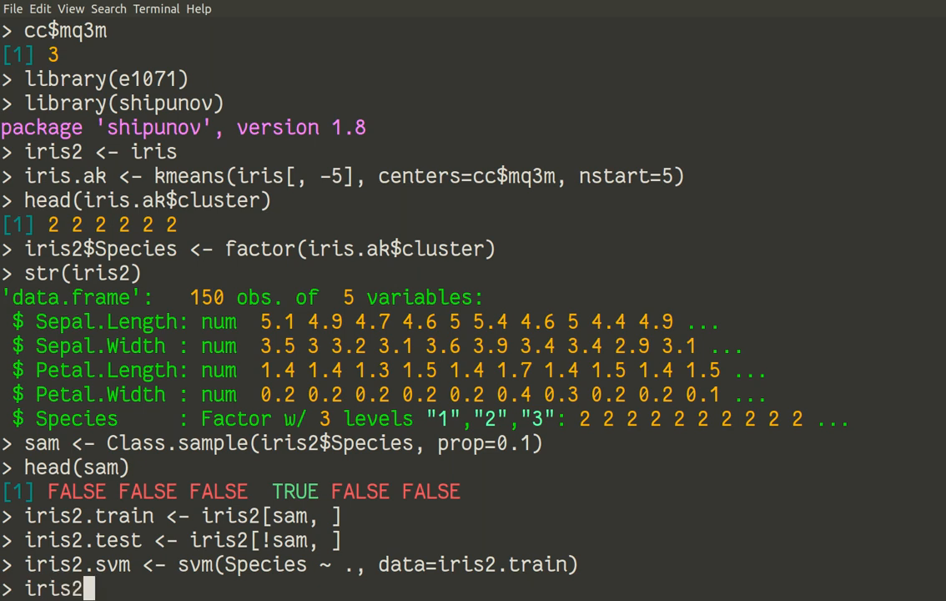
# Step: Begin iris2.svm.pred <- predict(iris2.svm, reusing the highlighted model name
pyautogui.write('.svm')
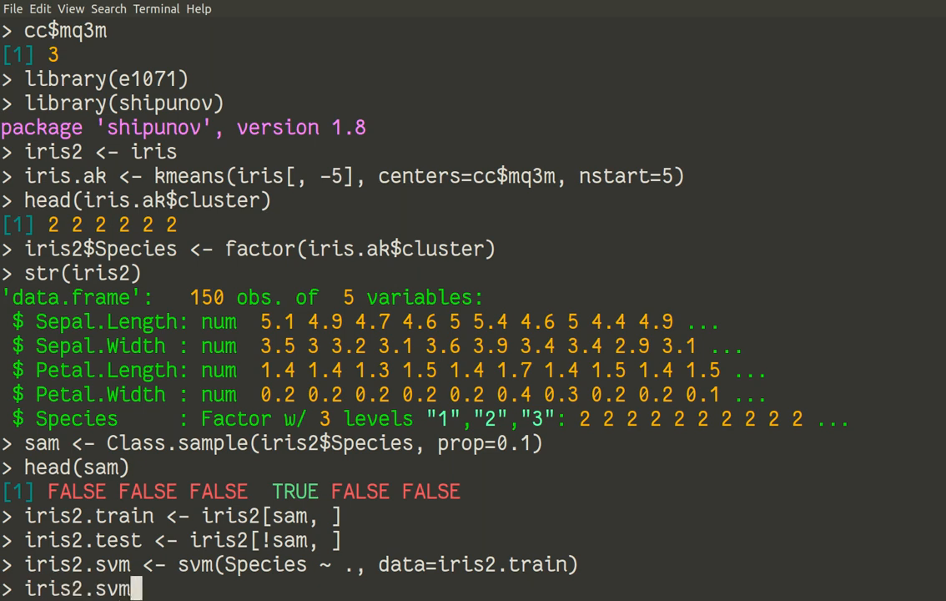
pyautogui.write('.pred <-')
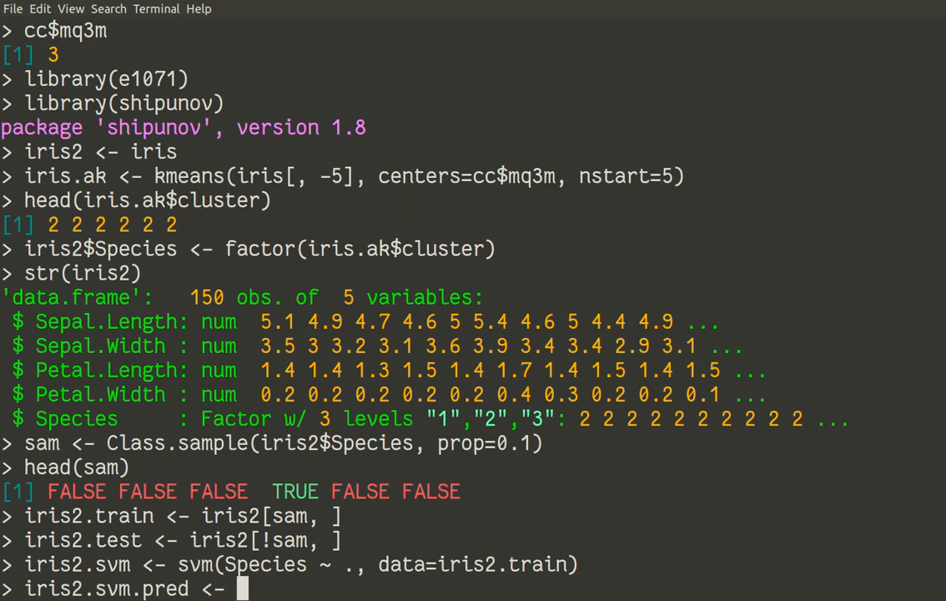
pyautogui.write('predict')
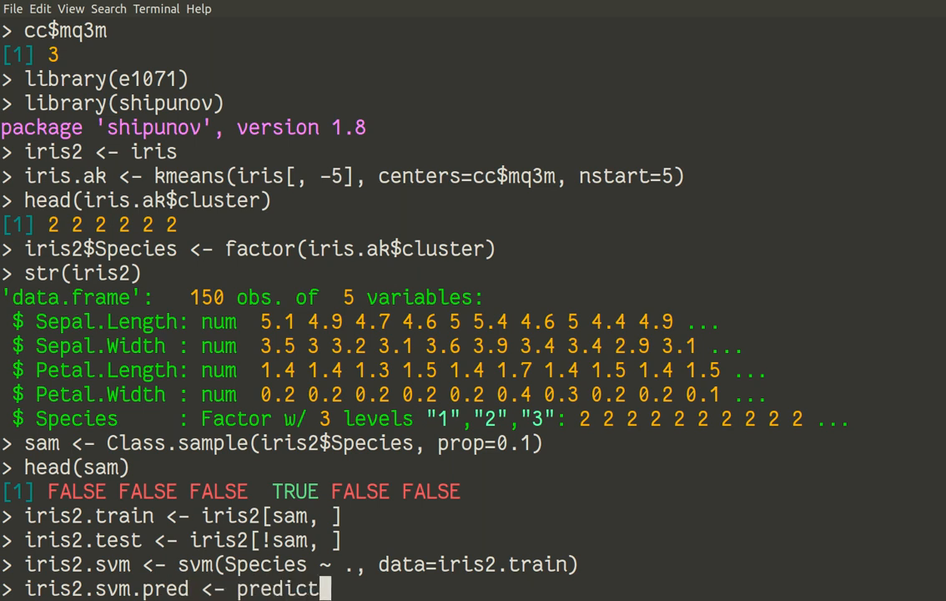
pyautogui.write('(')
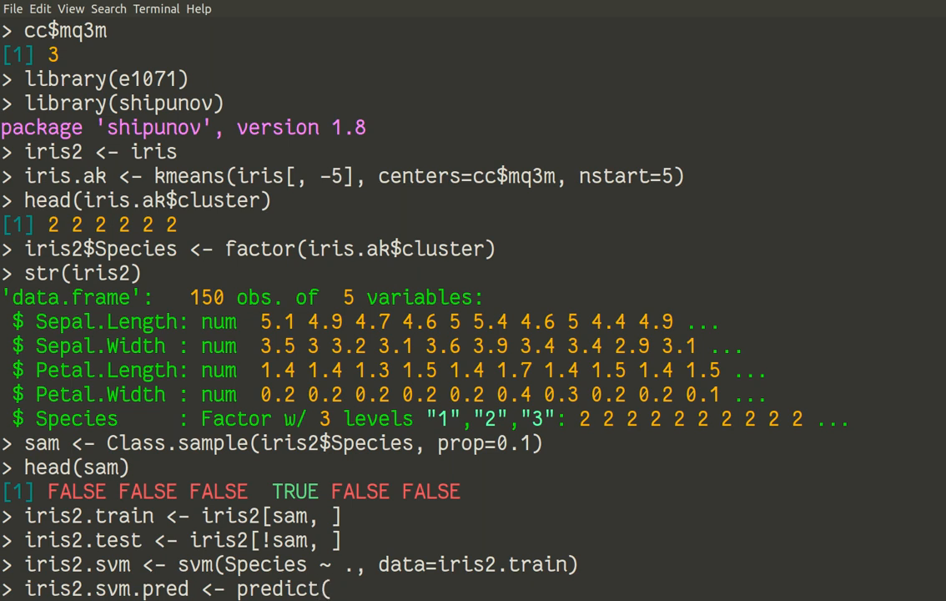
pyautogui.doubleClick(75, 564)
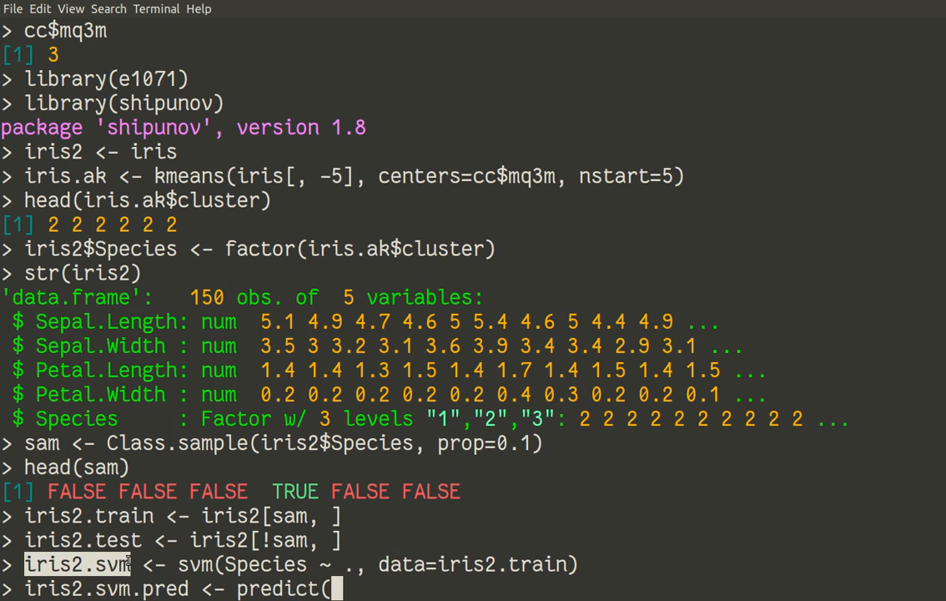
pyautogui.write('iris2.svm,')
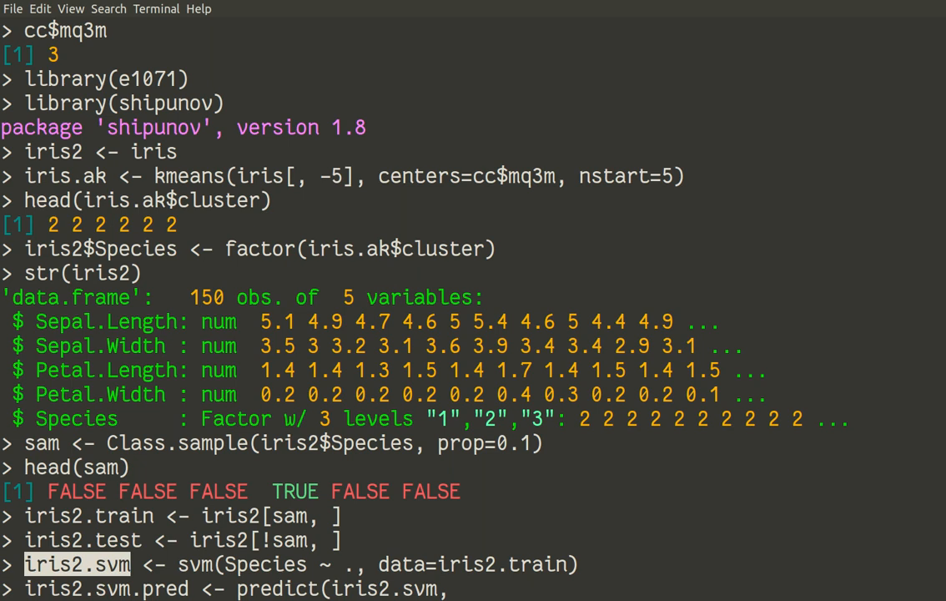
# Step: Complete the call with iris2.test[, -5] as the new data, dropping the Species column
pyautogui.write('i')
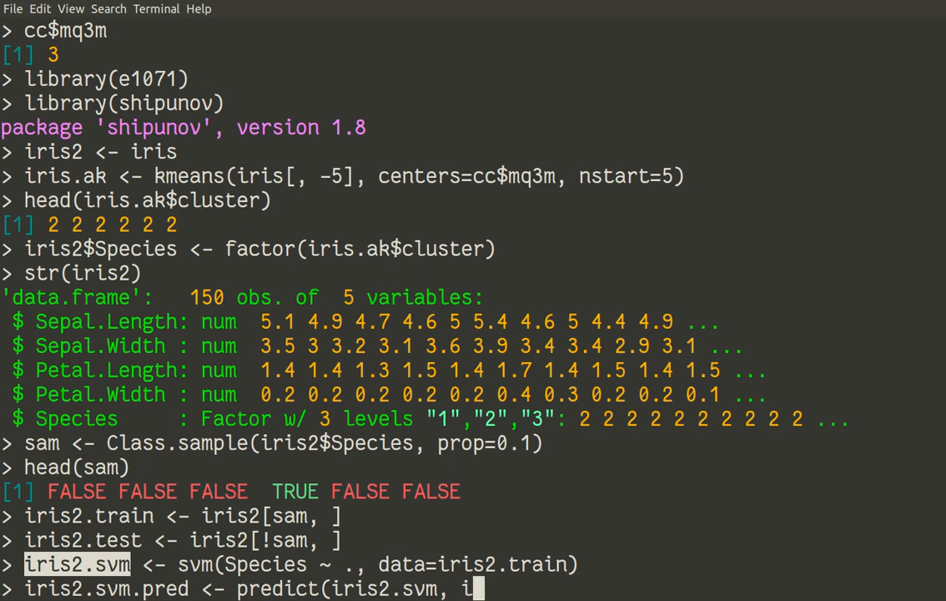
pyautogui.write('ris2.test')
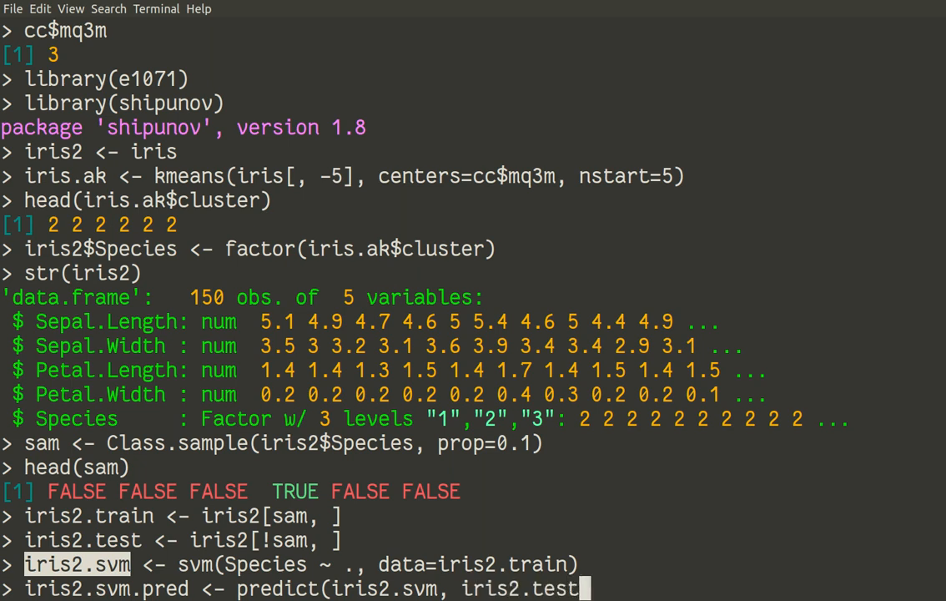
pyautogui.write('[')
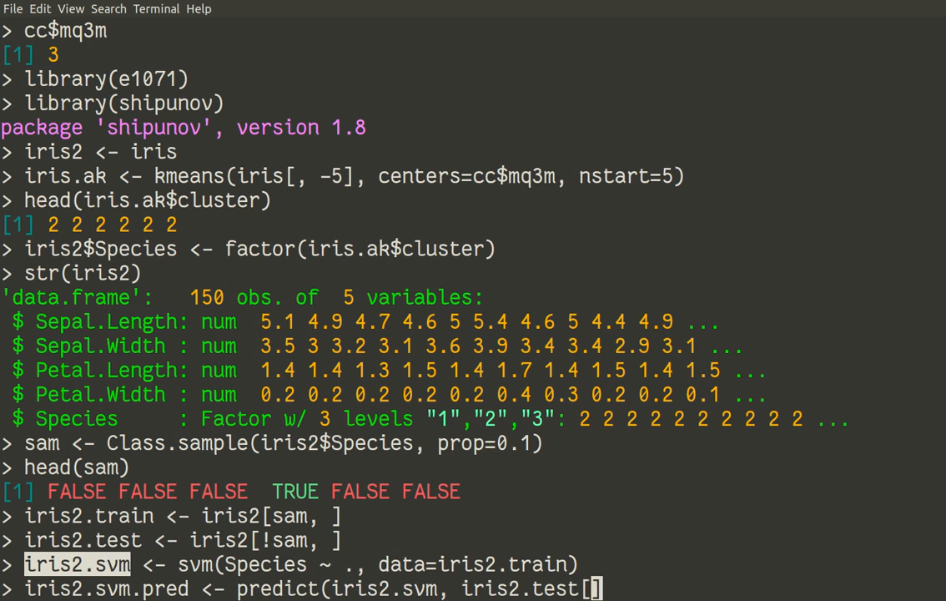
pyautogui.write(', -5')
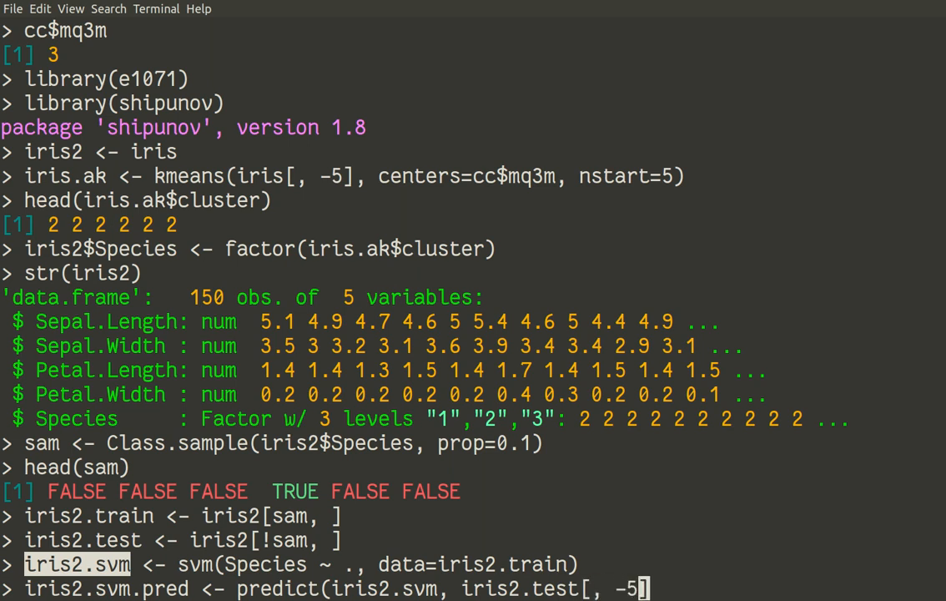
pyautogui.write(')')
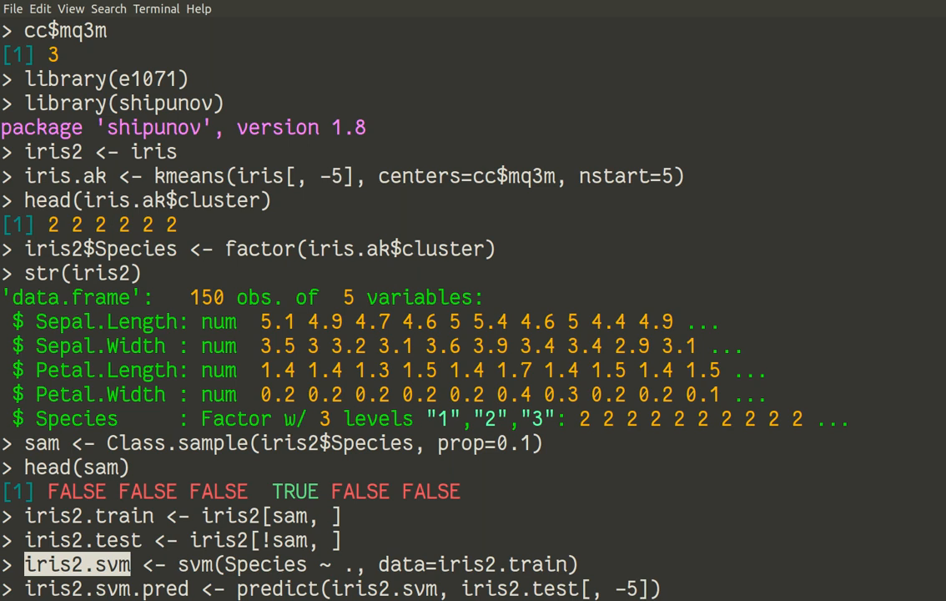
pyautogui.moveTo(665, 587)
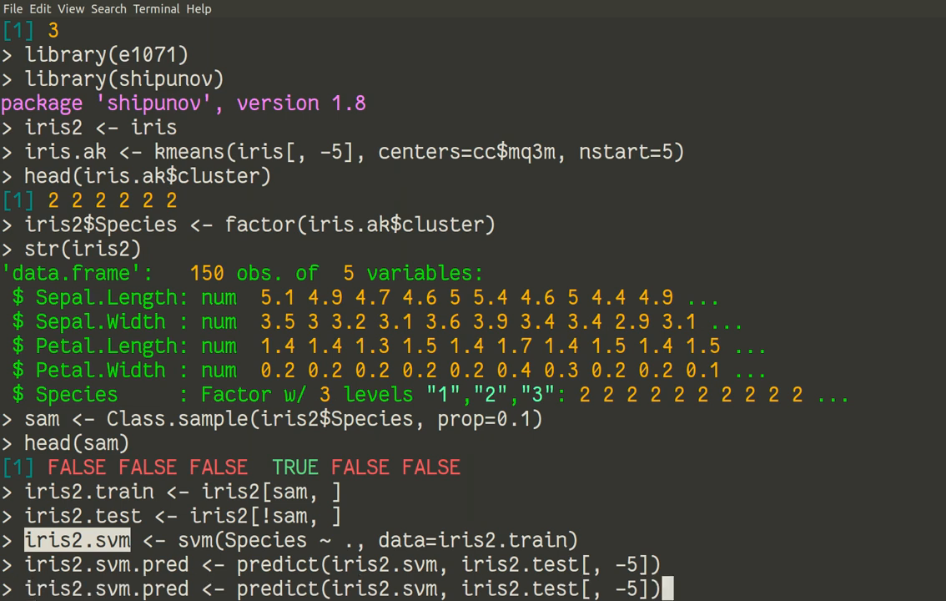
# Step: Run head(iris2.svm.pred) to list the first six predictions, then start a Misclass( call
pyautogui.press('BackSpace')
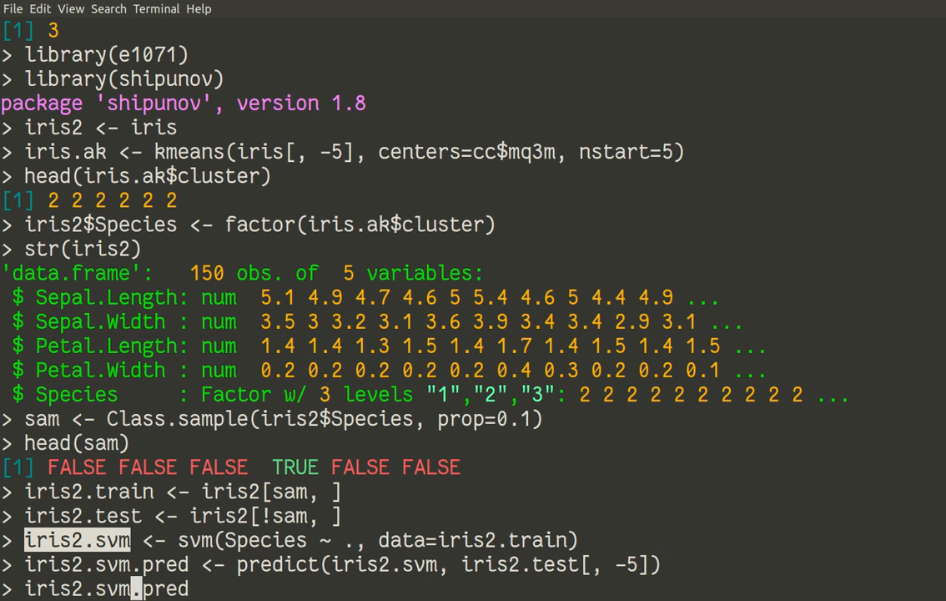
pyautogui.write('head(')
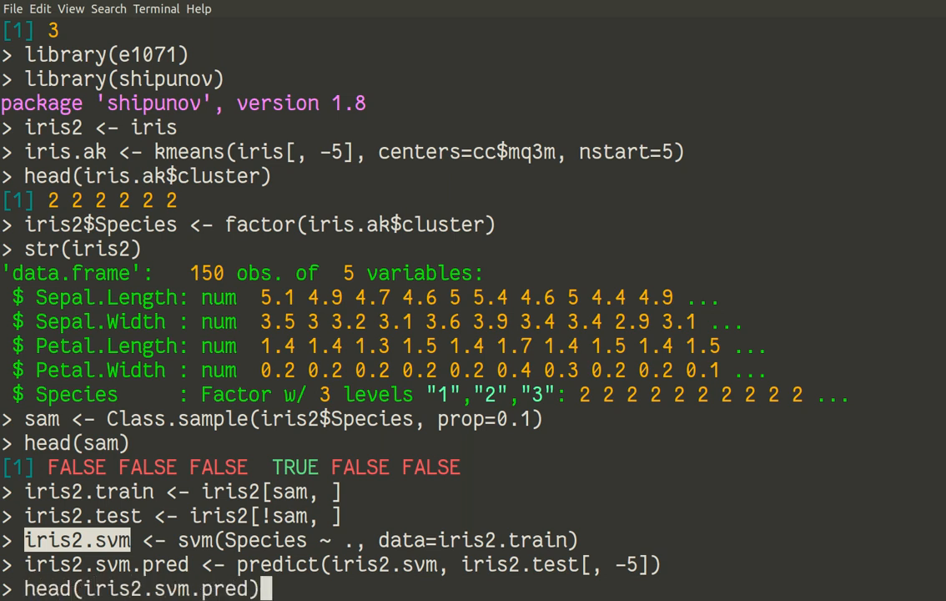
pyautogui.press('Return')
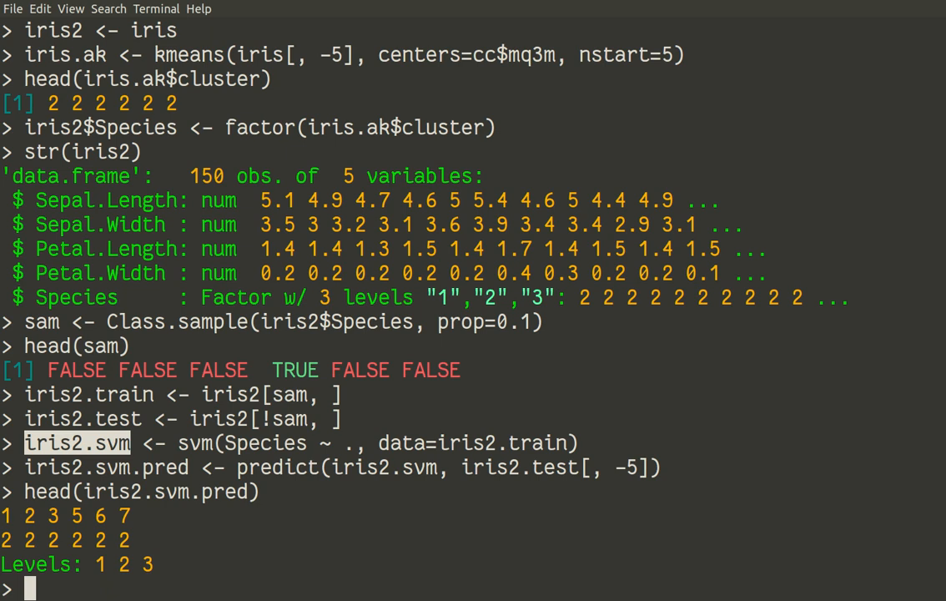
pyautogui.write('Misclass(')
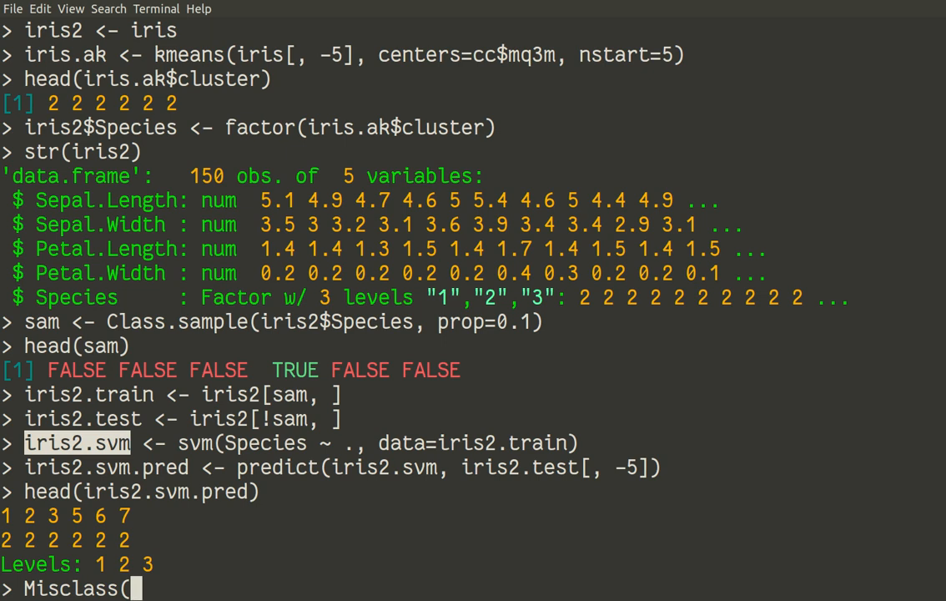
# Step: Enter iris2.svm.pred as predictions and iris[] as the reference argument of Misclass
pyautogui.write('i')
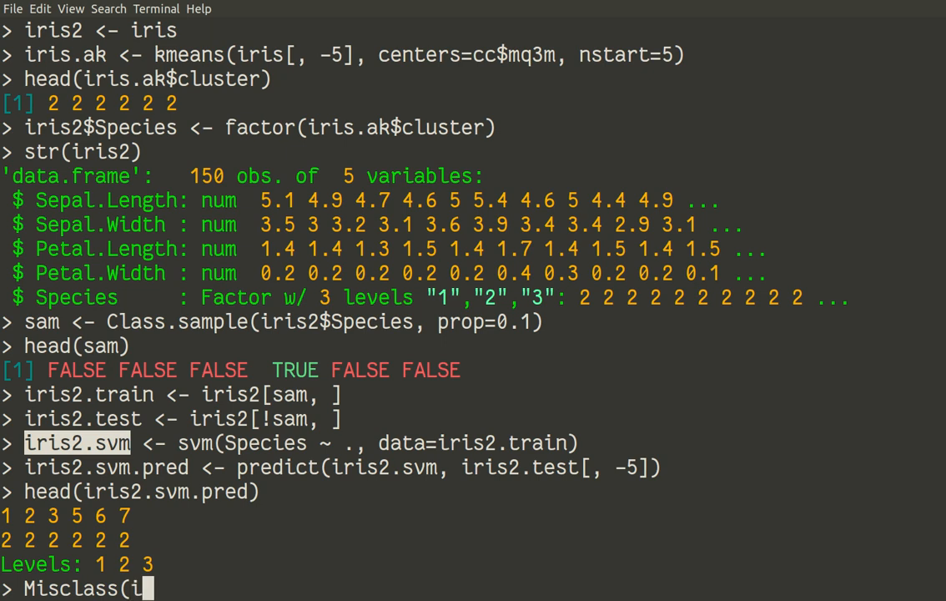
pyautogui.write('ris2')
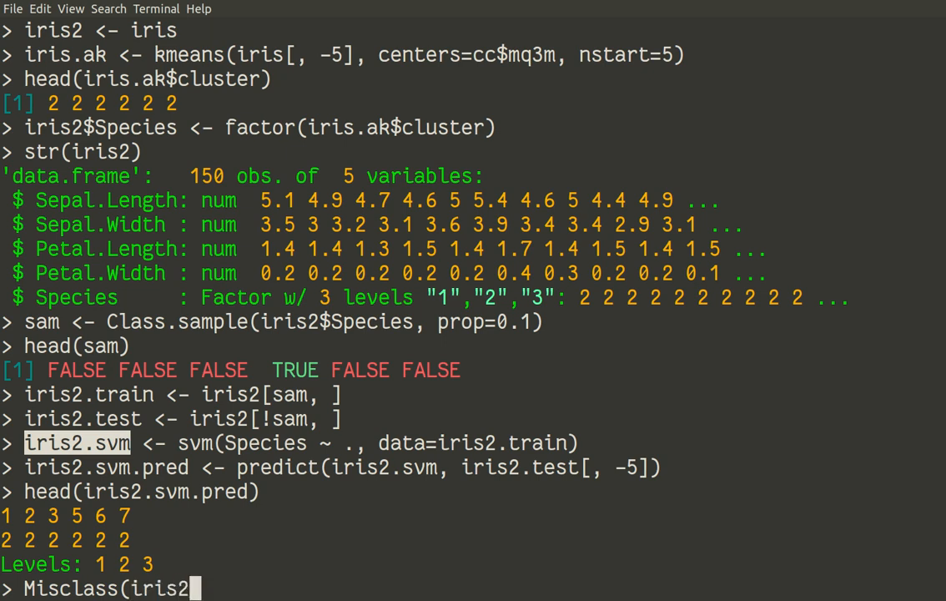
pyautogui.write('.svm')
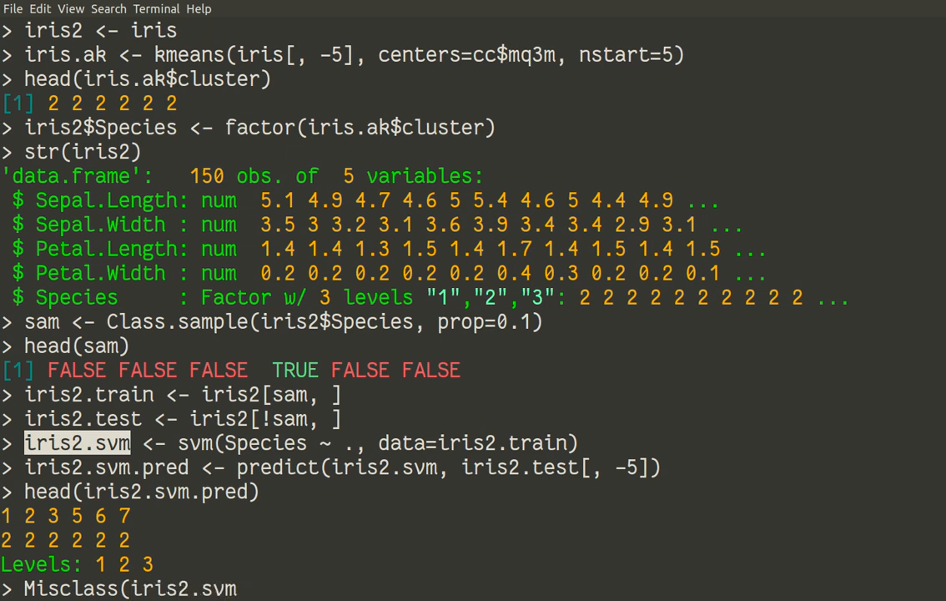
pyautogui.write('.pred,')
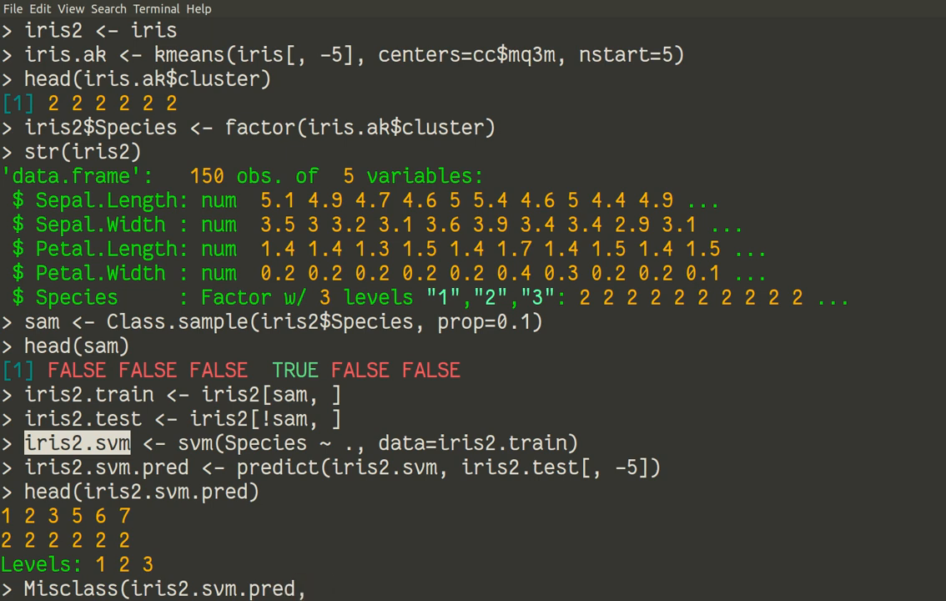
pyautogui.write('iris')
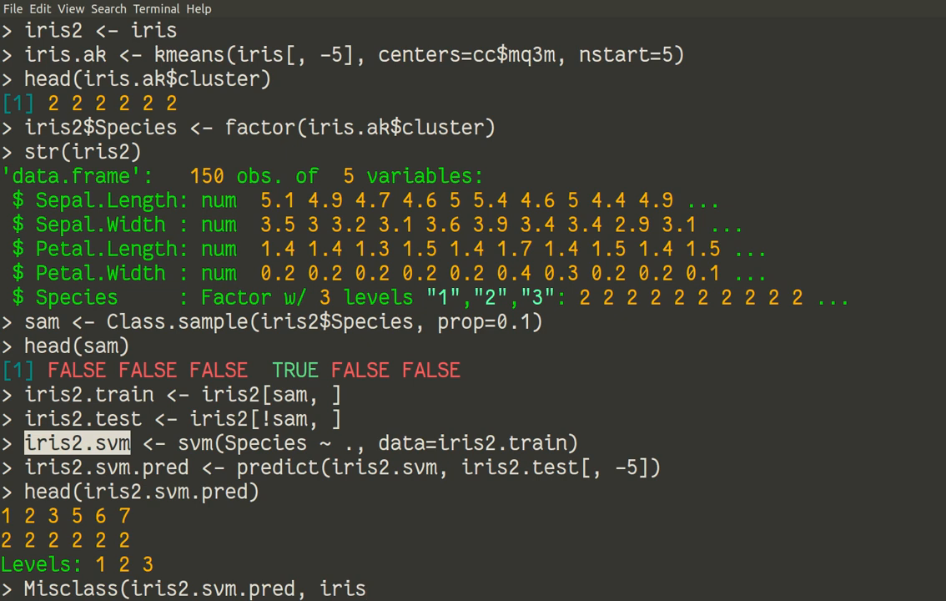
pyautogui.write('[]')
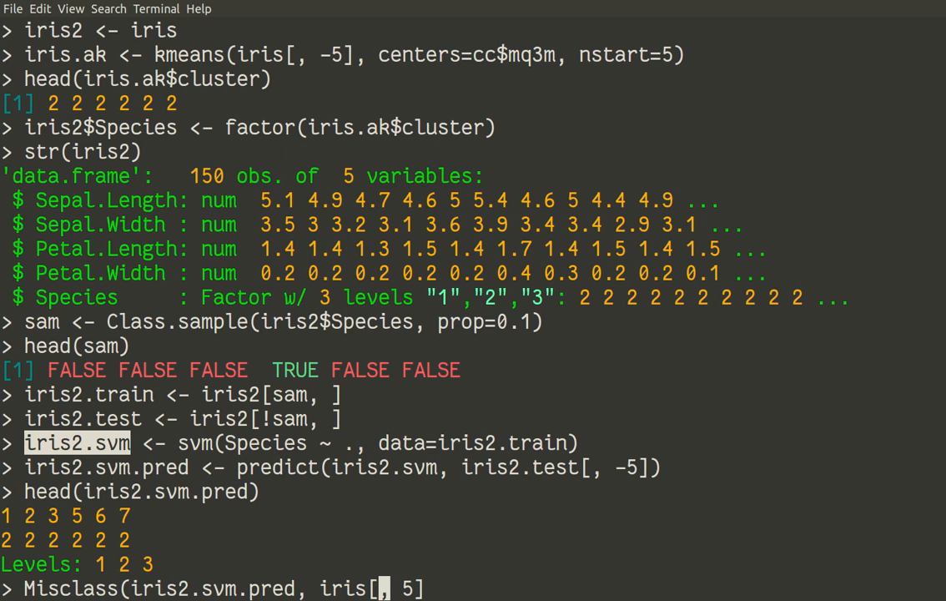
# Step: Index the true species as iris[!sam, 5] and add best=TRUE to finish the Misclass call
pyautogui.write('!')
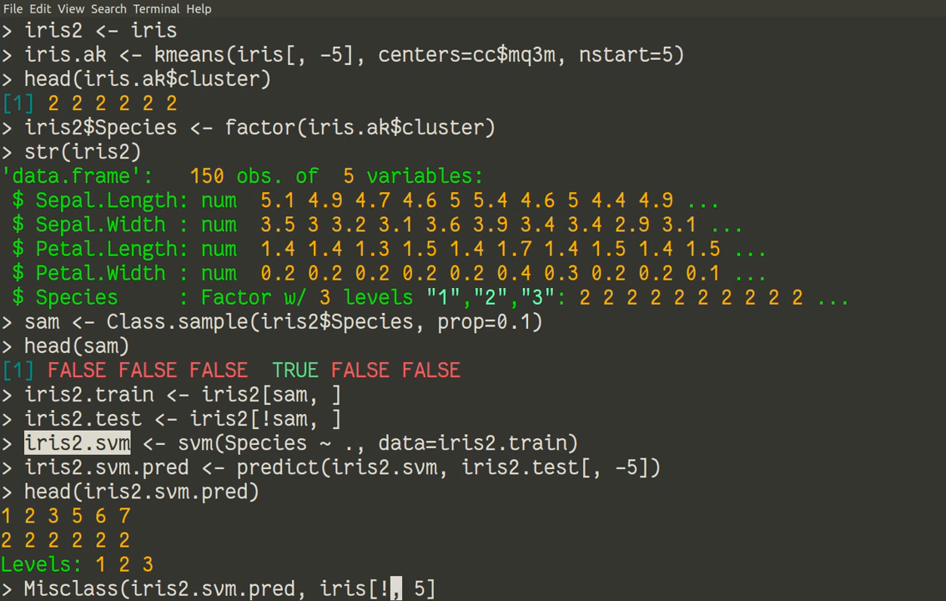
pyautogui.write('sam')
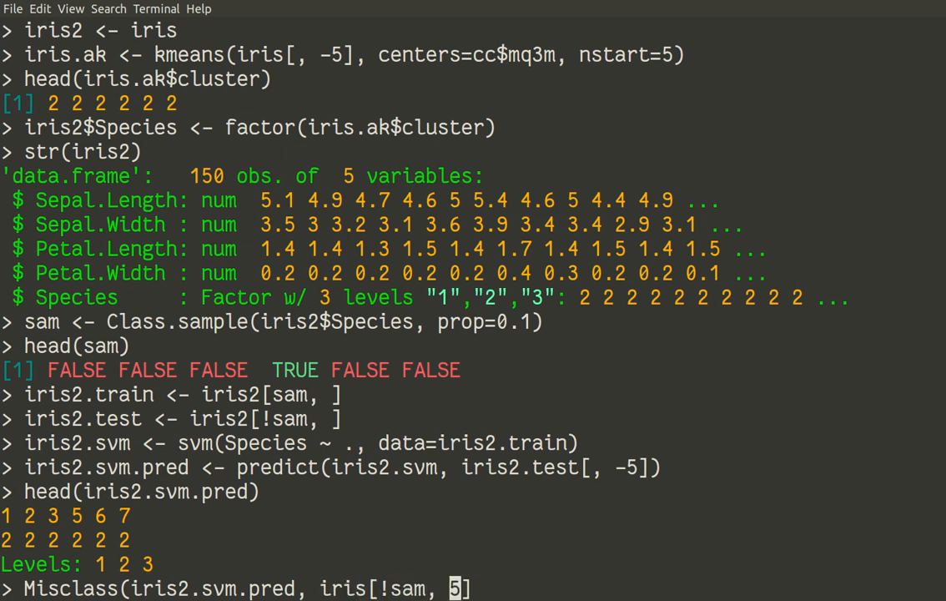
pyautogui.write(', best=T')
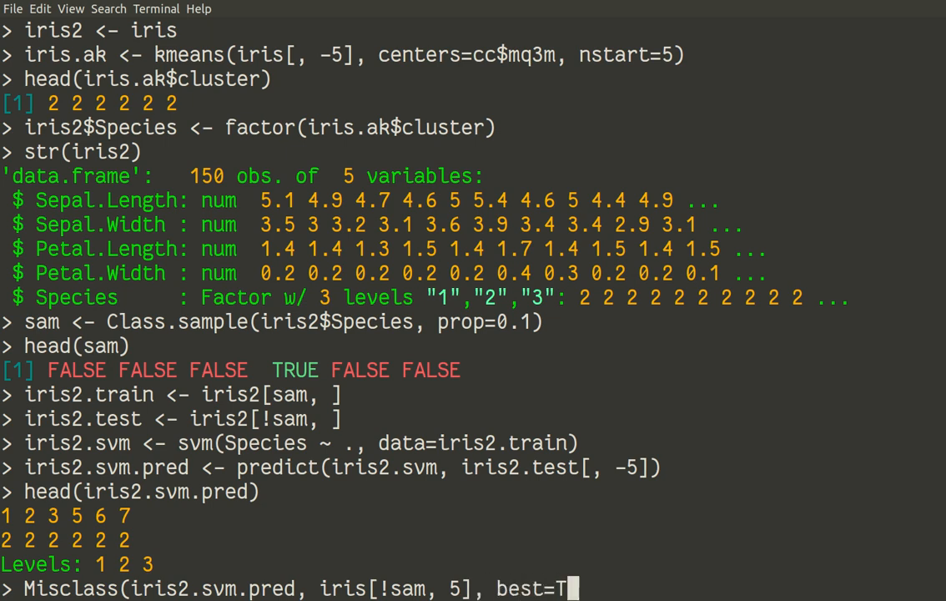
pyautogui.write('RUE')
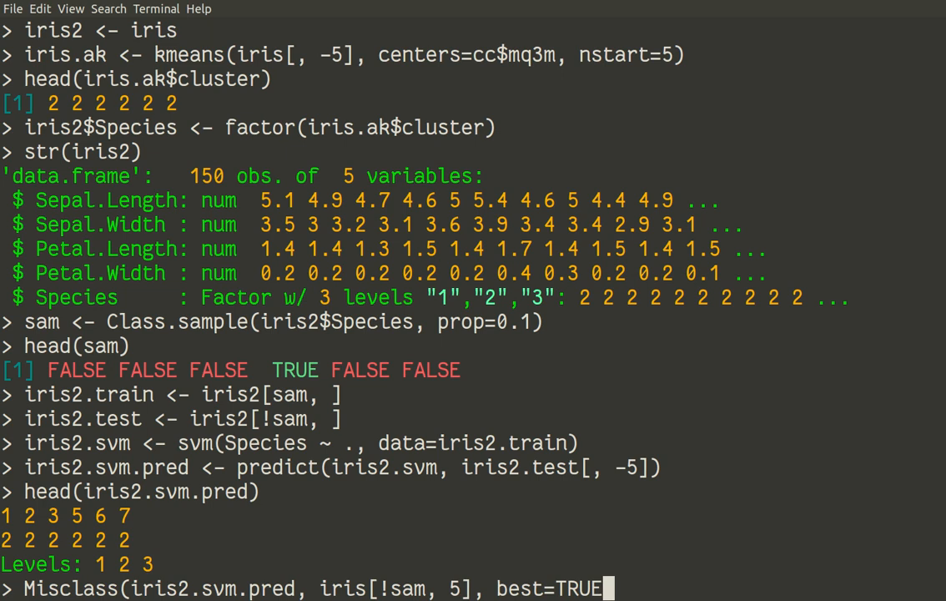
pyautogui.write(')')
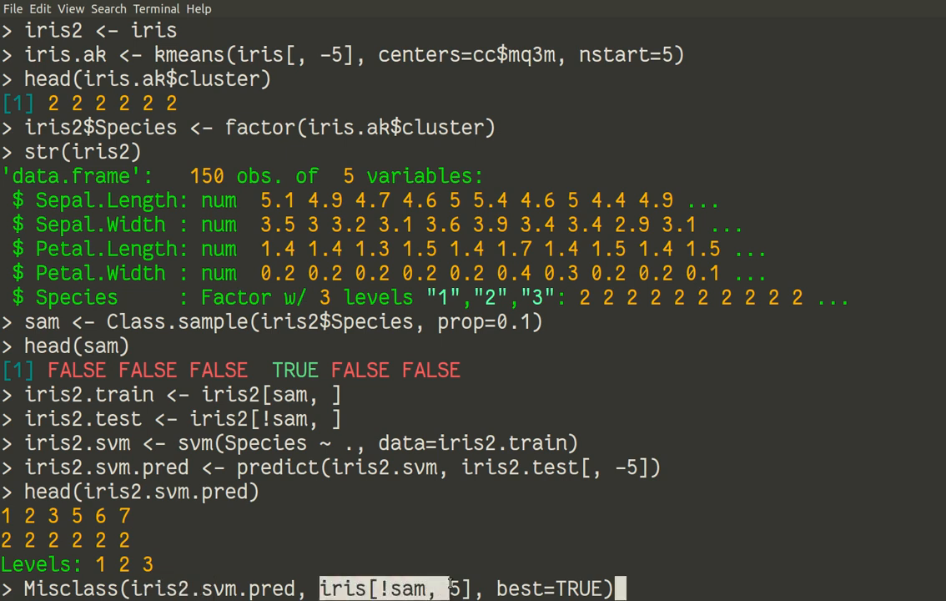
pyautogui.moveTo(441, 561)
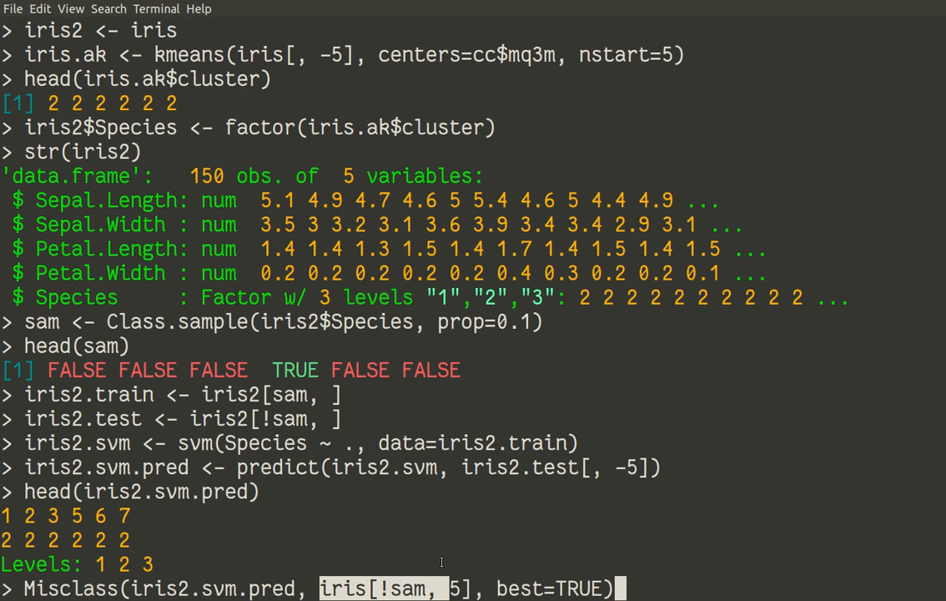
pyautogui.moveTo(440, 559)
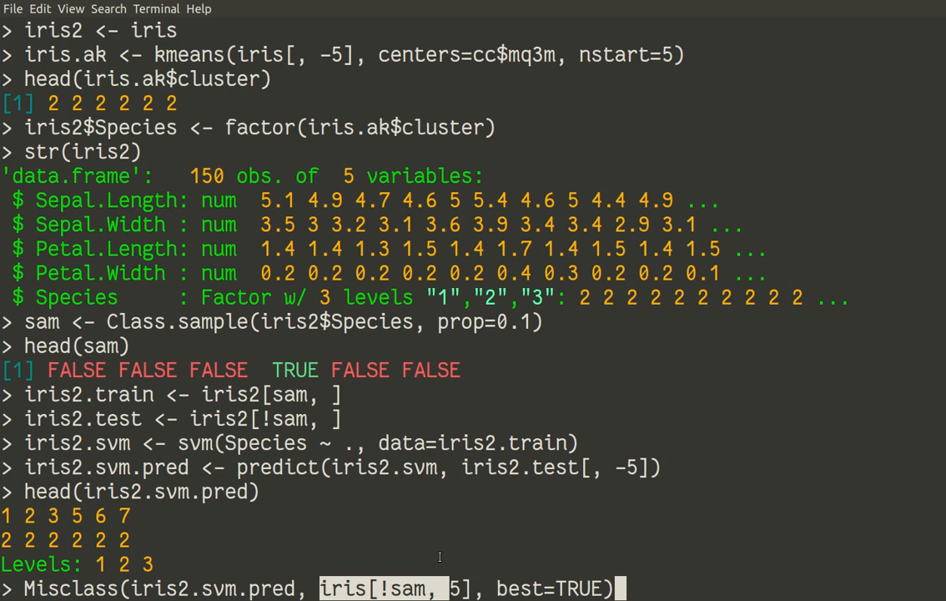
pyautogui.moveTo(409, 543)
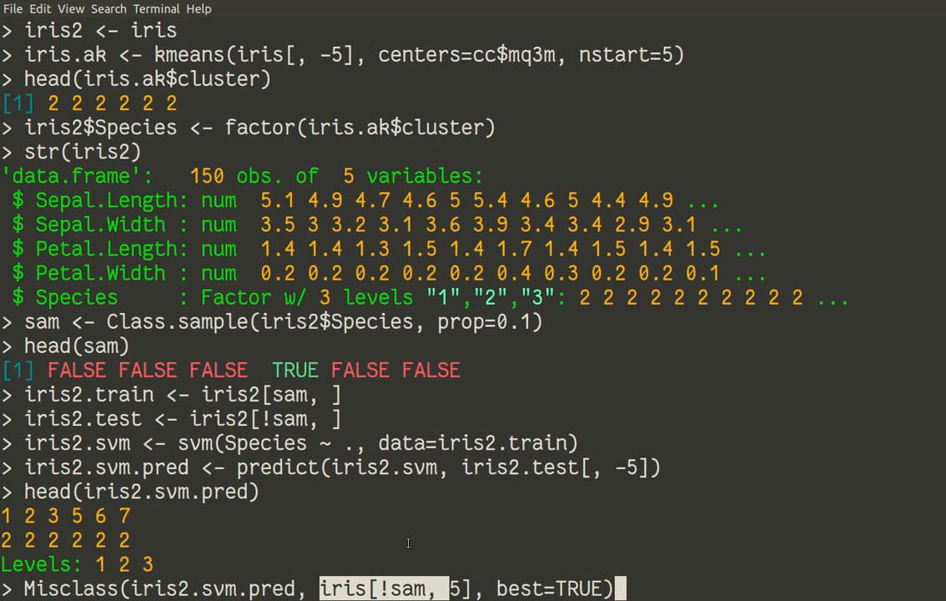
pyautogui.click(408, 542)
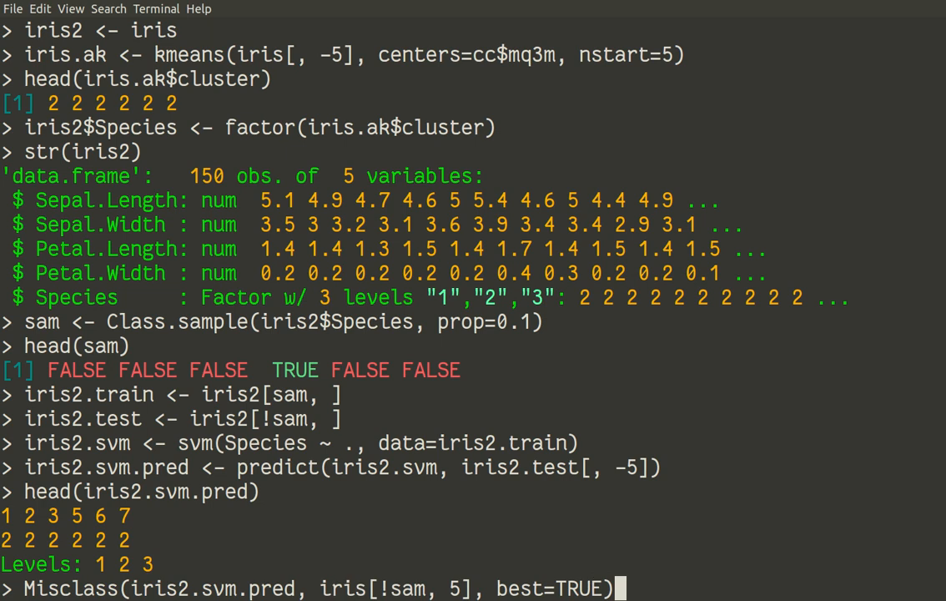
# Step: Run Misclass to get the table with 11.6% mean error and highlight 11.6 and svm
pyautogui.press('Return')
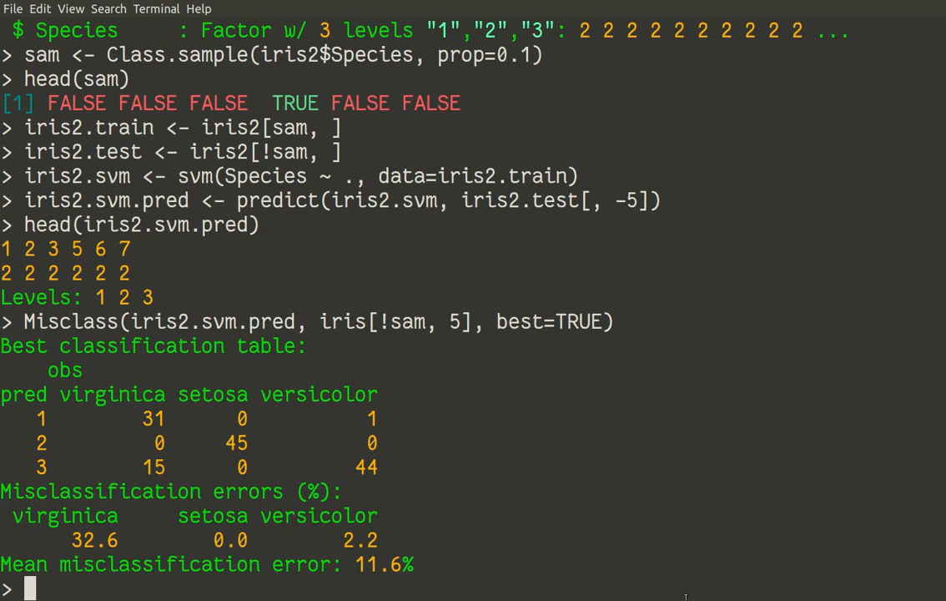
pyautogui.moveTo(558, 552)
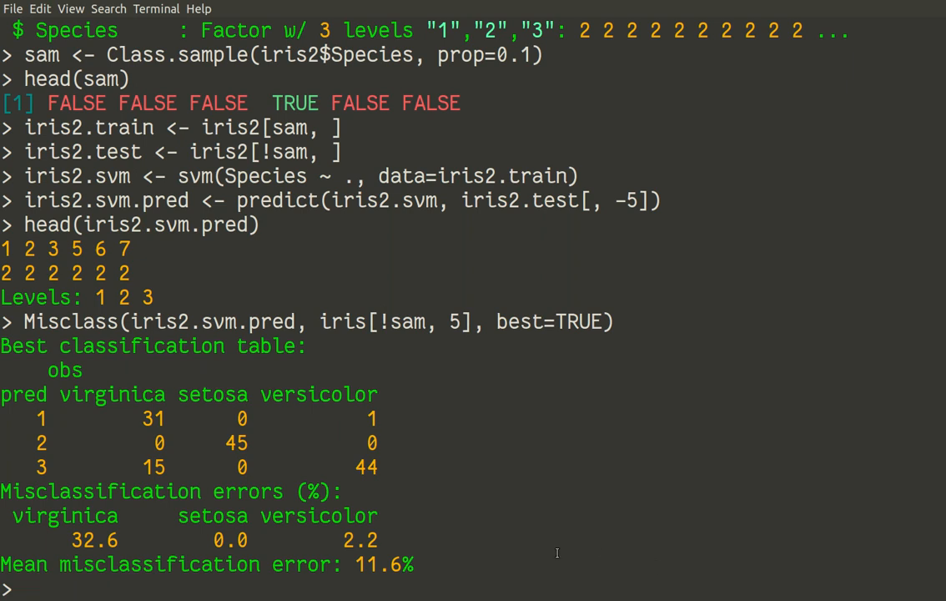
pyautogui.moveTo(334, 527)
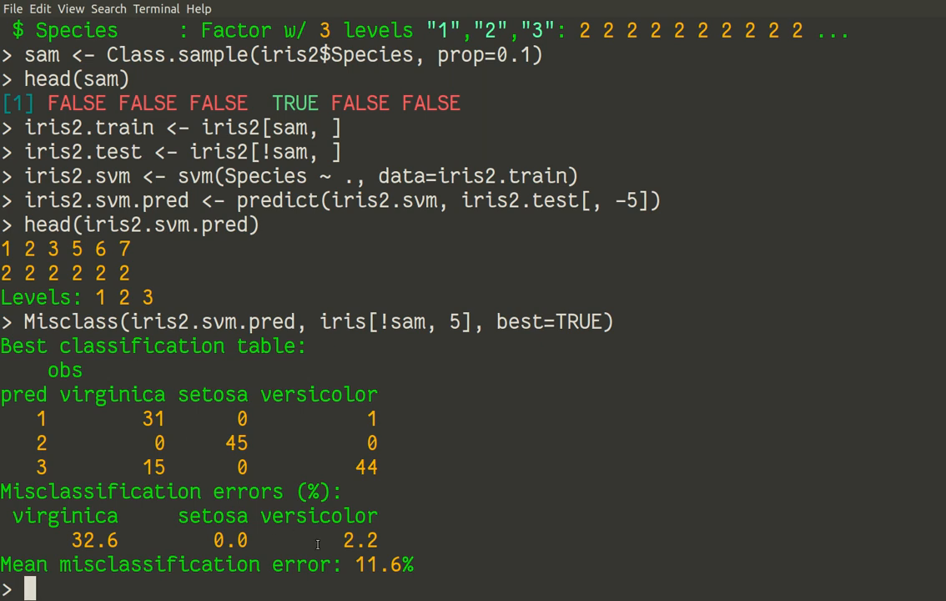
pyautogui.doubleClick(362, 564)
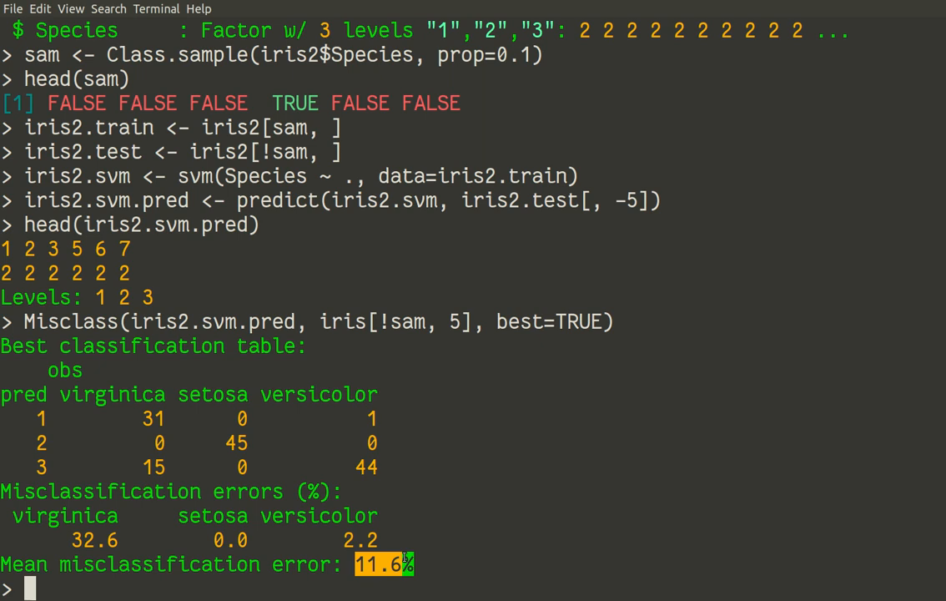
pyautogui.moveTo(401, 550)
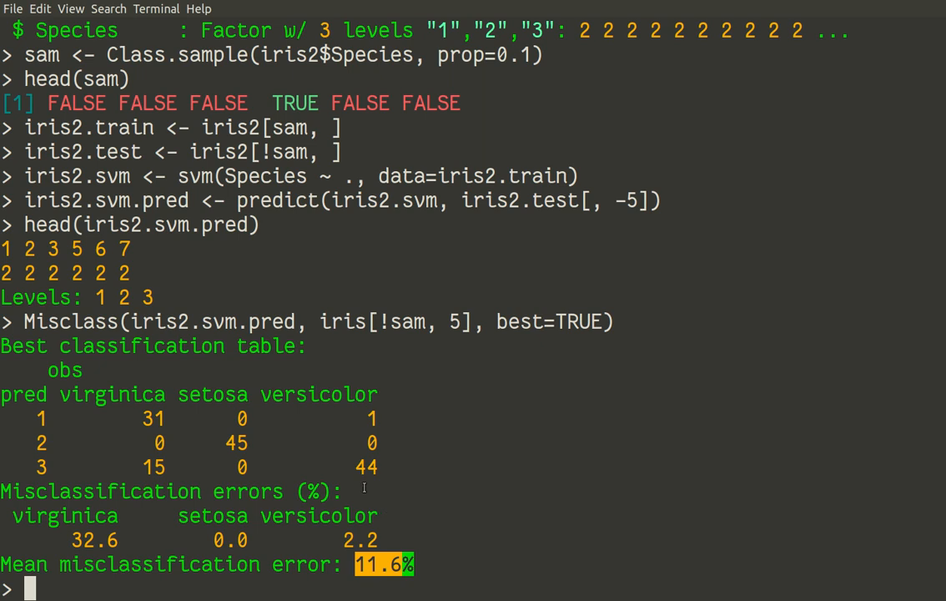
pyautogui.moveTo(205, 364)
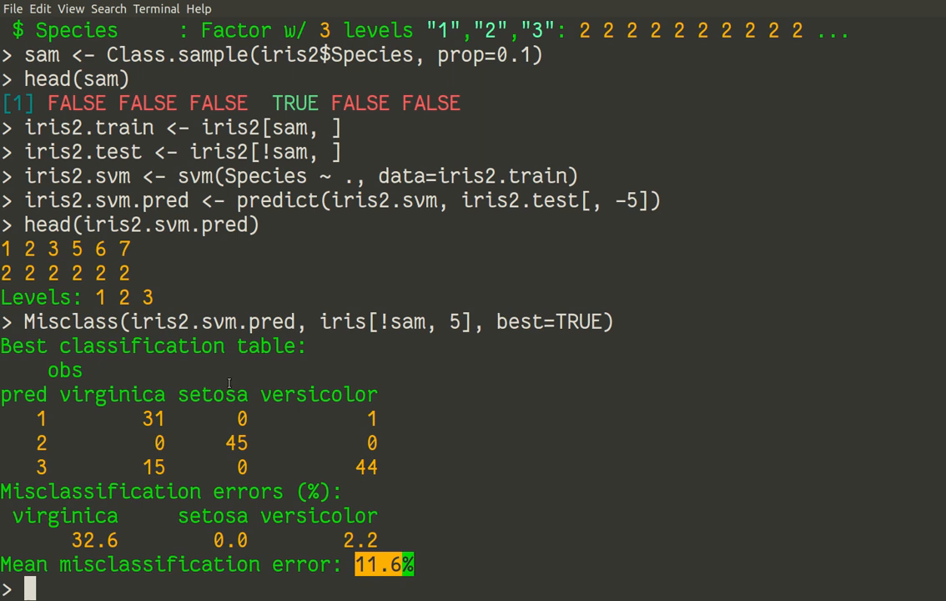
pyautogui.moveTo(227, 380)
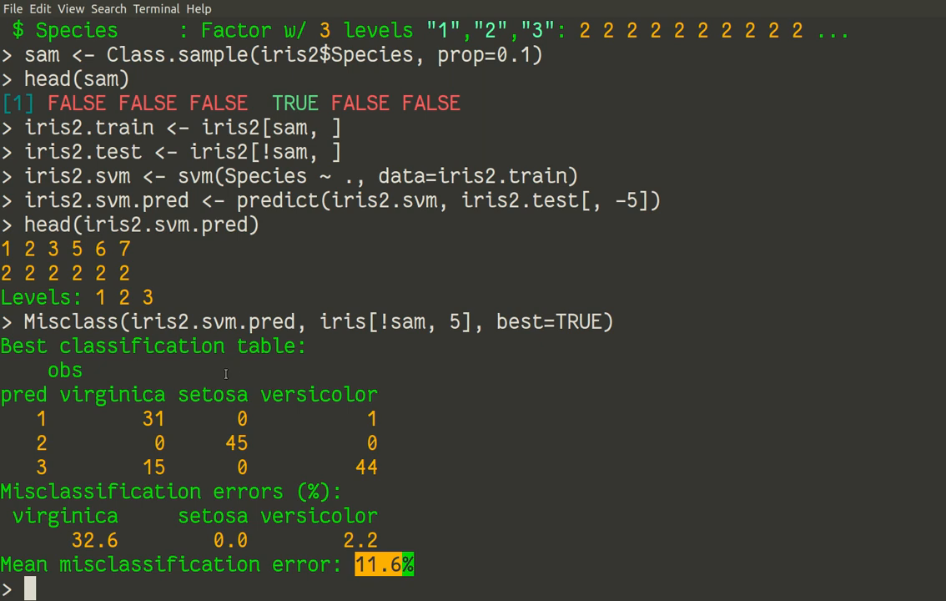
pyautogui.doubleClick(194, 176)
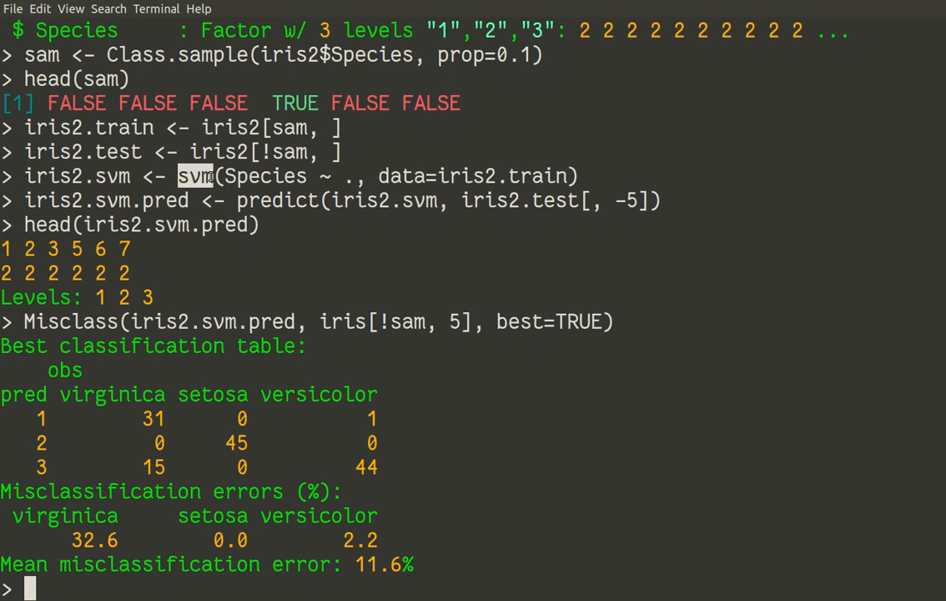
pyautogui.moveTo(280, 274)
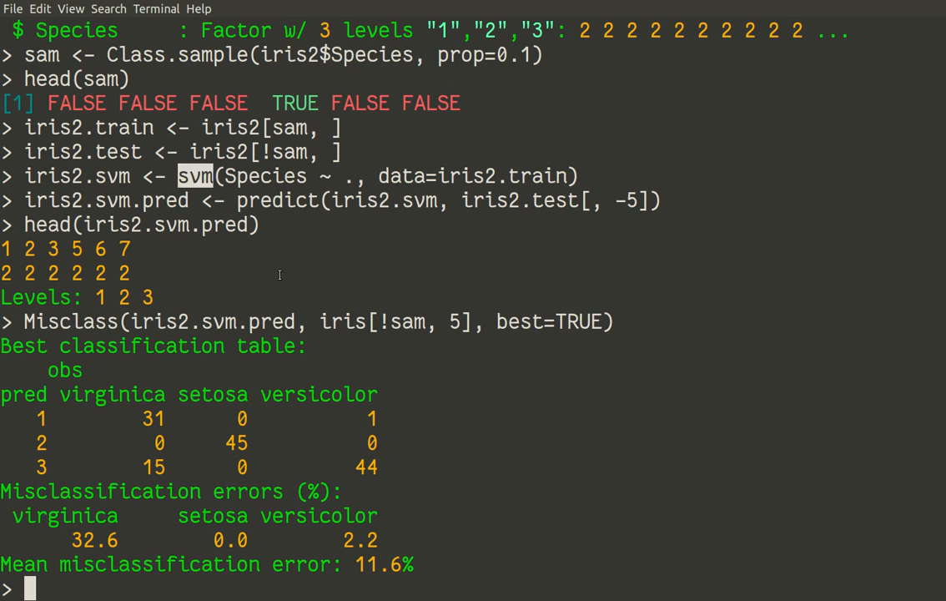